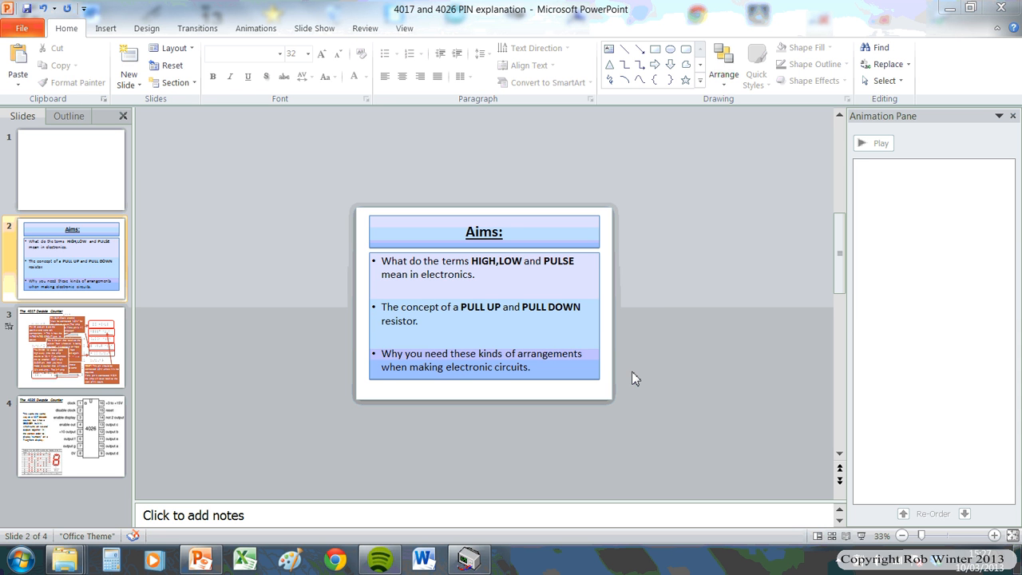
mouse_move(329, 354)
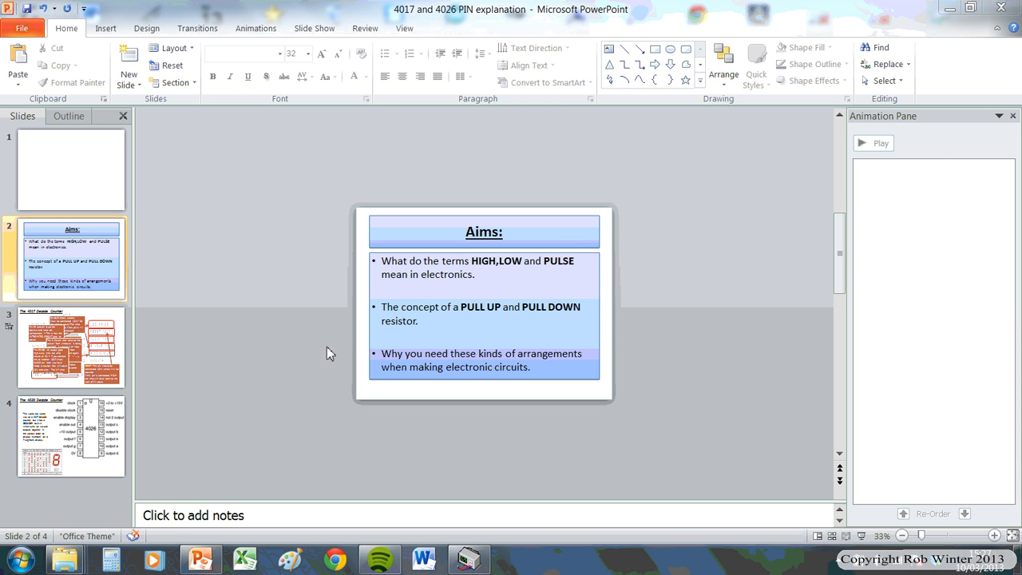
mouse_move(581, 284)
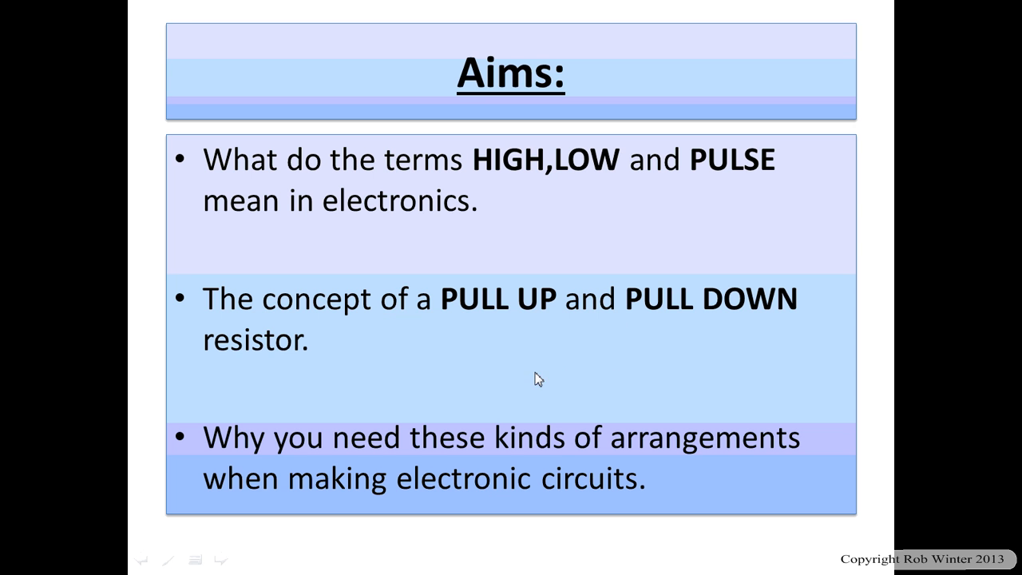
Leave the slides and show the Held High circuit with enable wired to the 9V rail.
key("Escape")
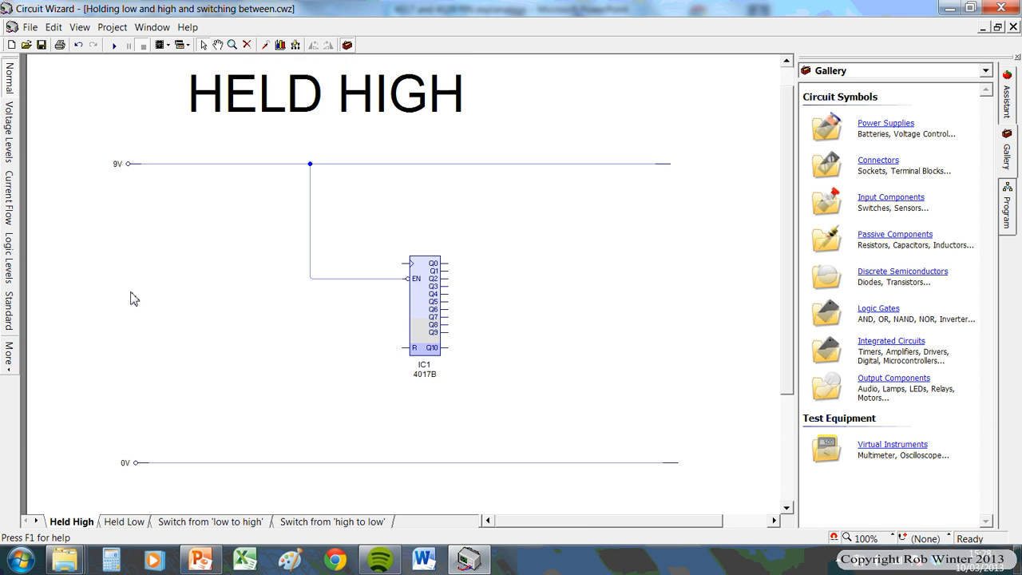
mouse_move(90, 361)
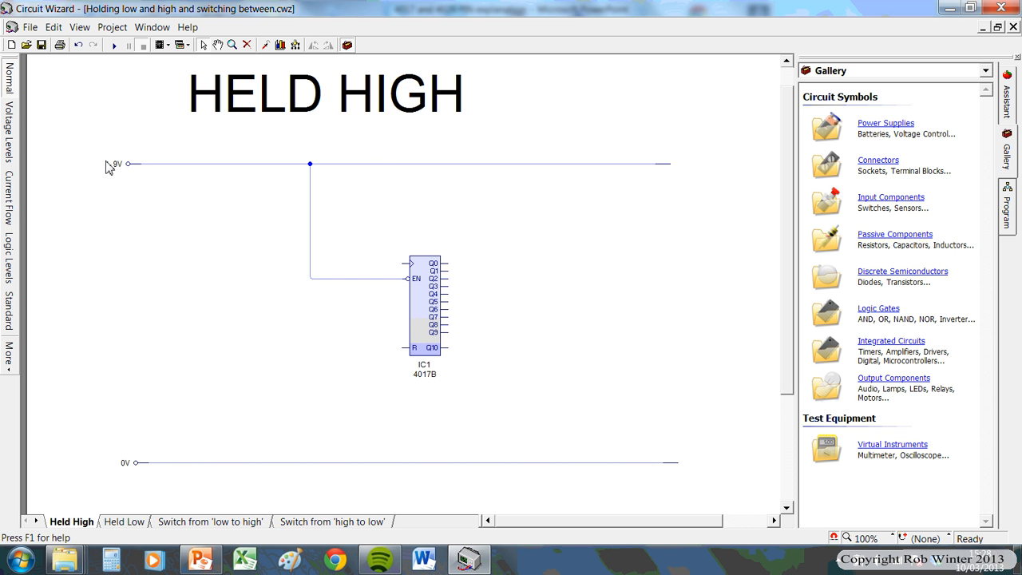
mouse_move(121, 389)
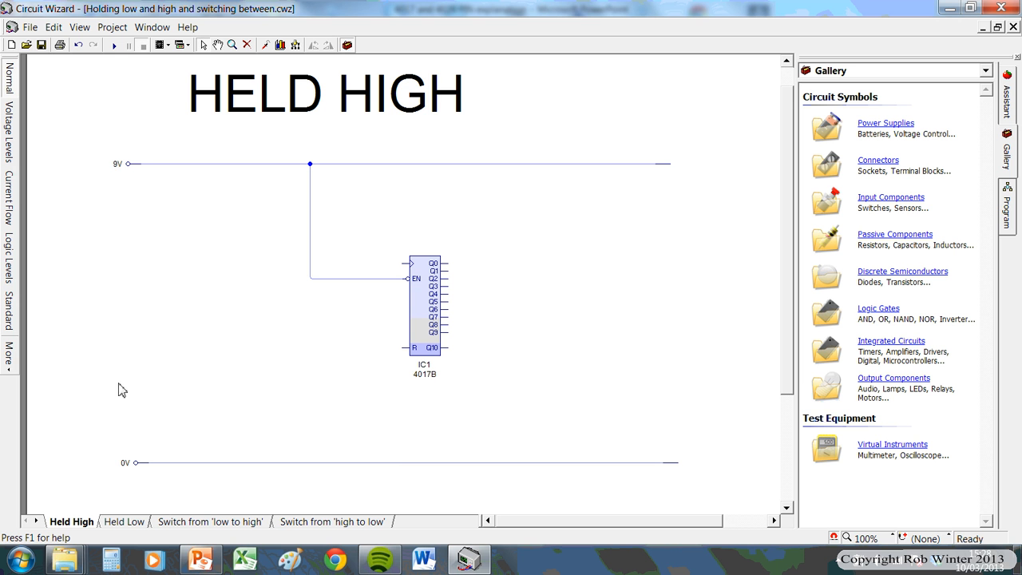
mouse_move(115, 170)
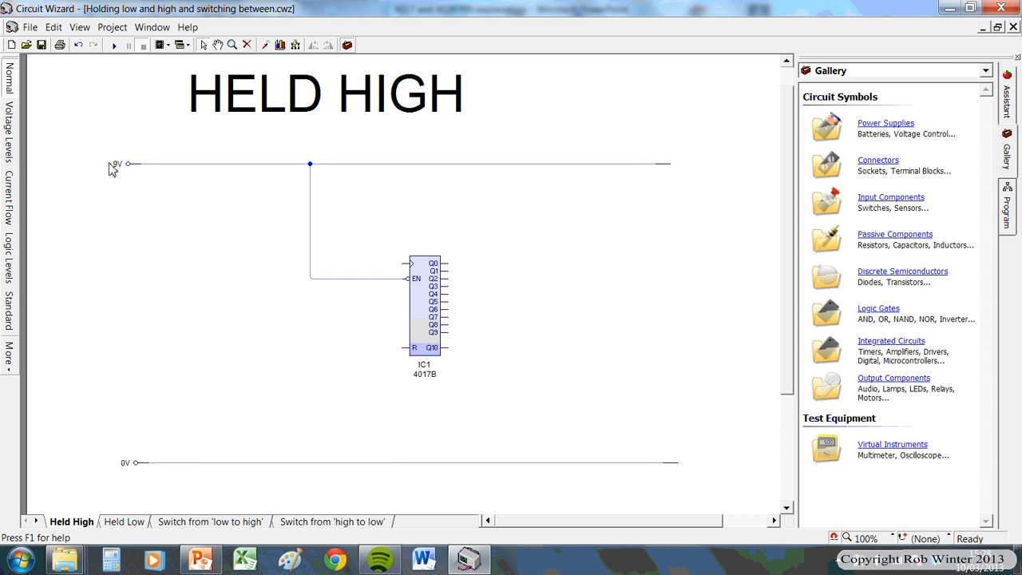
mouse_move(345, 176)
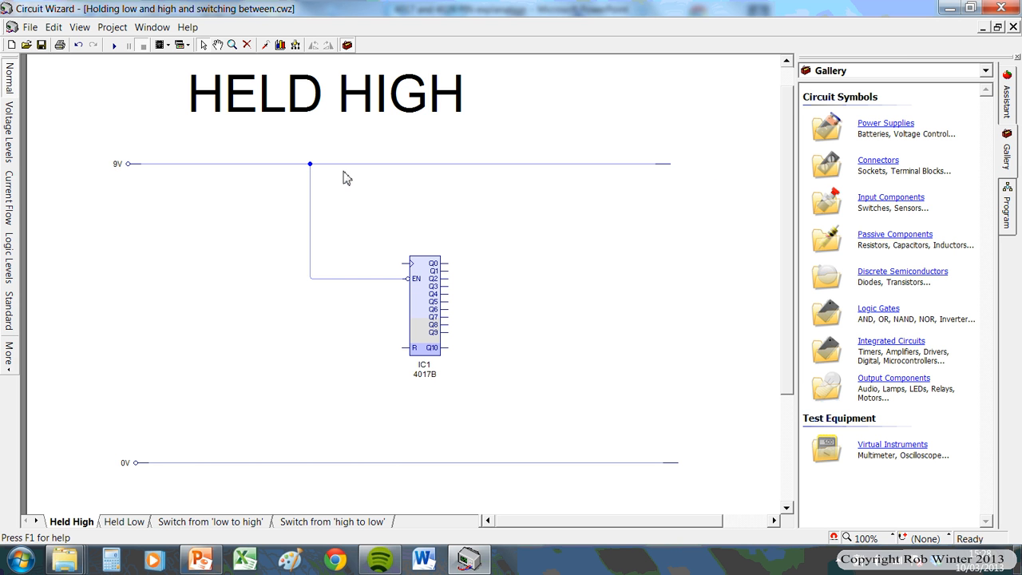
mouse_move(706, 163)
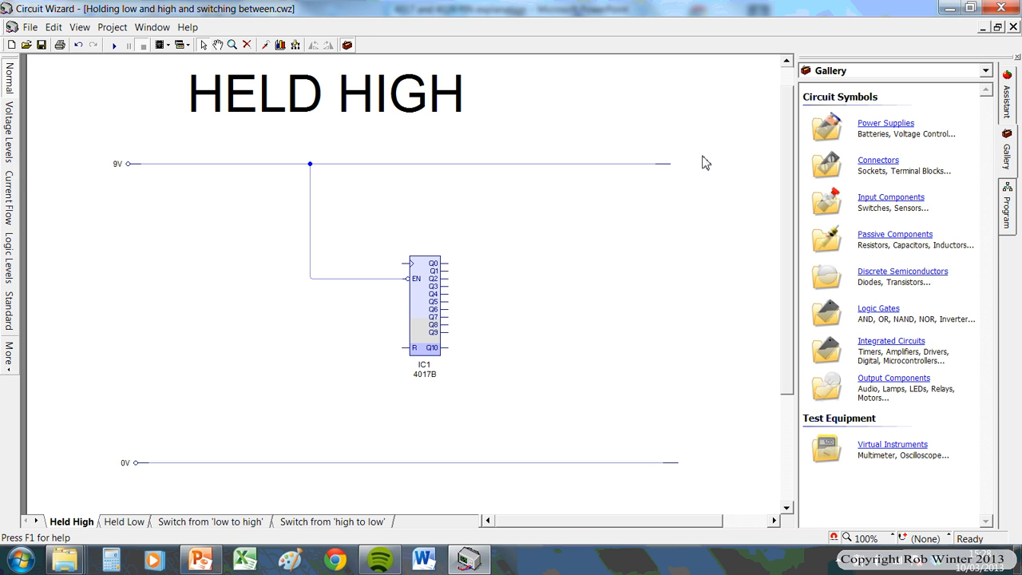
mouse_move(706, 471)
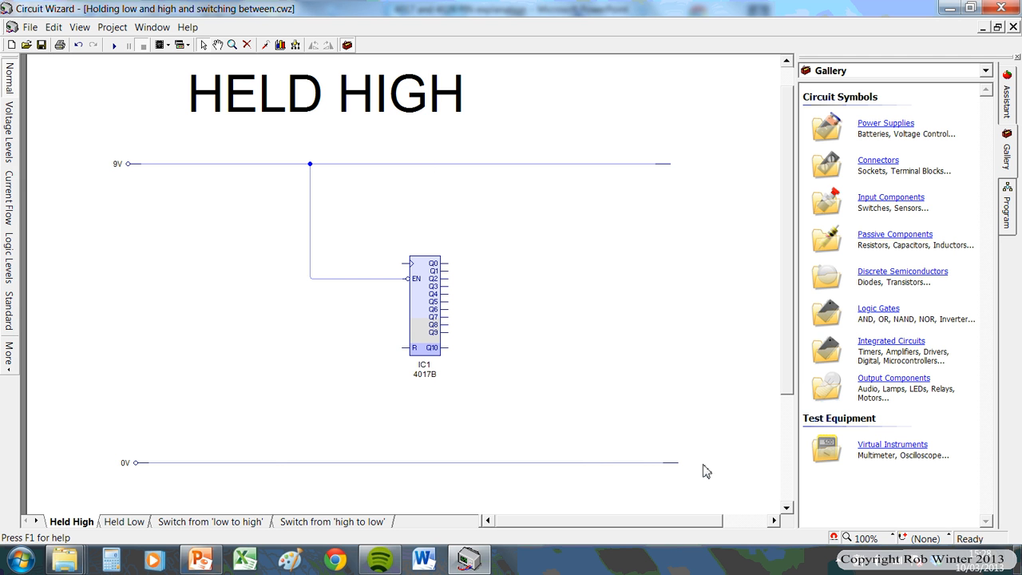
mouse_move(783, 259)
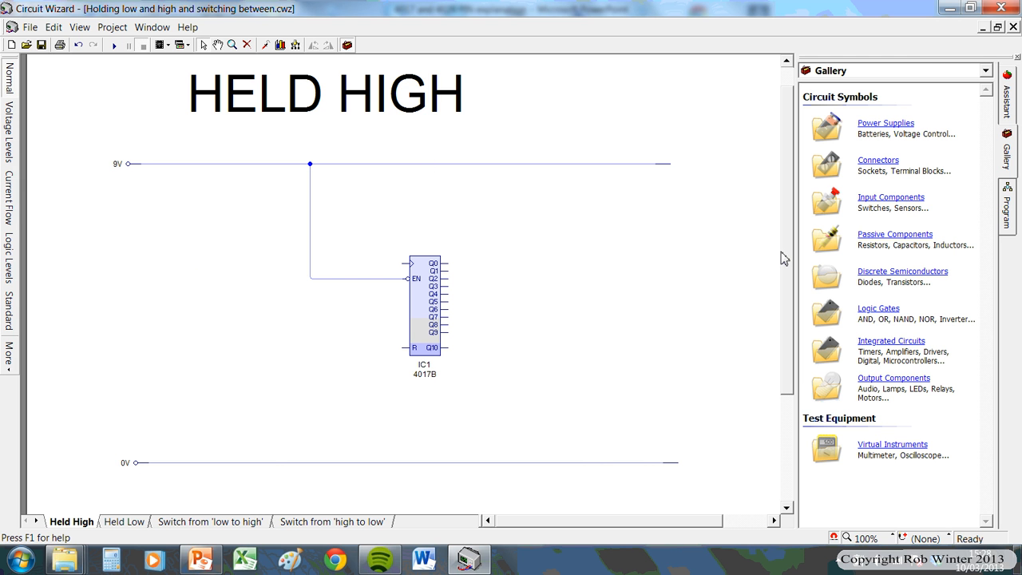
mouse_move(402, 309)
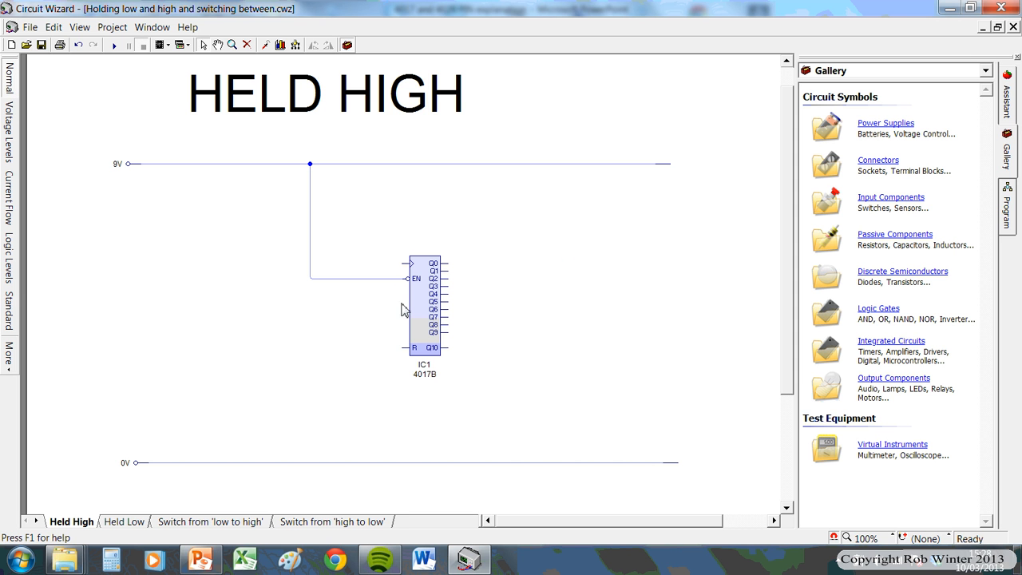
mouse_move(549, 297)
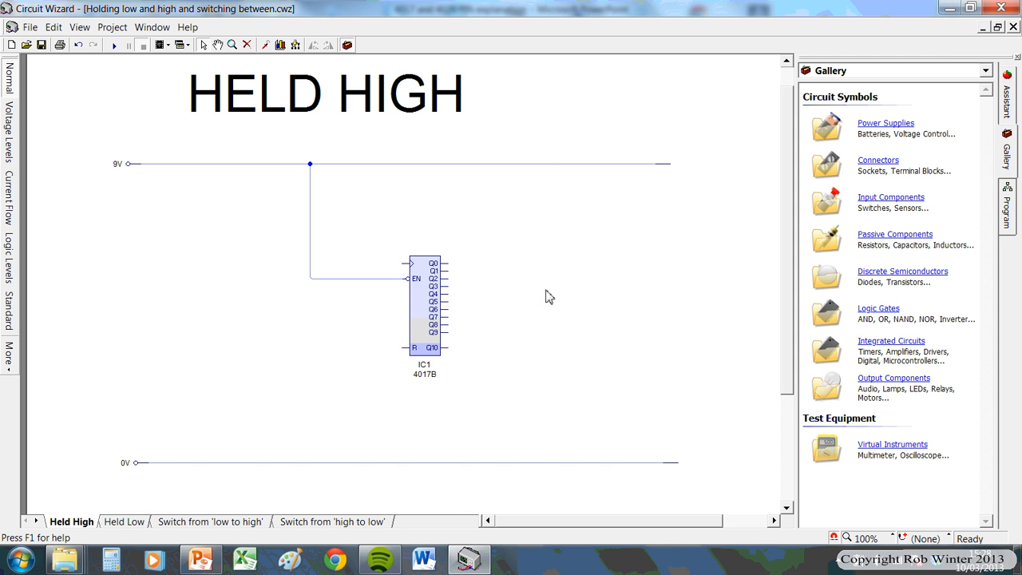
left_click(428, 307)
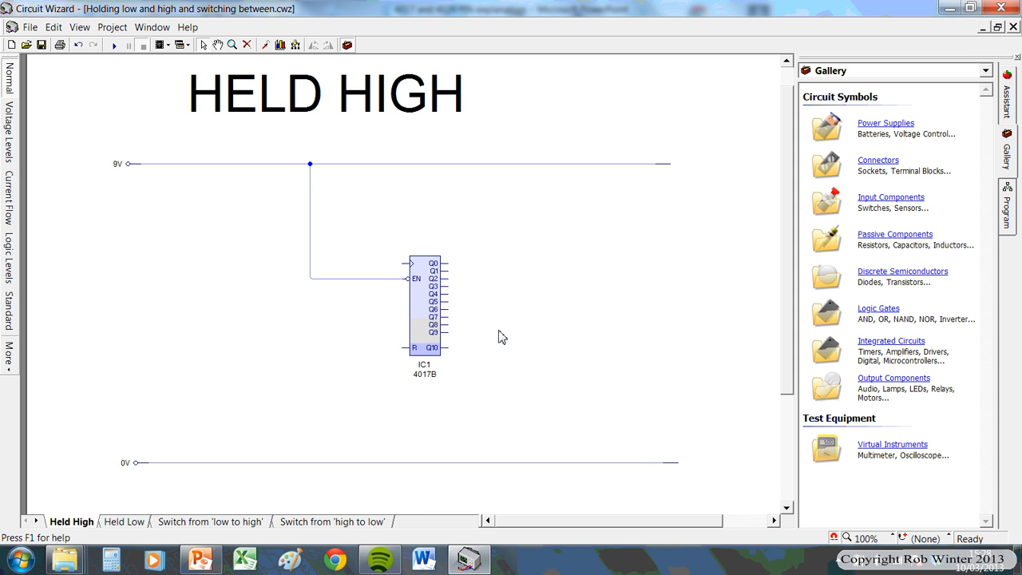
mouse_move(511, 262)
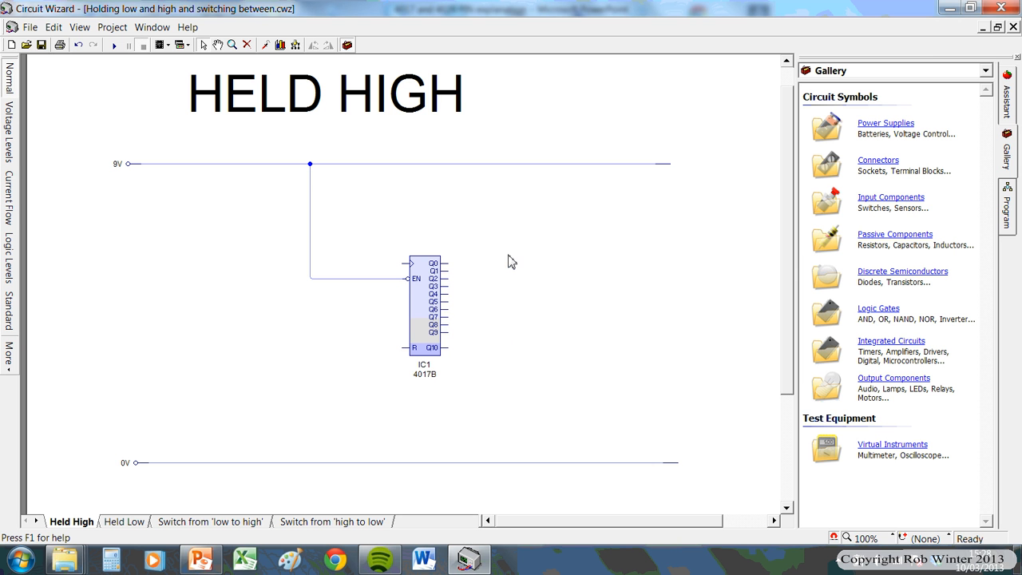
mouse_move(562, 290)
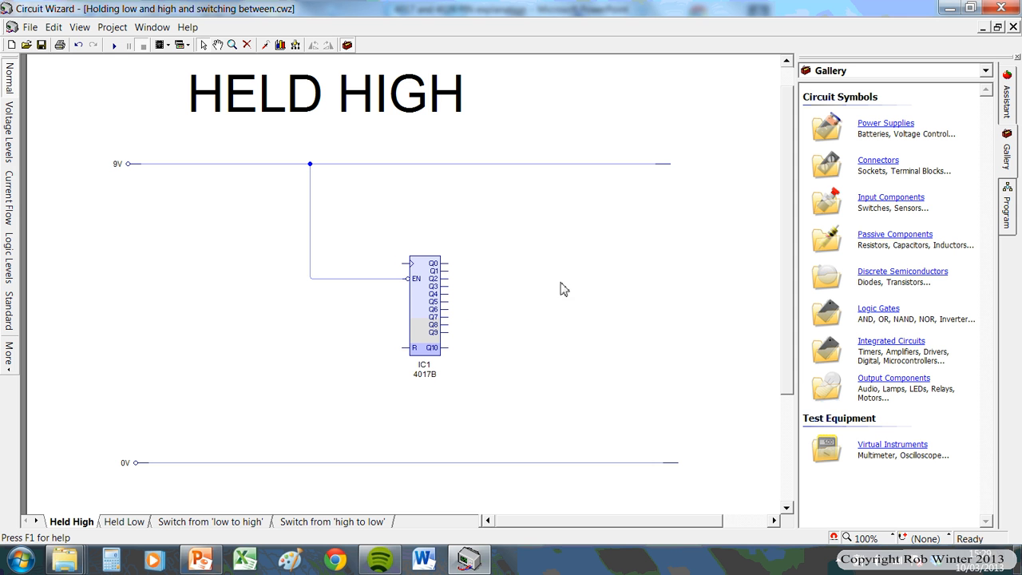
mouse_move(526, 275)
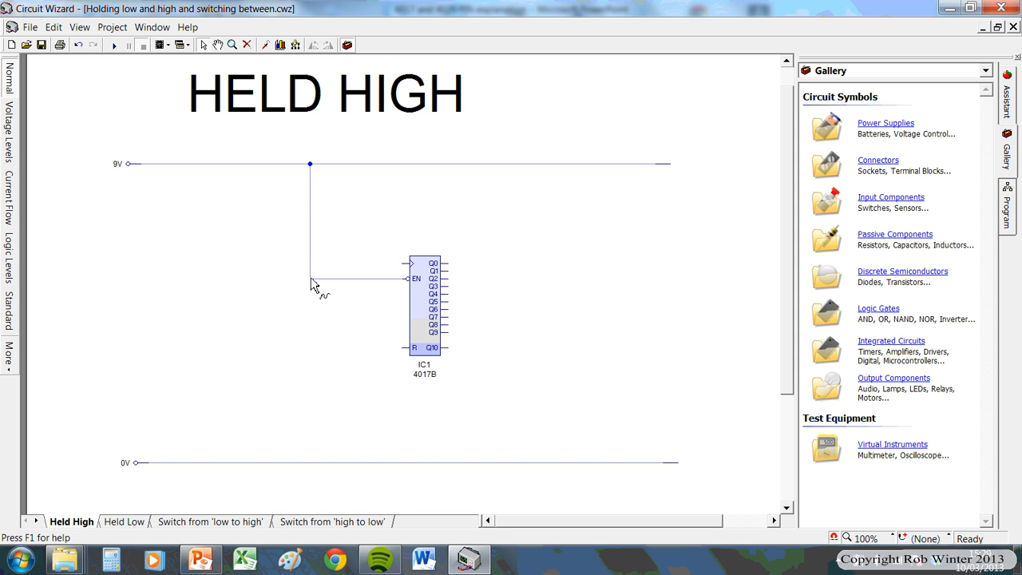
mouse_move(415, 255)
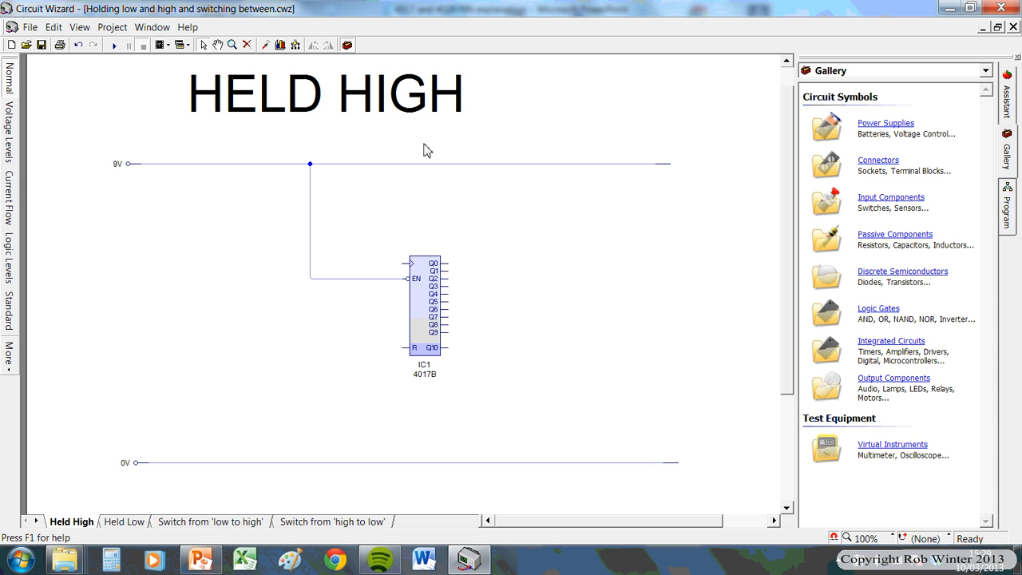
mouse_move(303, 166)
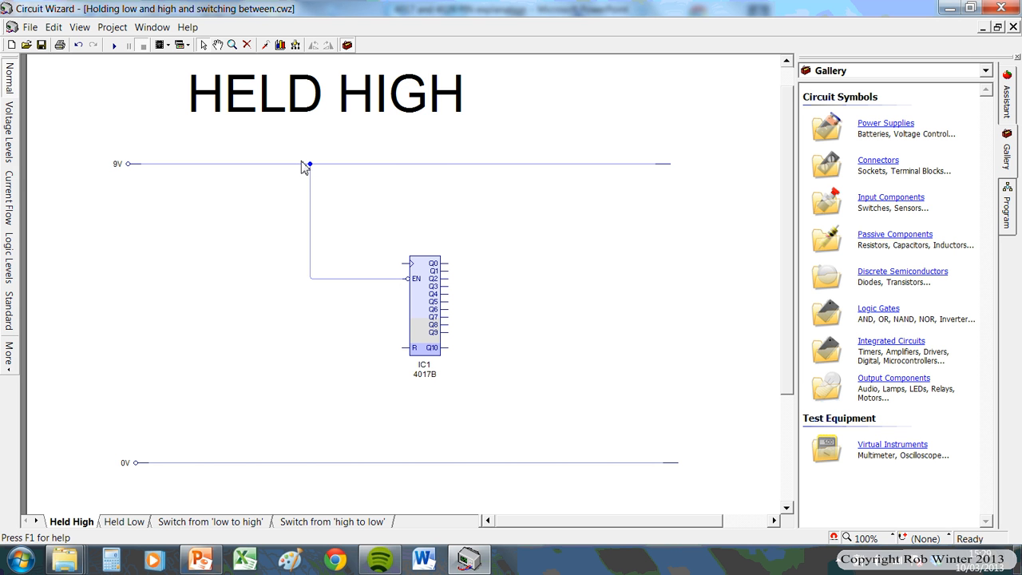
mouse_move(364, 252)
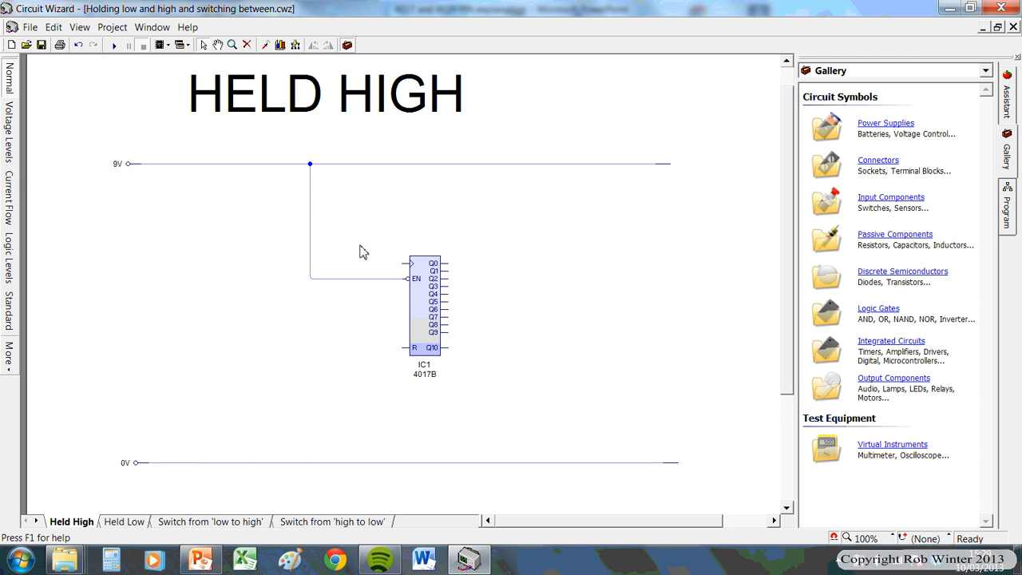
Show the Held Low sheet with the 4017B enable pin wired to the 0V rail.
left_click(124, 521)
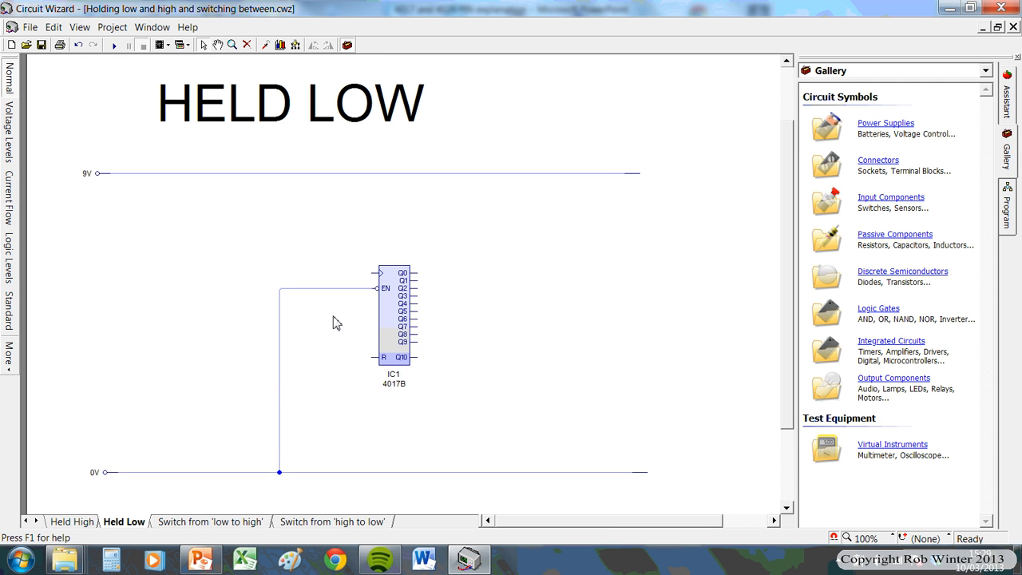
left_click(391, 316)
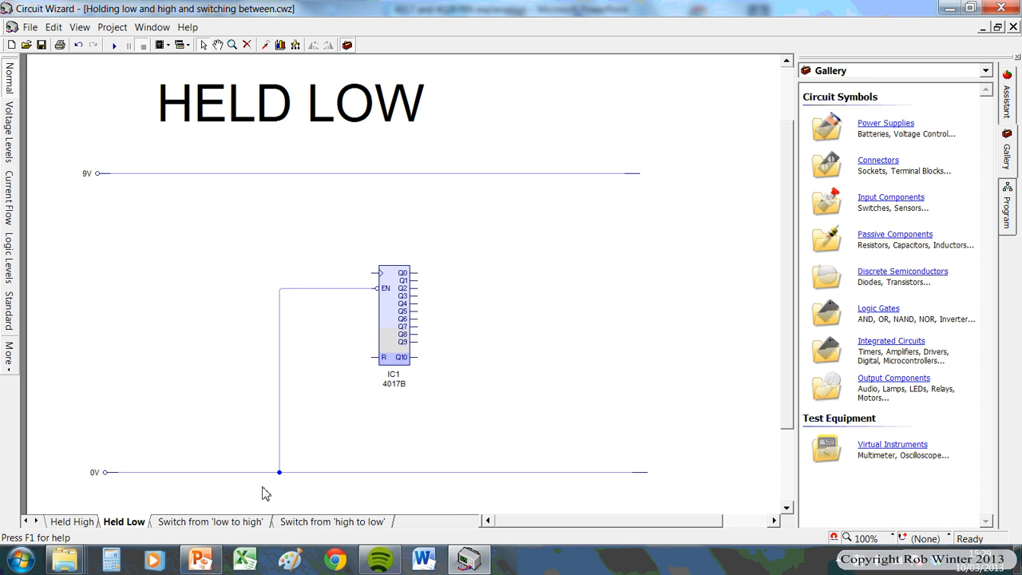
mouse_move(476, 453)
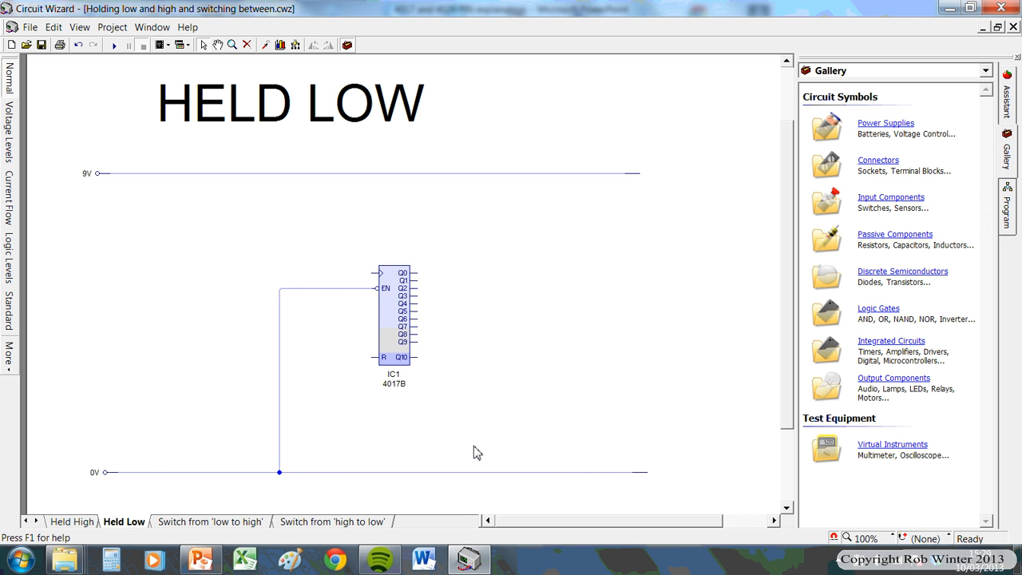
mouse_move(265, 329)
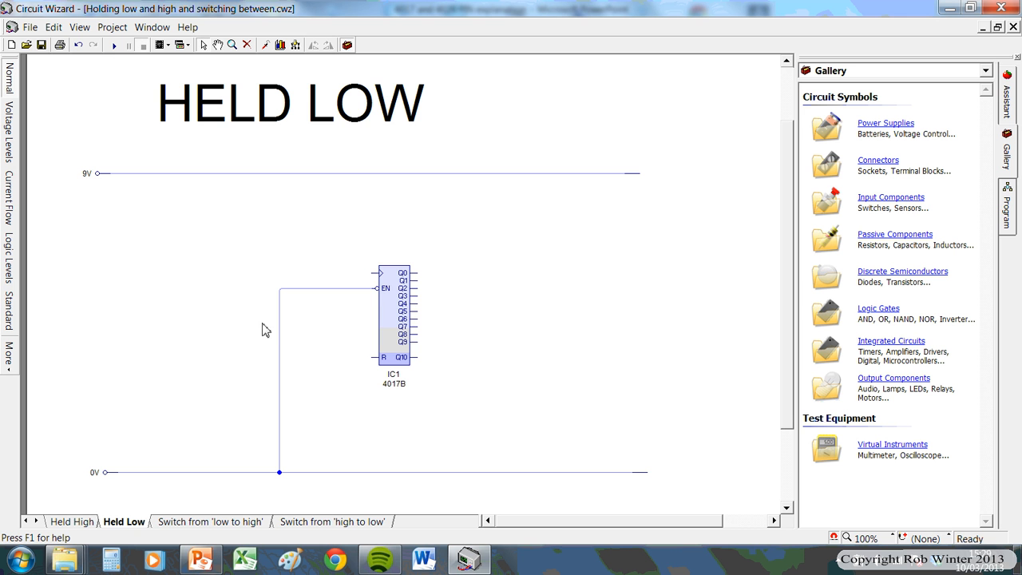
mouse_move(94, 527)
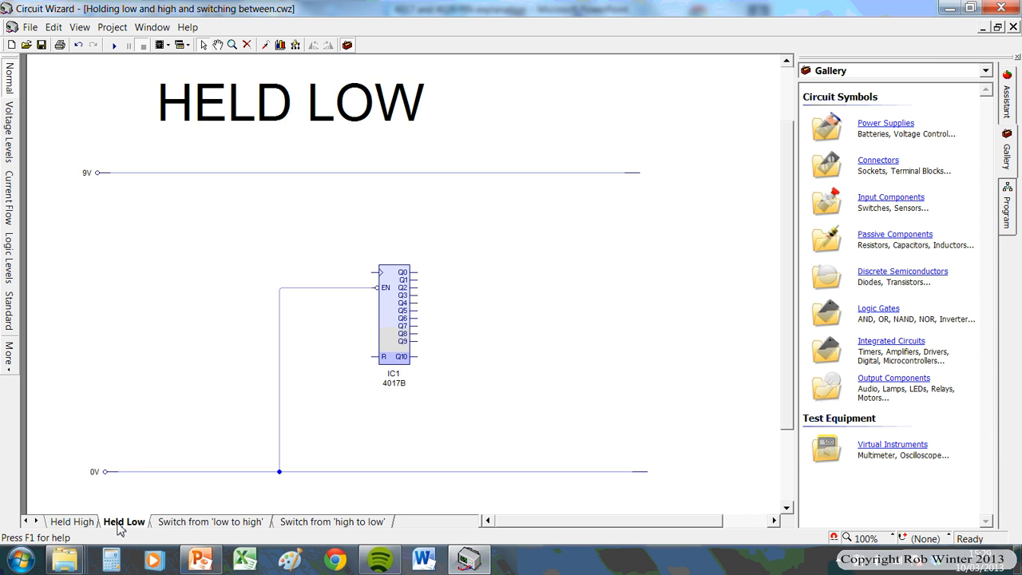
mouse_move(275, 415)
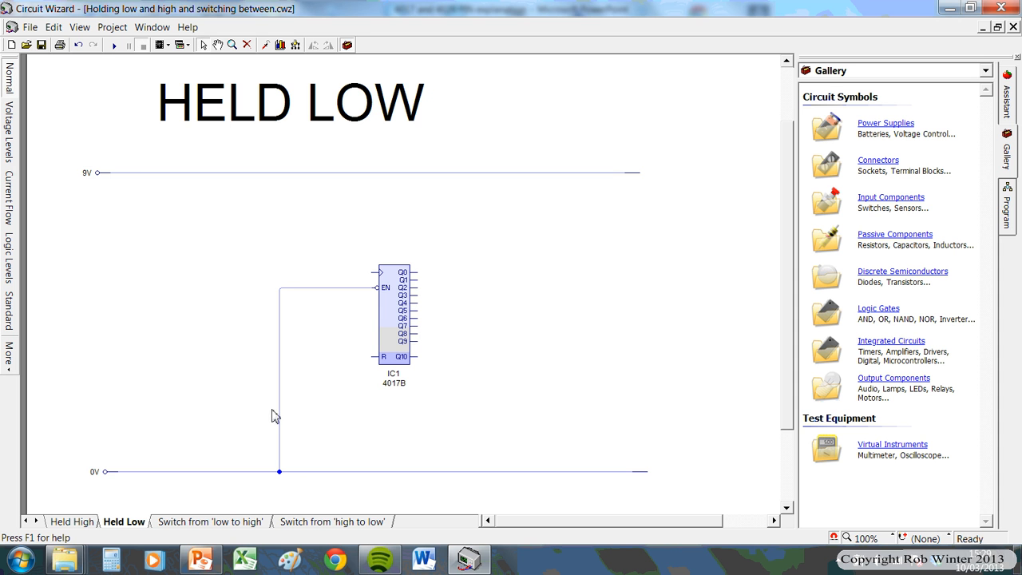
mouse_move(148, 401)
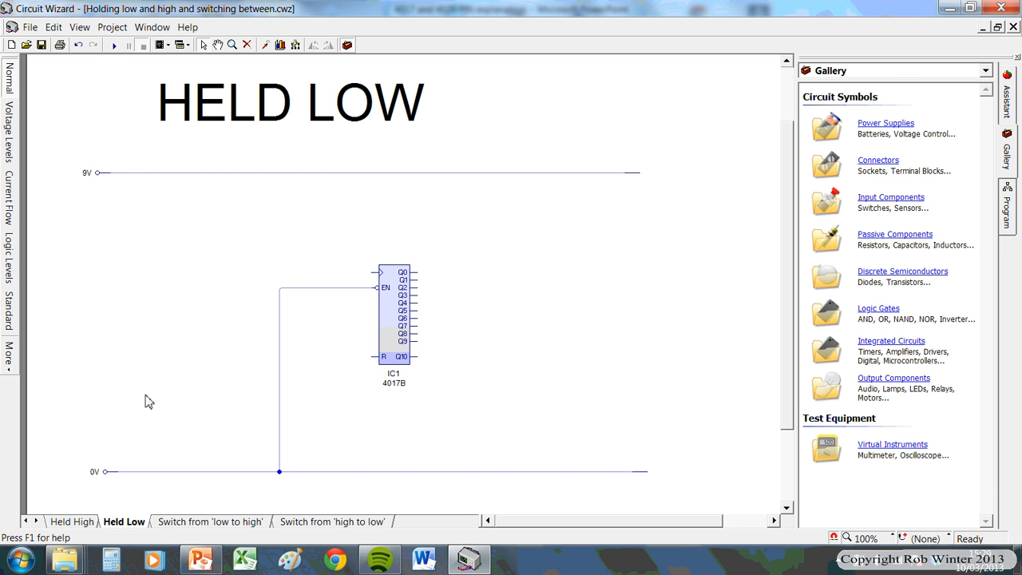
mouse_move(252, 466)
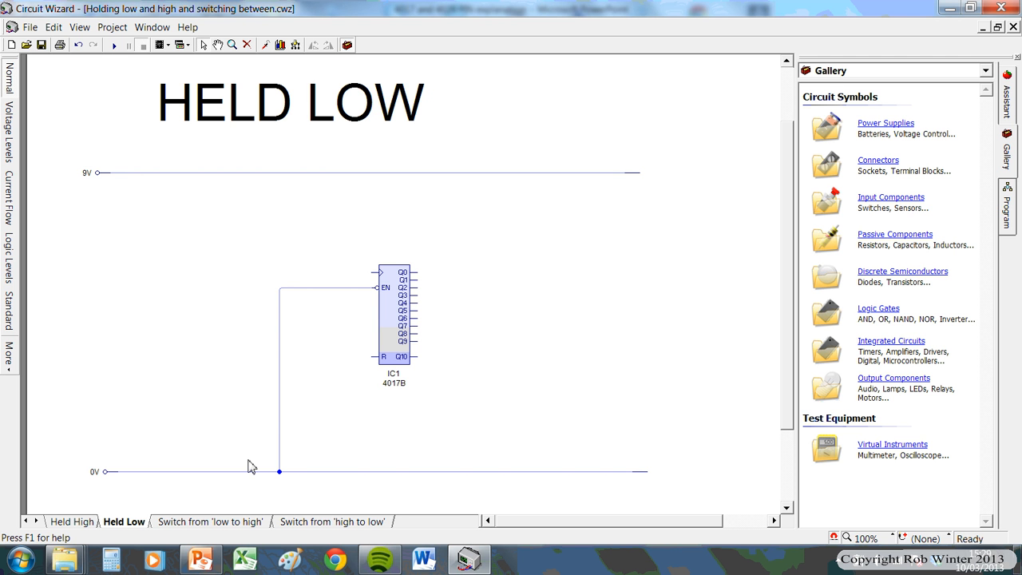
mouse_move(304, 502)
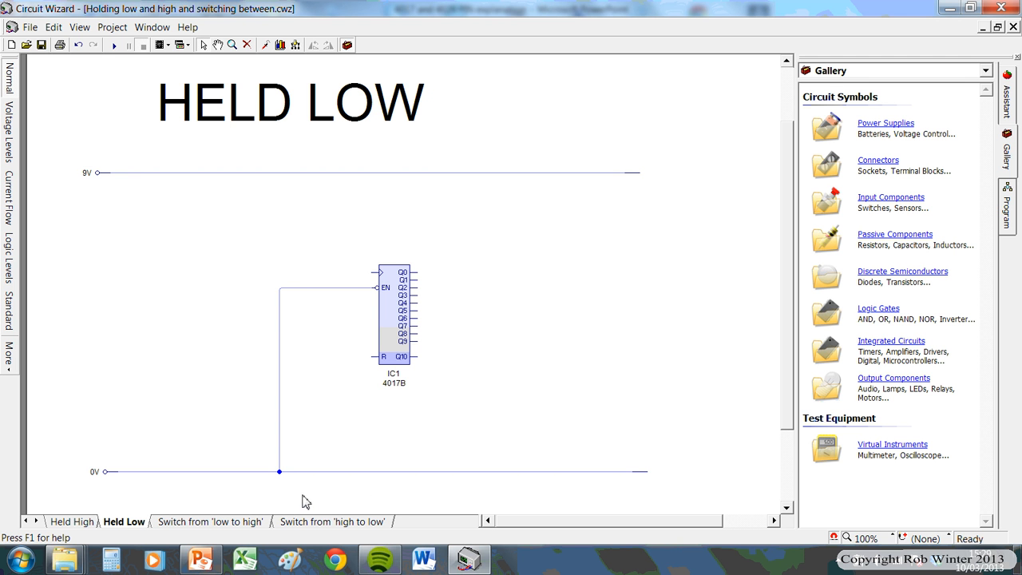
mouse_move(294, 470)
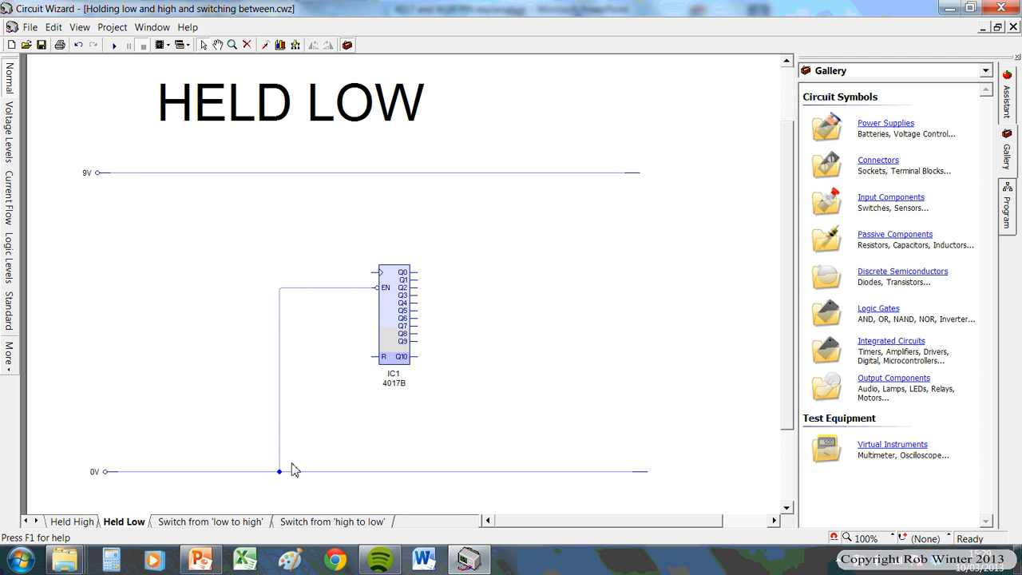
mouse_move(313, 415)
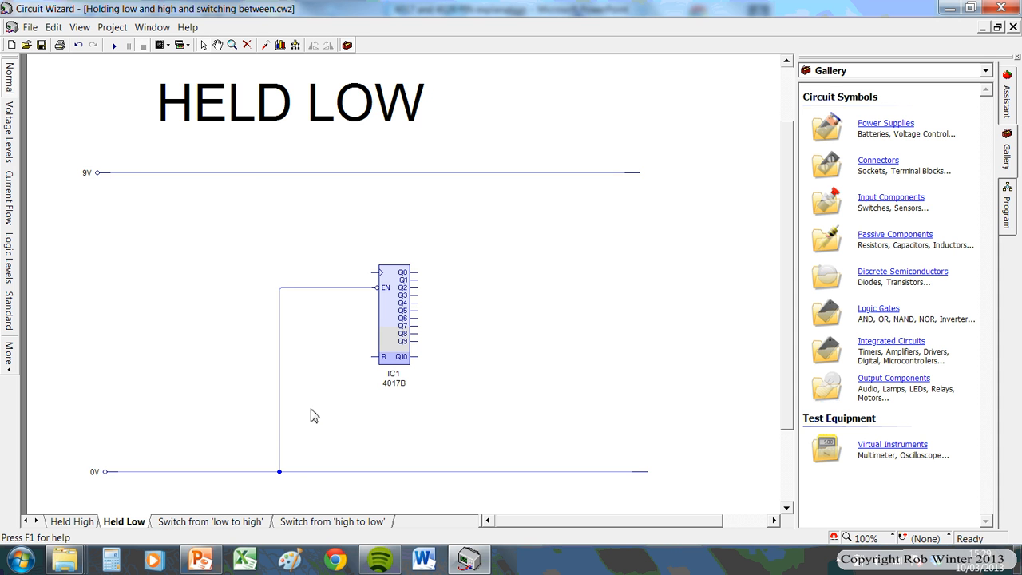
mouse_move(457, 277)
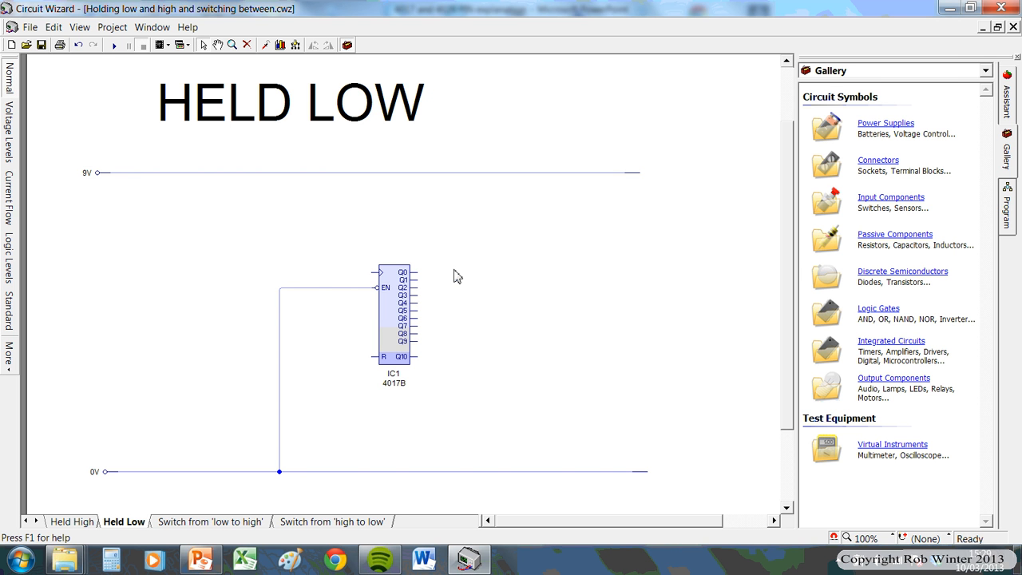
mouse_move(333, 338)
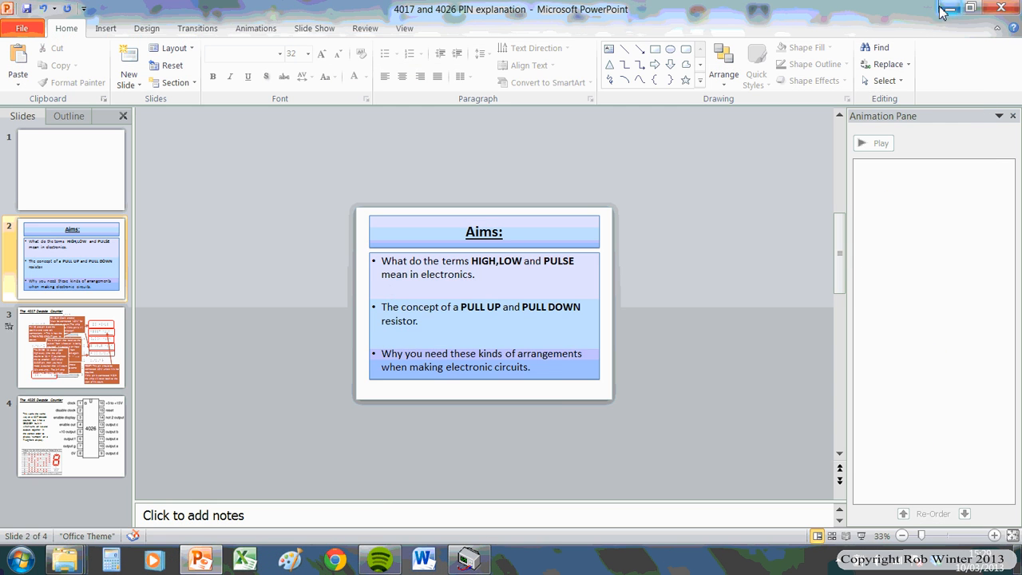
Open the 4017 decade counter explanation sheet CWZ from the video tutorial folder.
right_click(468, 559)
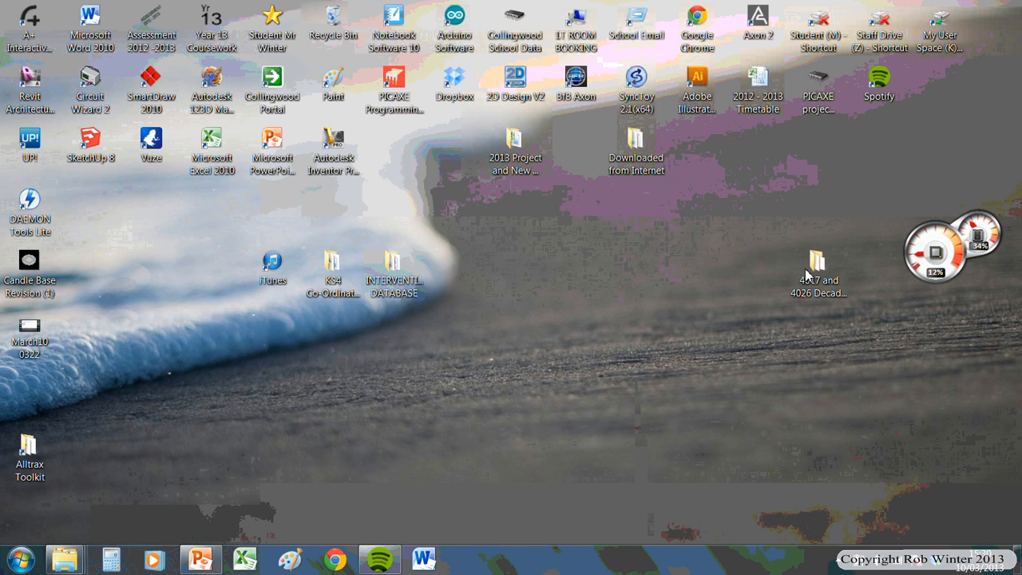
double_click(818, 262)
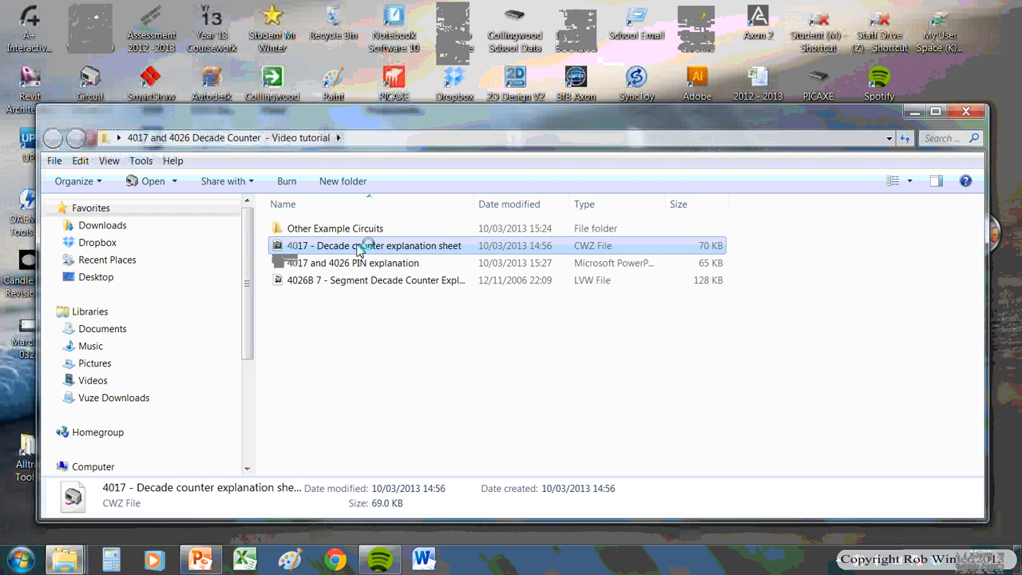
double_click(374, 246)
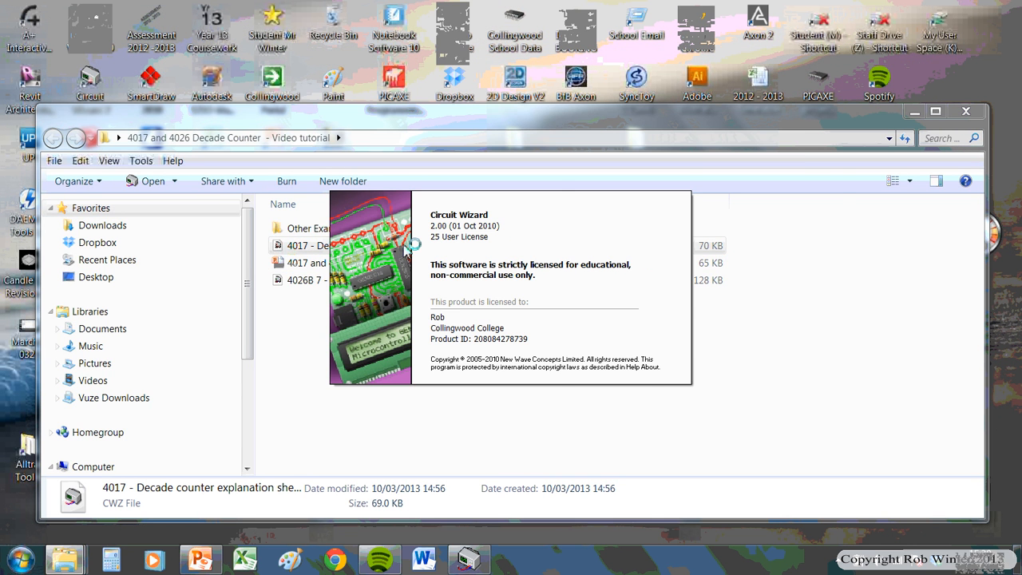
Load the explanation sheet showing Circuit 1 with SW1, the 4017B and ten LEDs.
double_click(307, 246)
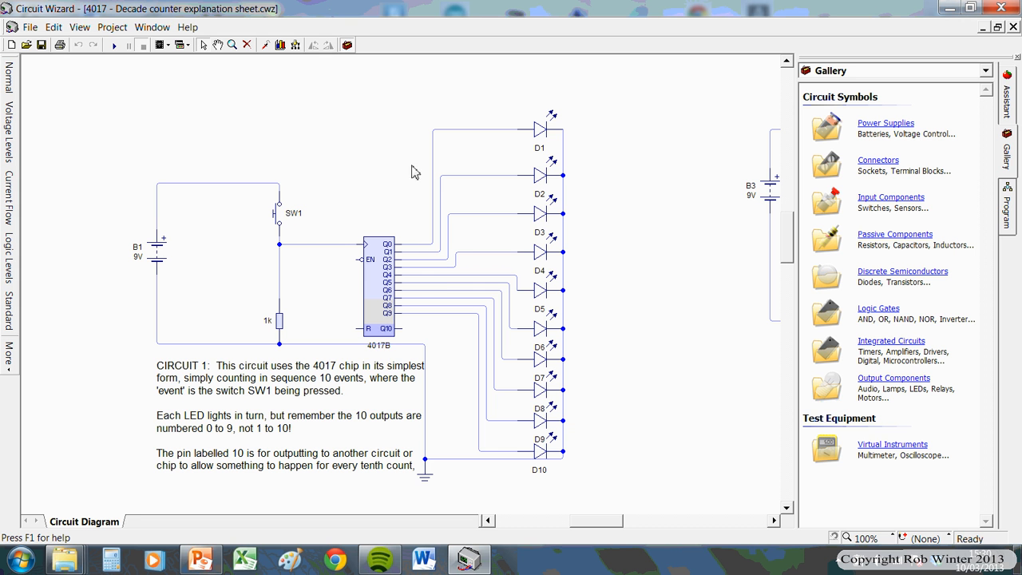
mouse_move(144, 237)
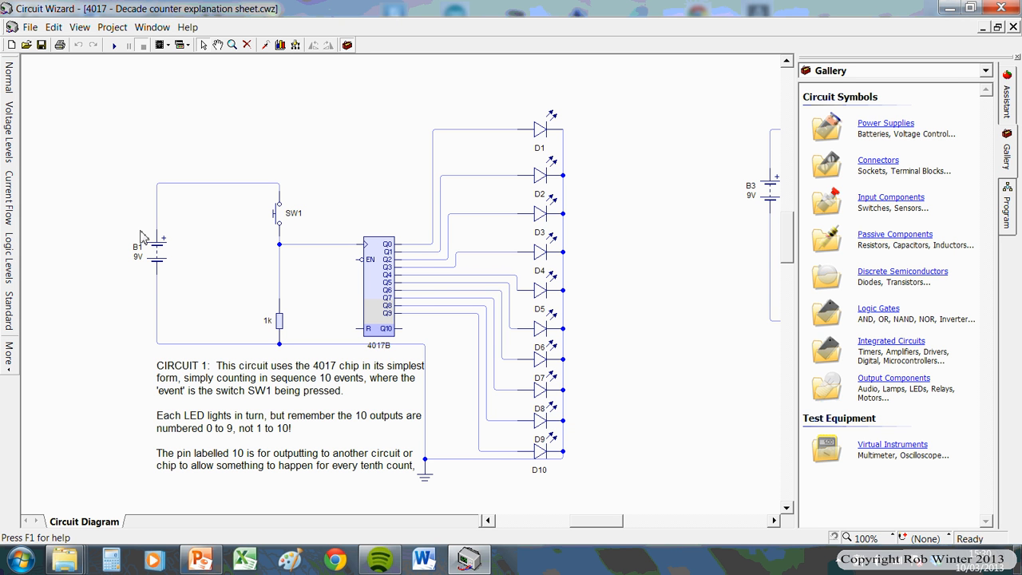
mouse_move(278, 350)
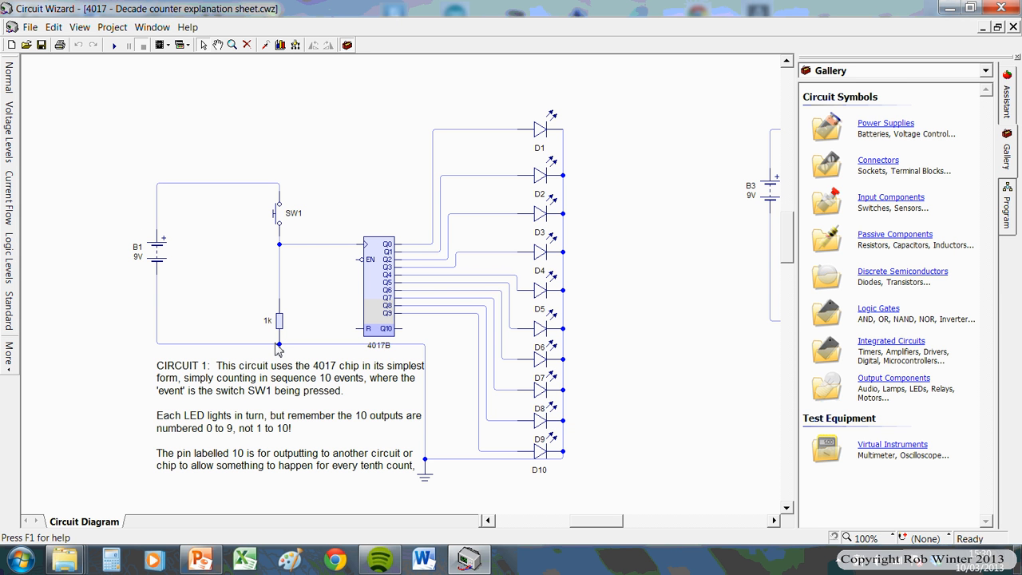
mouse_move(200, 156)
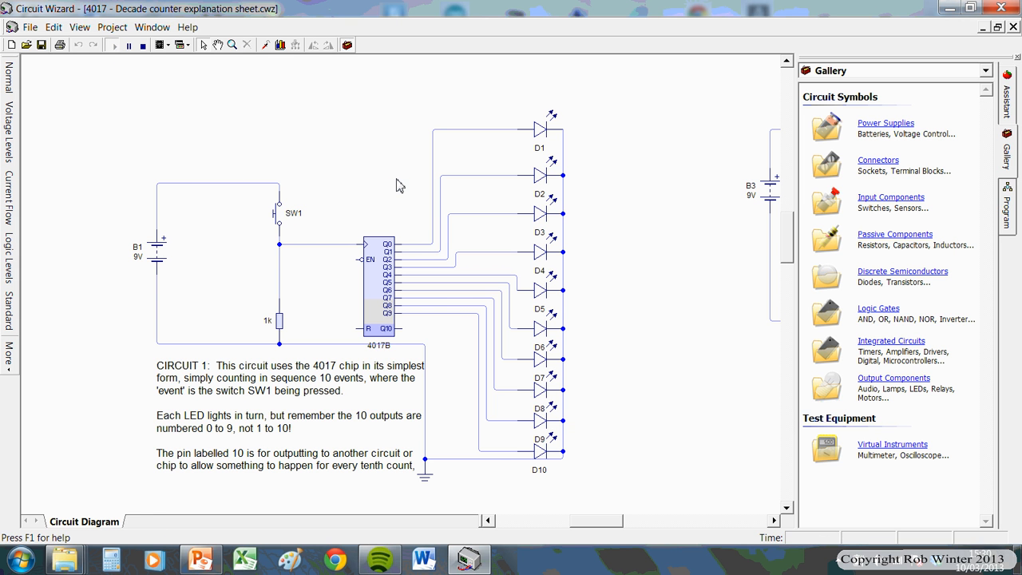
Run the simulation so the 4017B counter lights one of its output LEDs.
left_click(278, 214)
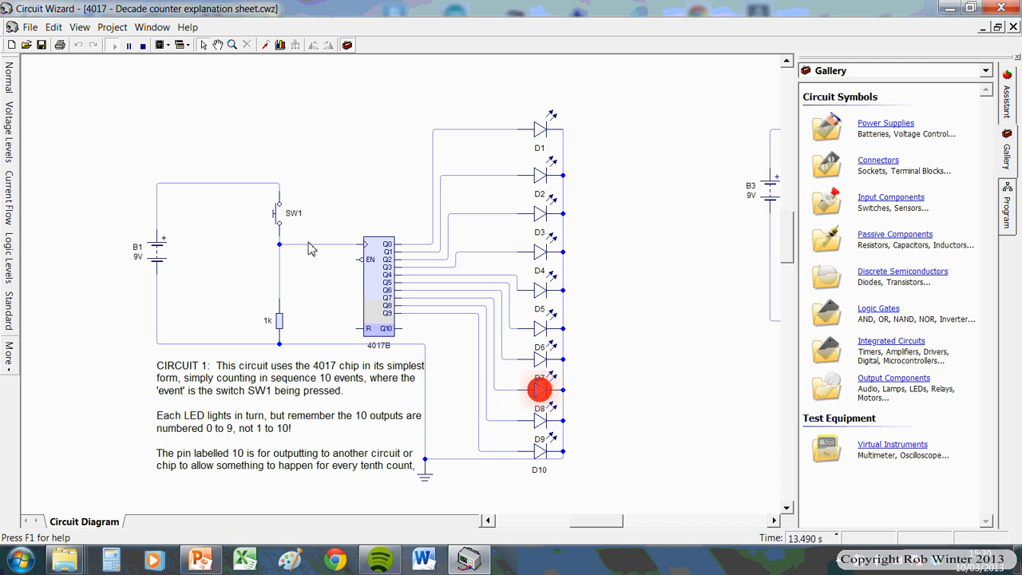
mouse_move(355, 264)
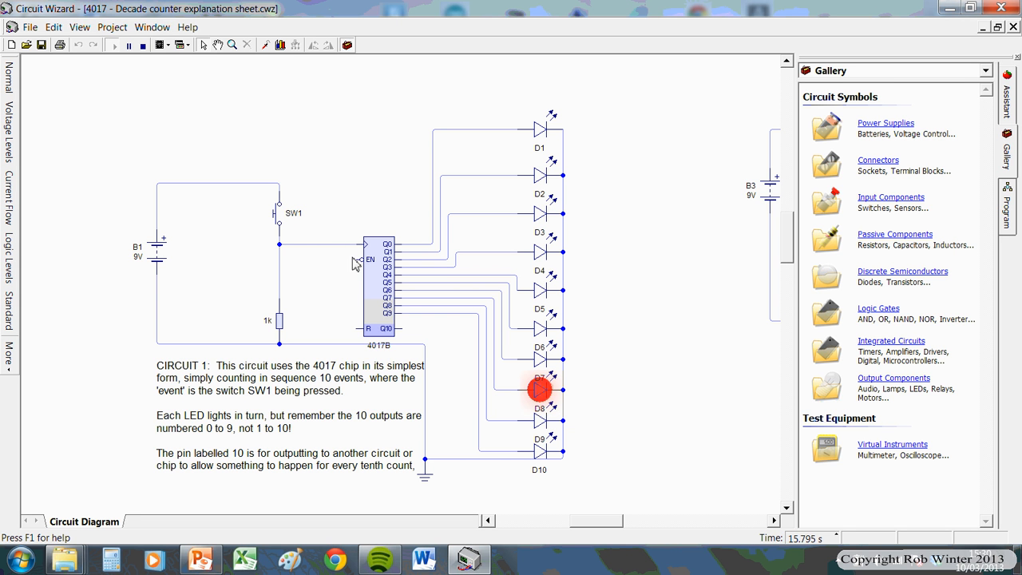
mouse_move(503, 227)
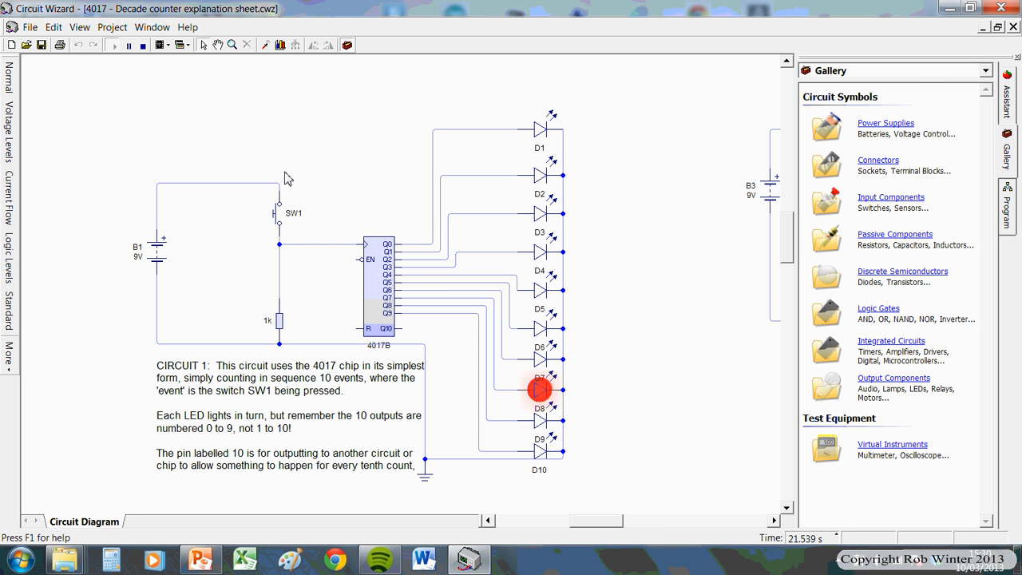
mouse_move(517, 211)
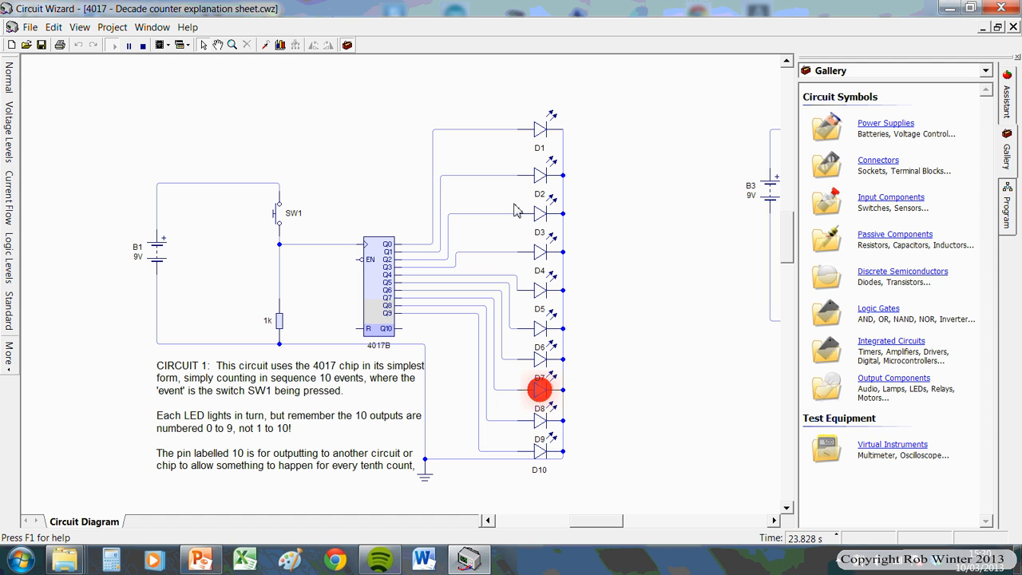
mouse_move(263, 329)
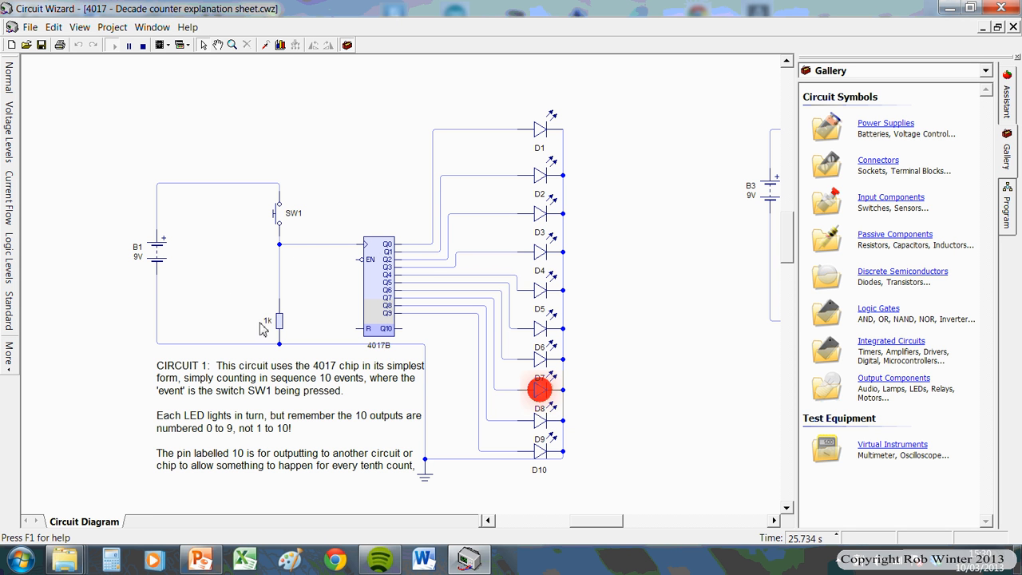
mouse_move(323, 231)
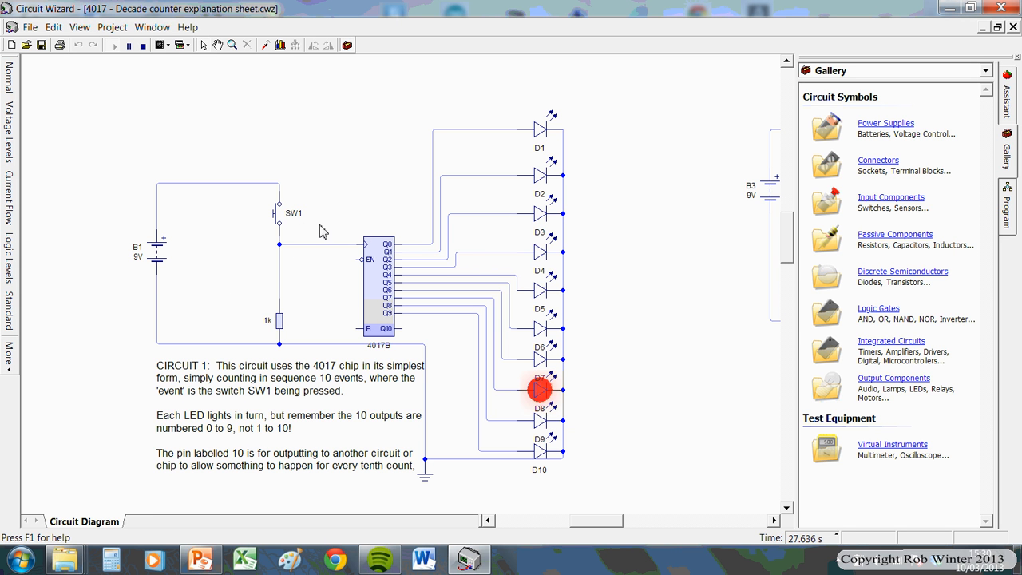
mouse_move(313, 186)
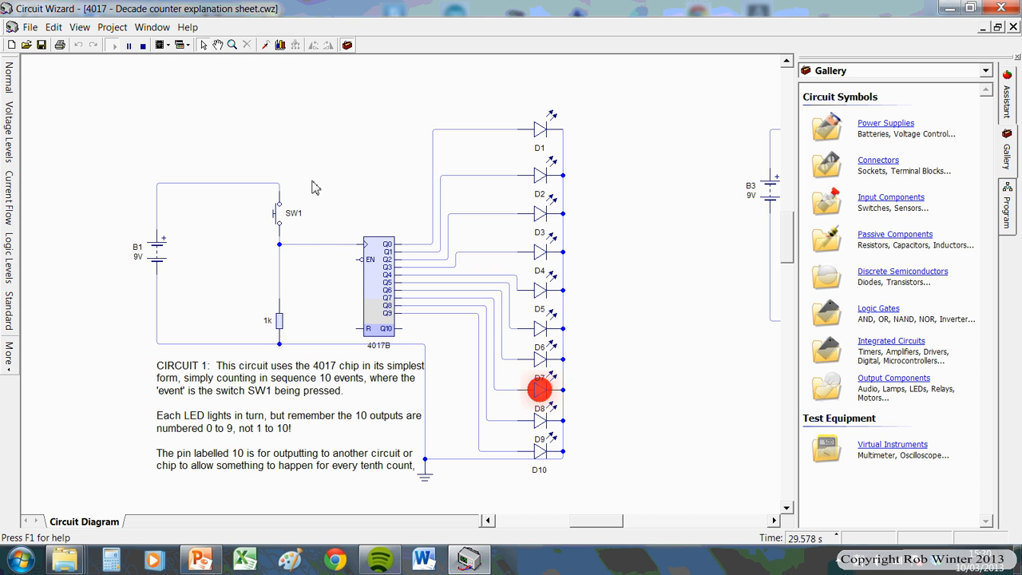
mouse_move(297, 325)
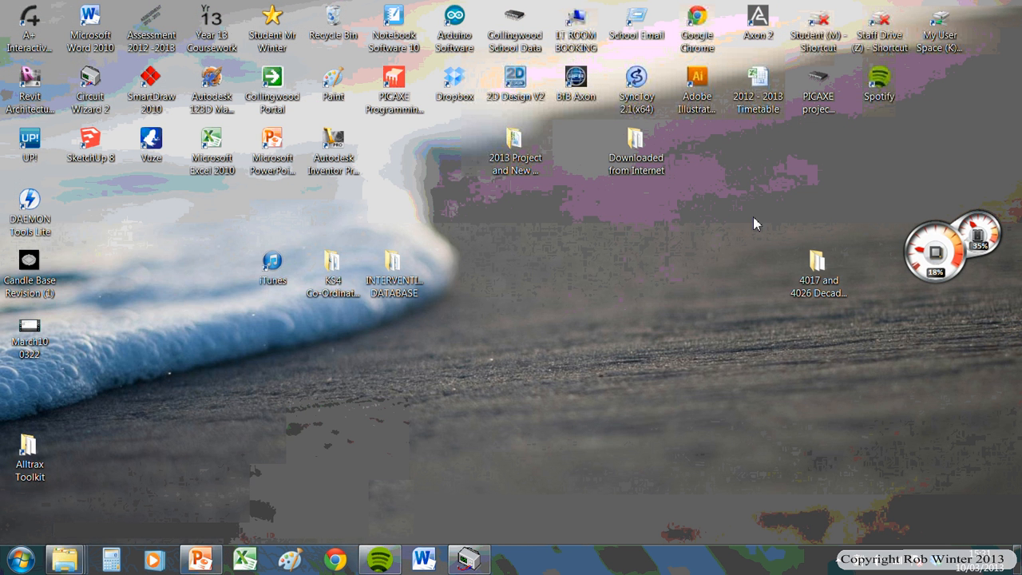
Open the 'Holding low and high' example from Other Example Circuits, dismissing the one-copy warning.
double_click(817, 262)
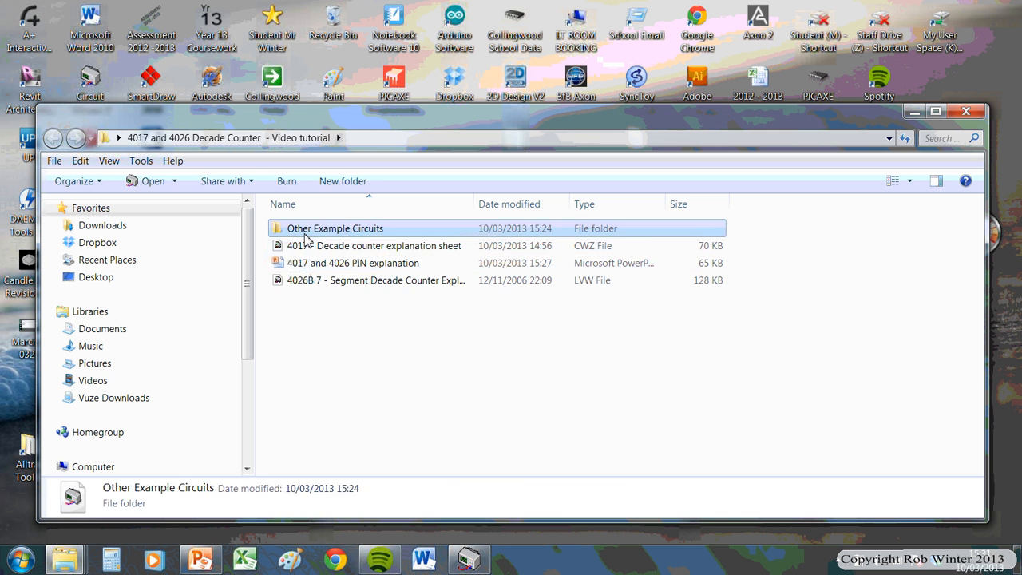
double_click(336, 227)
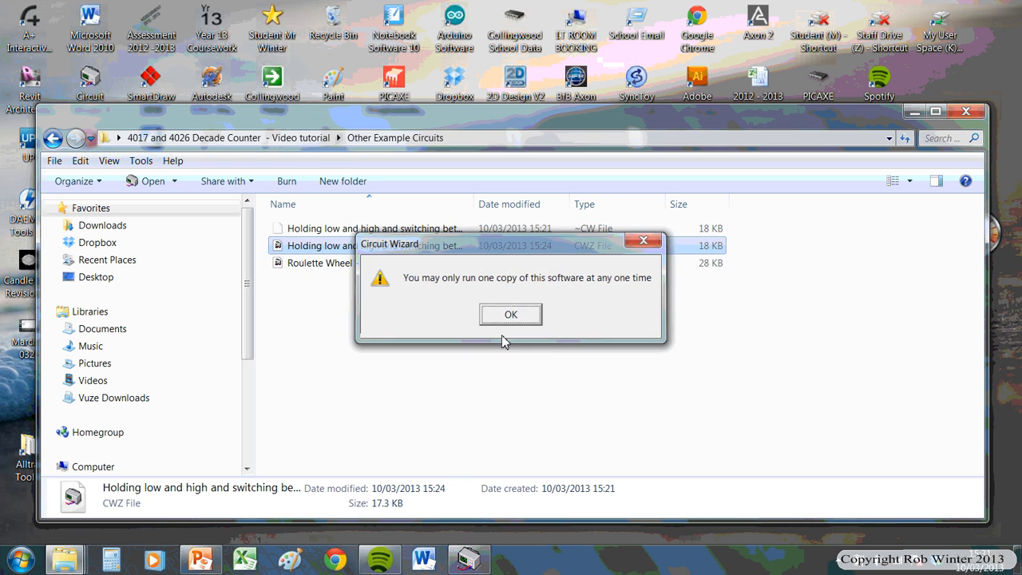
left_click(511, 313)
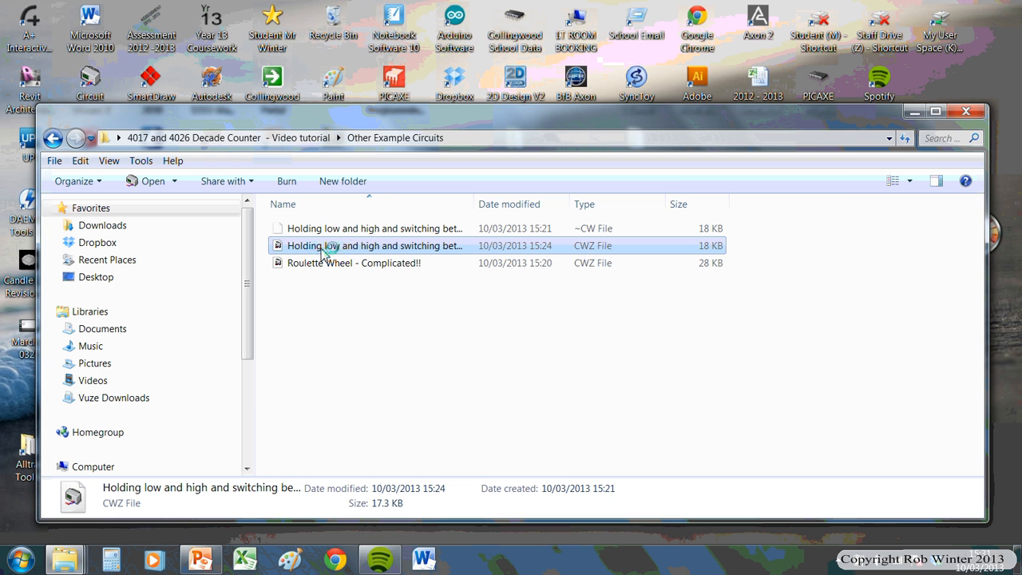
double_click(374, 246)
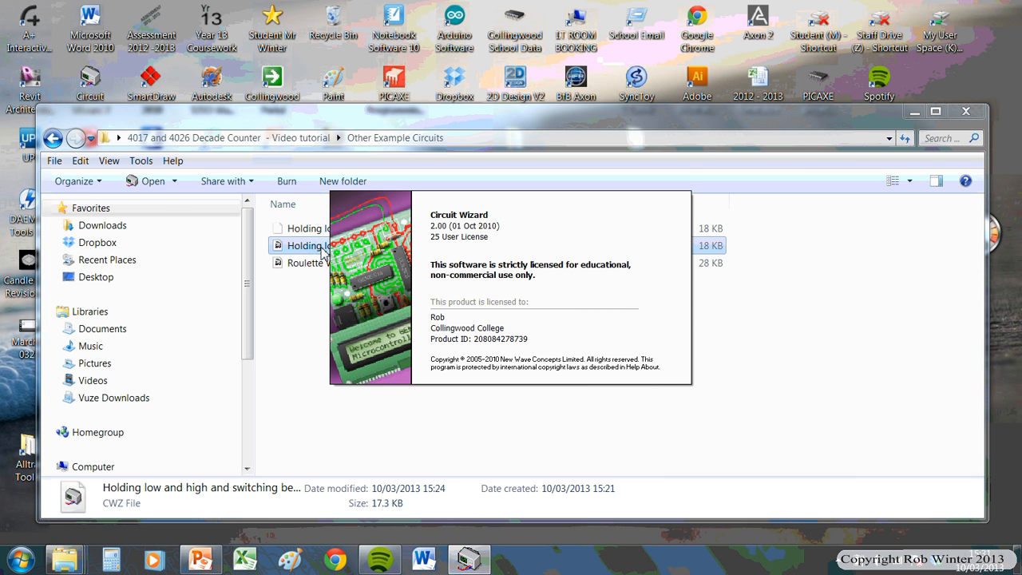
double_click(312, 246)
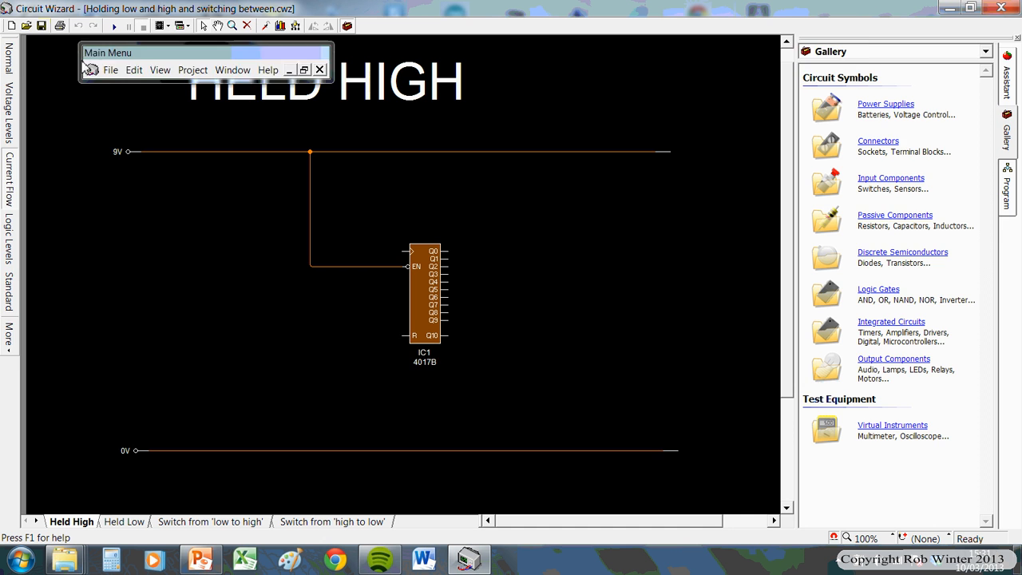
Restore the program layout and show the Switch from 'low to high' sheet.
left_click(319, 71)
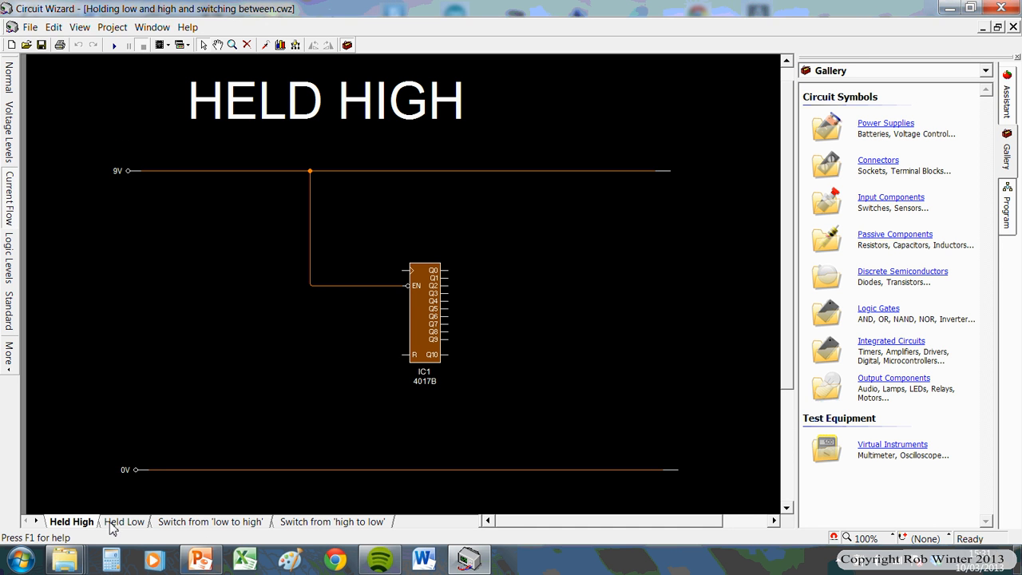
left_click(211, 520)
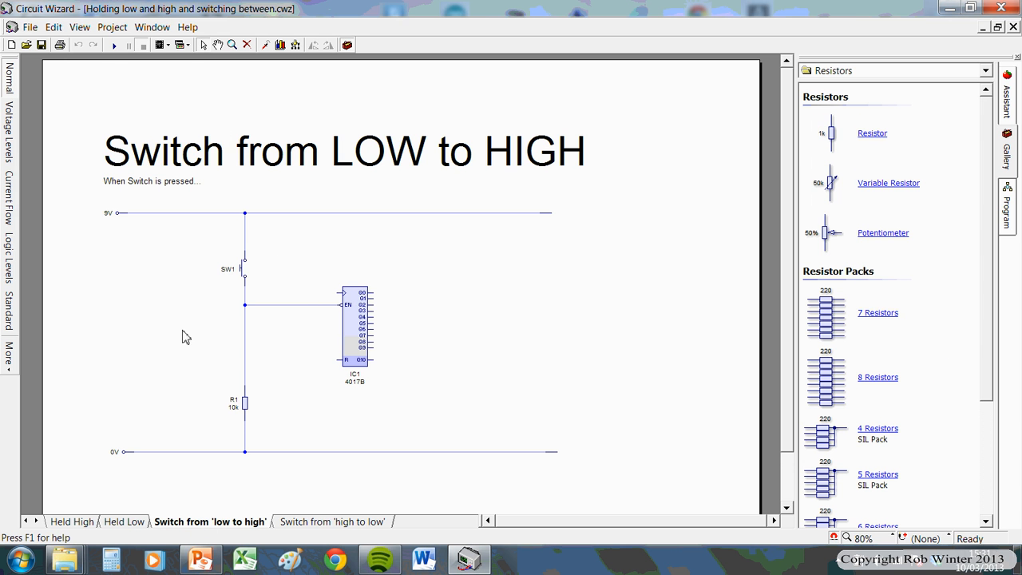
mouse_move(252, 333)
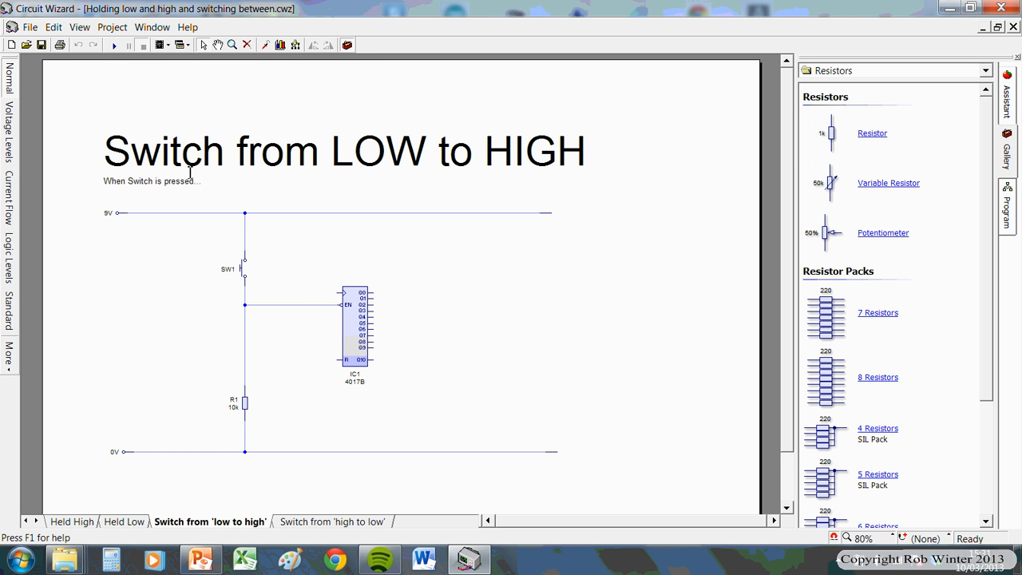
mouse_move(287, 351)
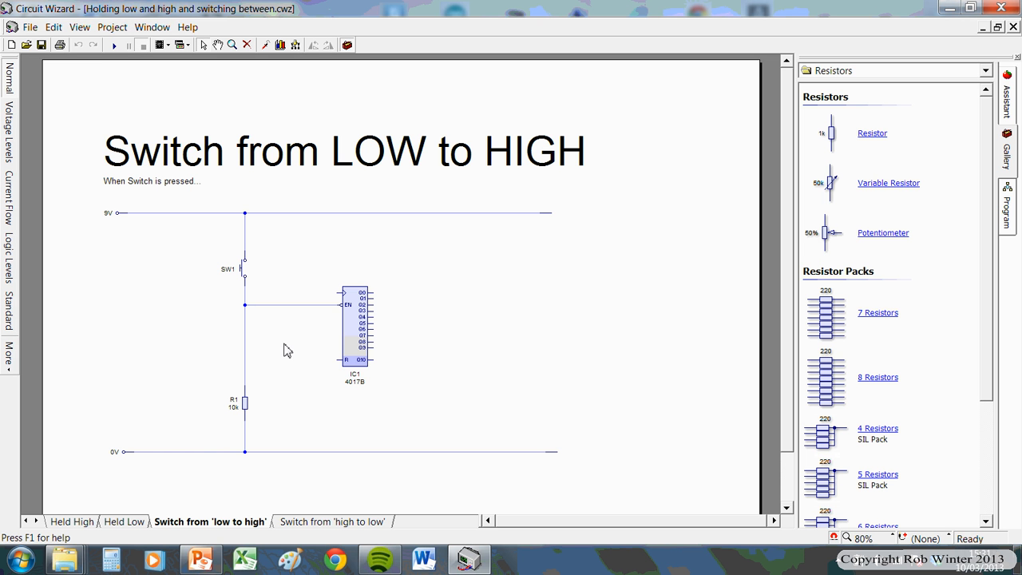
mouse_move(409, 380)
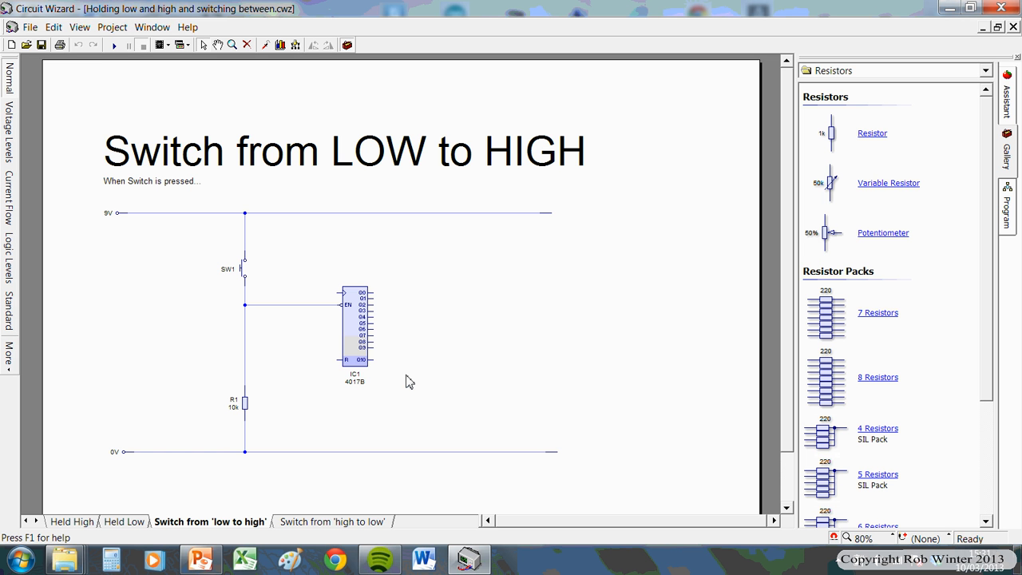
mouse_move(98, 67)
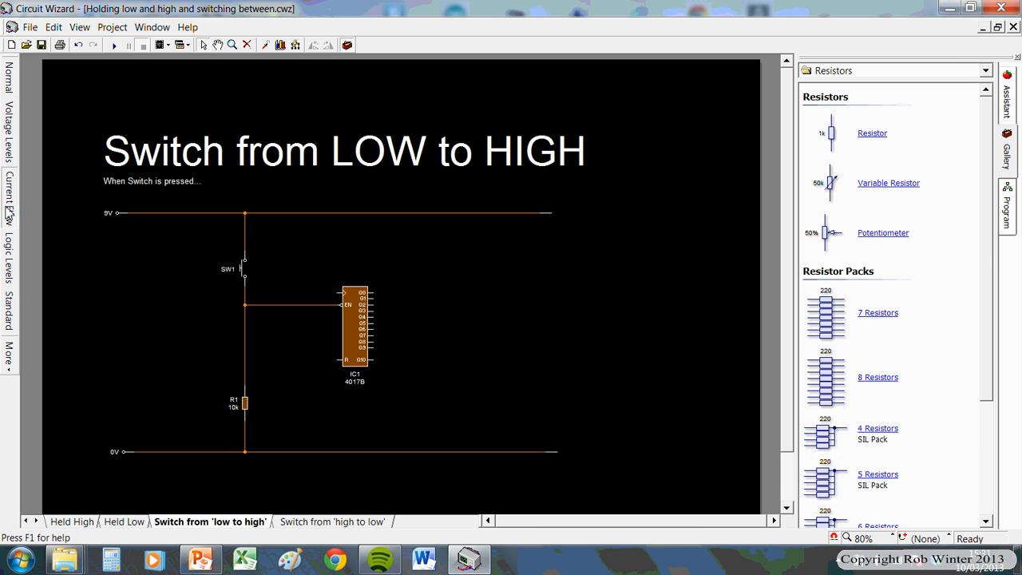
left_click(114, 45)
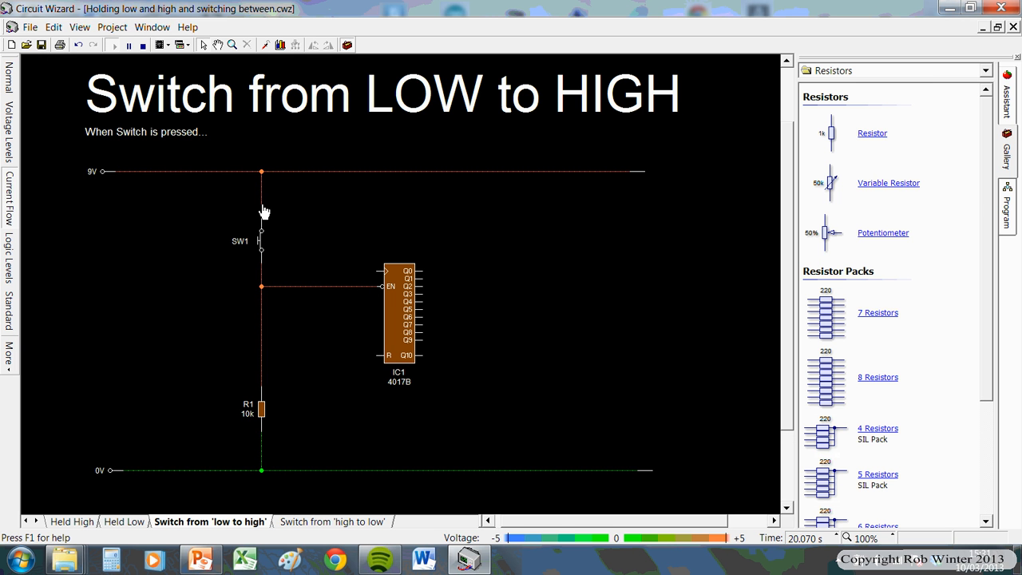
mouse_move(230, 209)
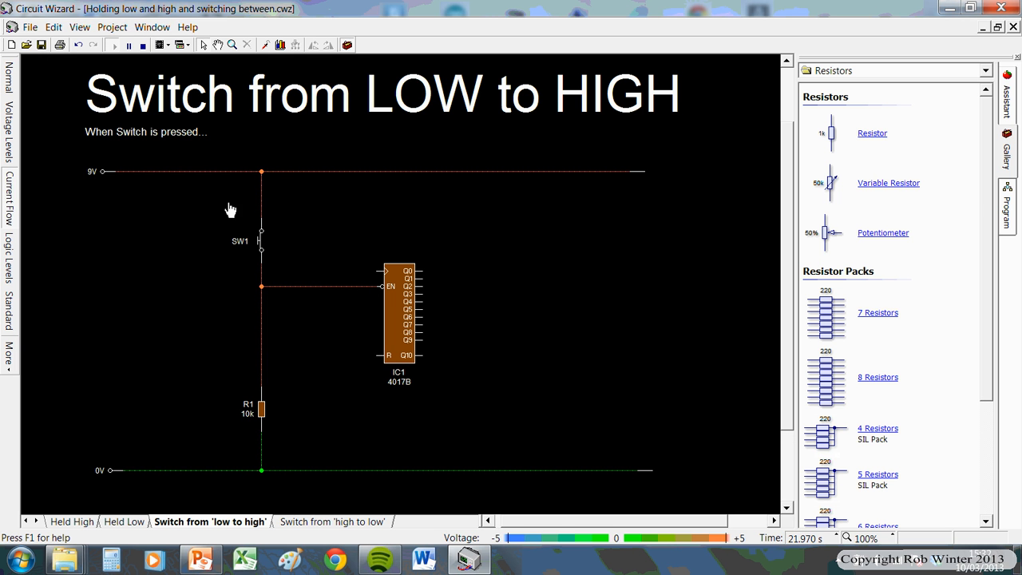
left_click(262, 240)
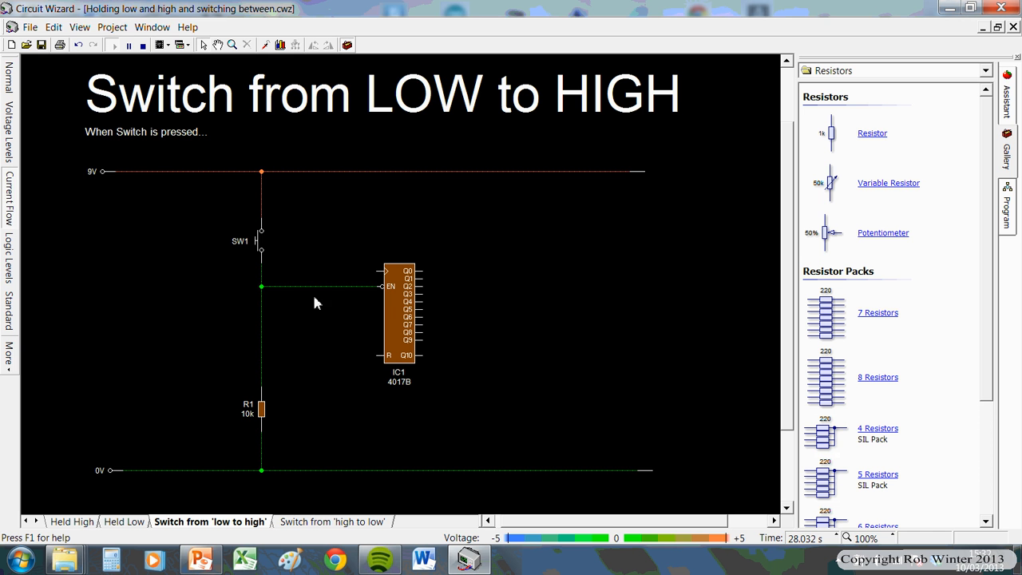
mouse_move(262, 240)
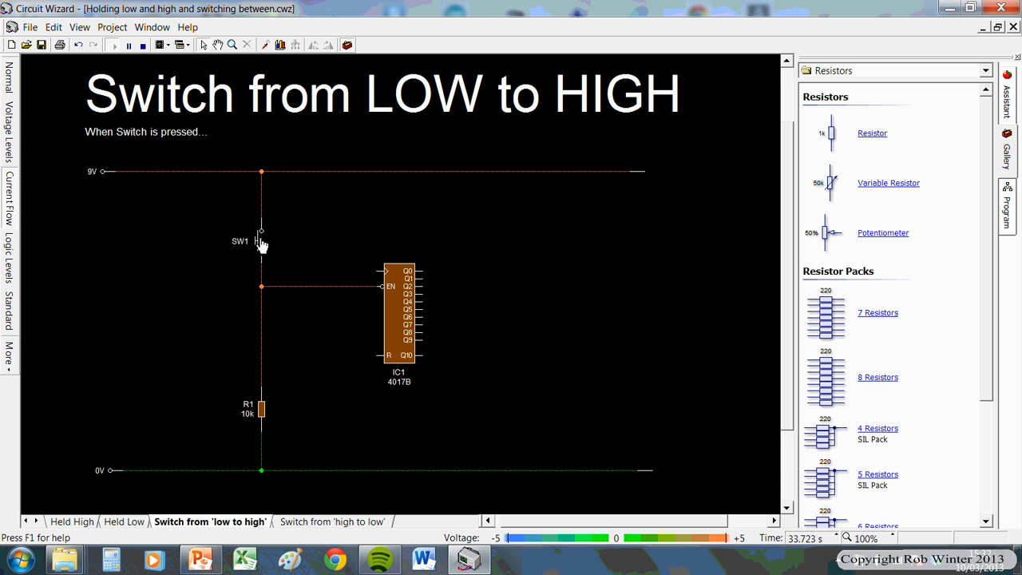
left_click(262, 240)
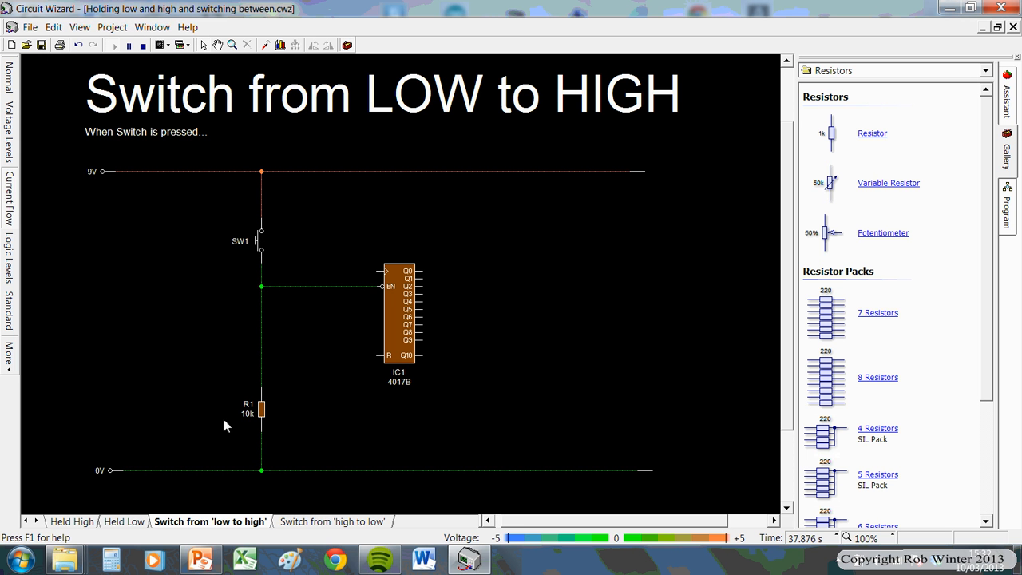
mouse_move(296, 373)
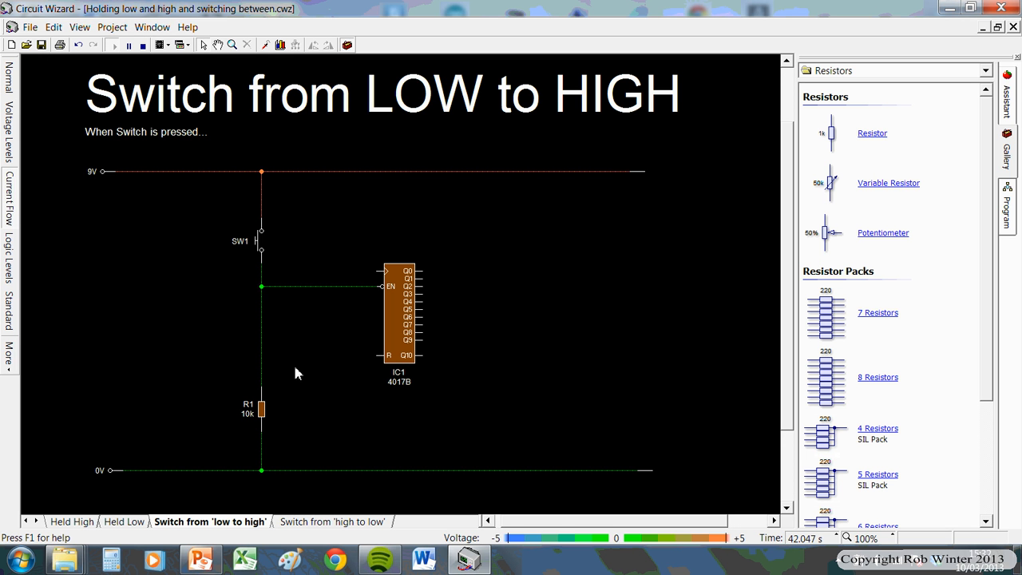
mouse_move(279, 289)
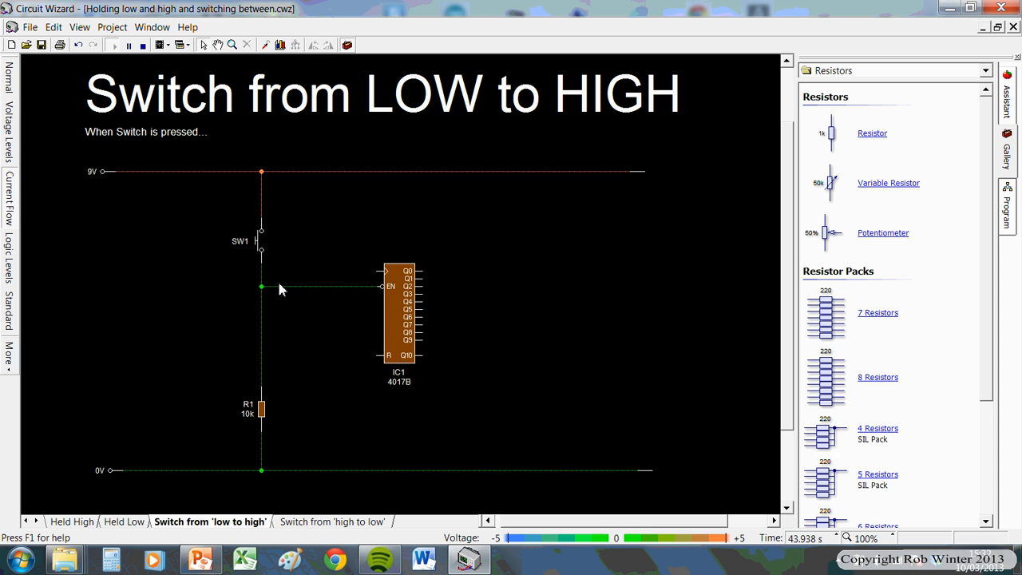
mouse_move(249, 309)
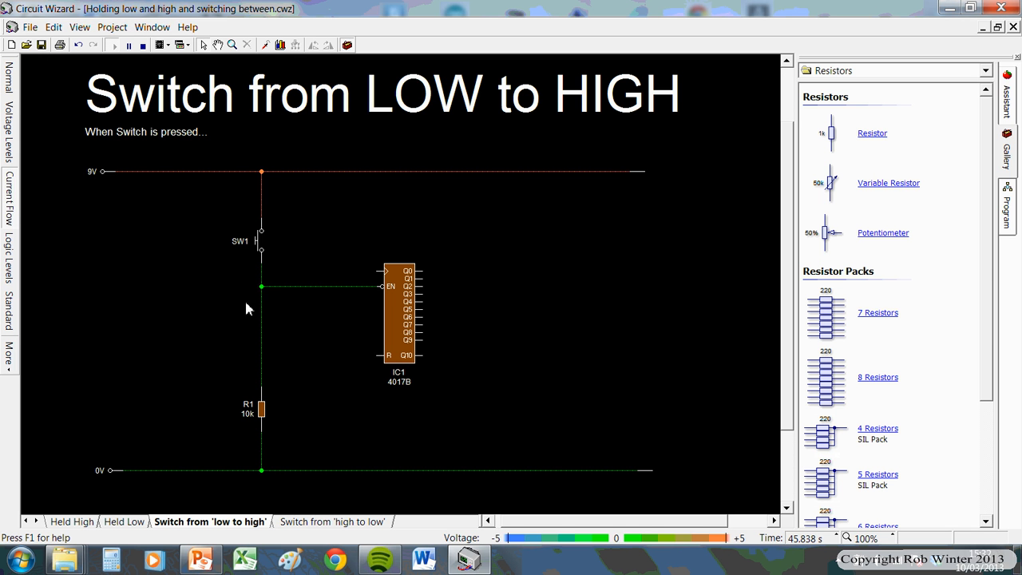
mouse_move(217, 281)
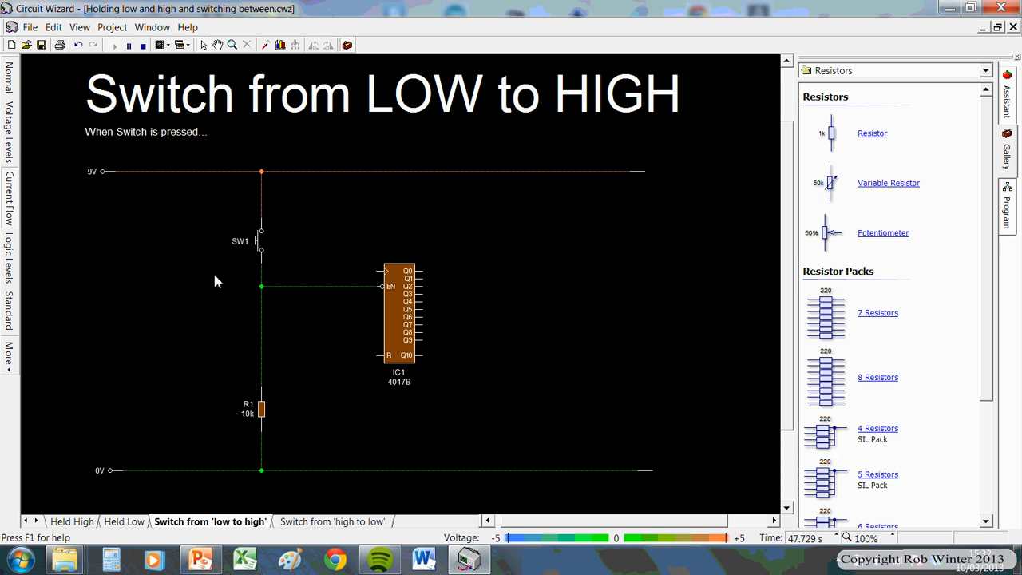
mouse_move(349, 285)
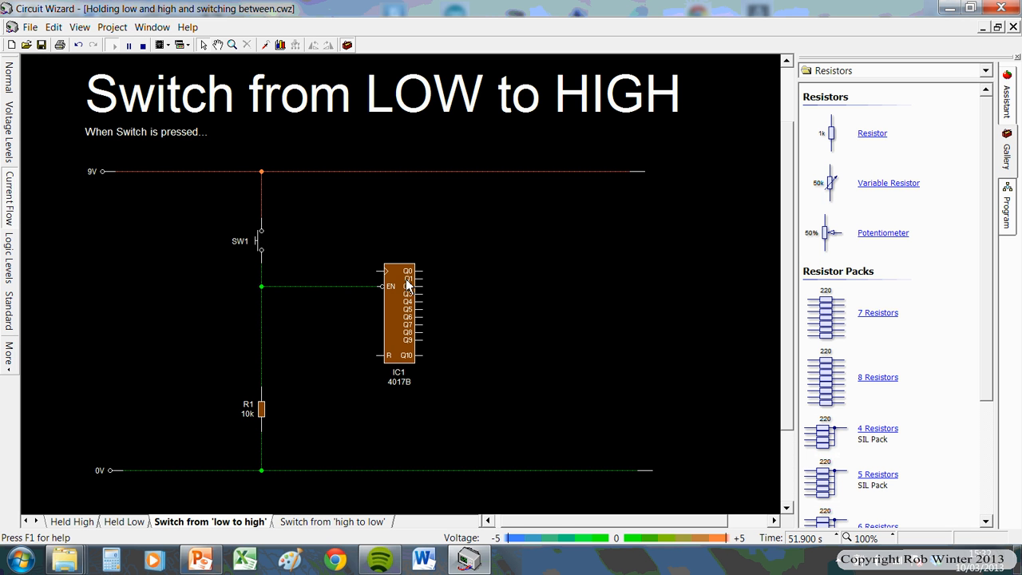
mouse_move(245, 460)
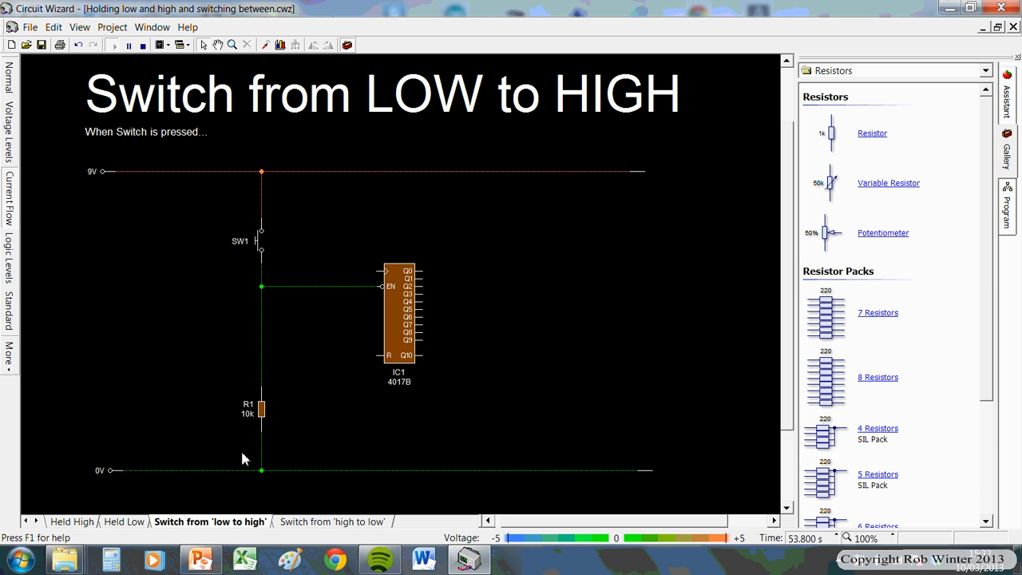
mouse_move(126, 469)
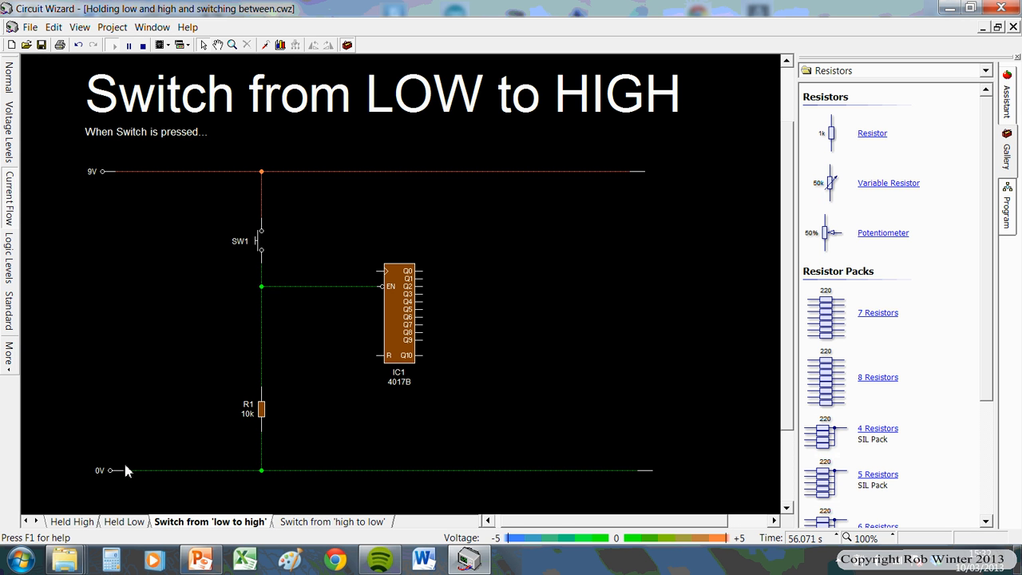
mouse_move(326, 372)
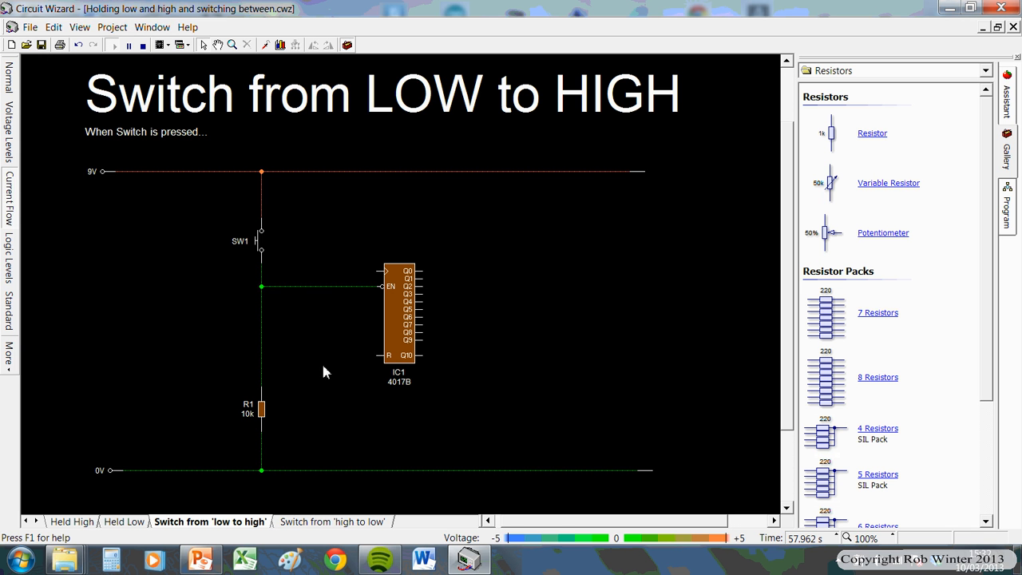
mouse_move(348, 343)
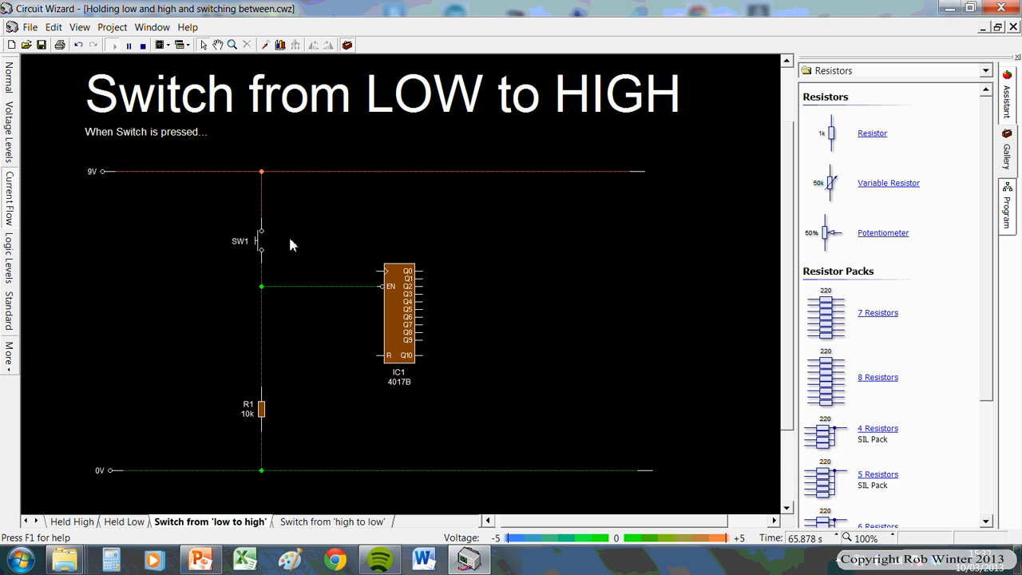
mouse_move(270, 255)
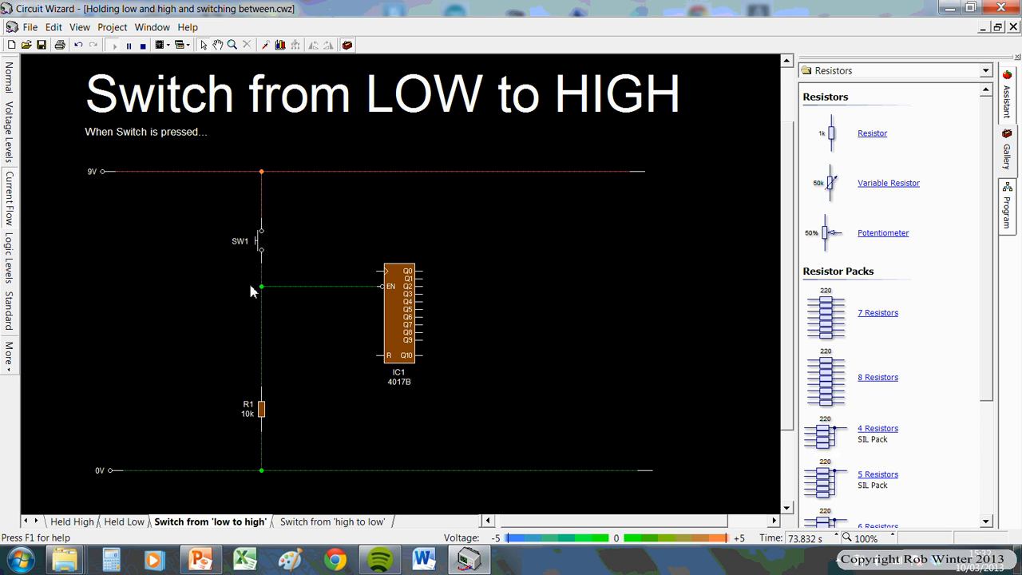
mouse_move(312, 328)
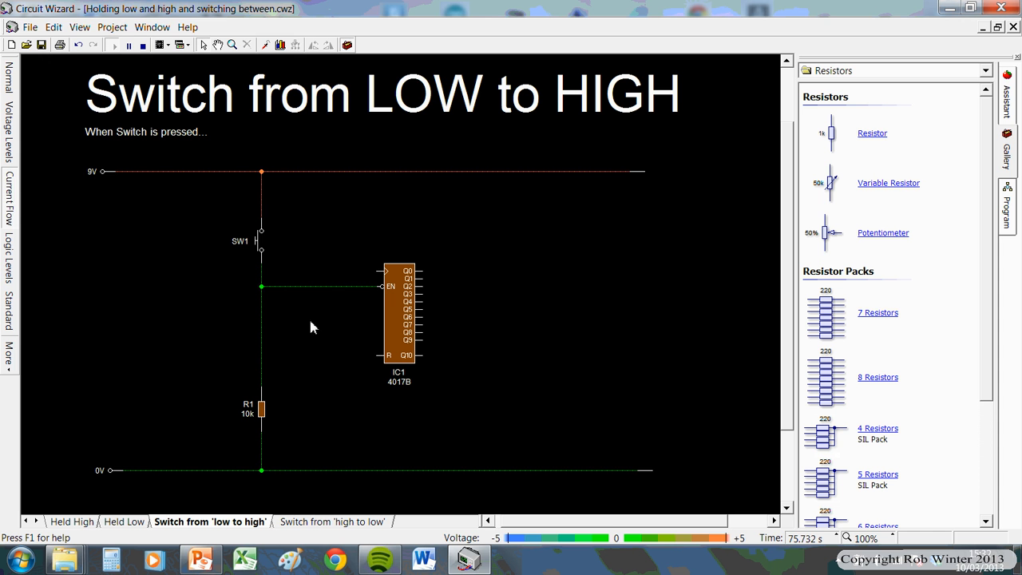
mouse_move(135, 476)
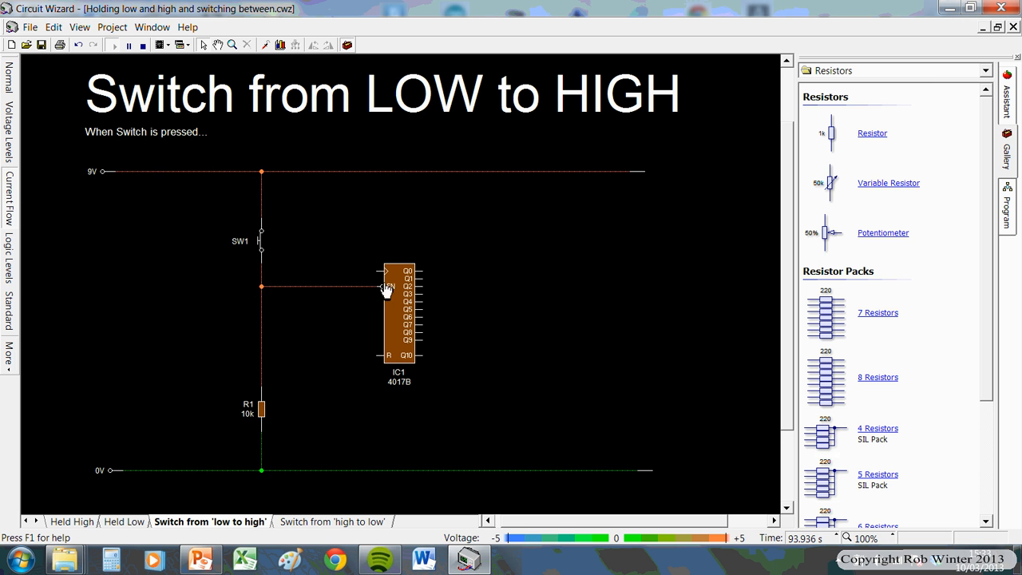
mouse_move(264, 334)
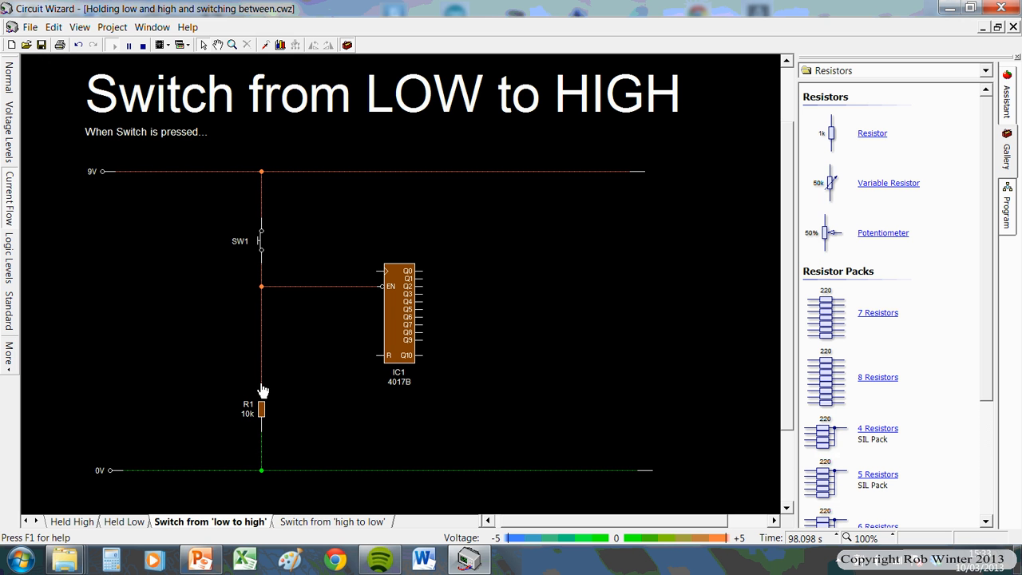
mouse_move(262, 367)
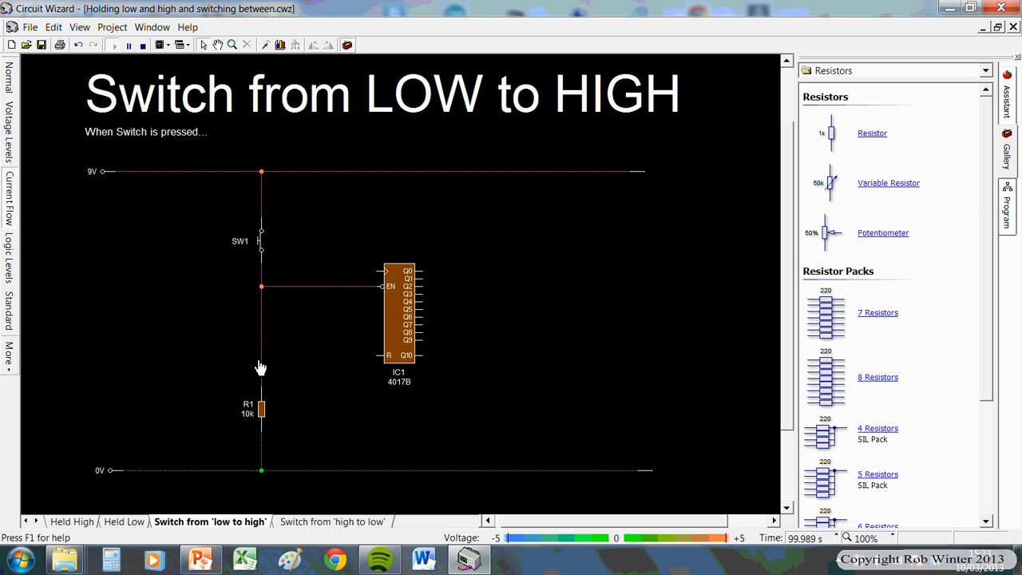
mouse_move(249, 195)
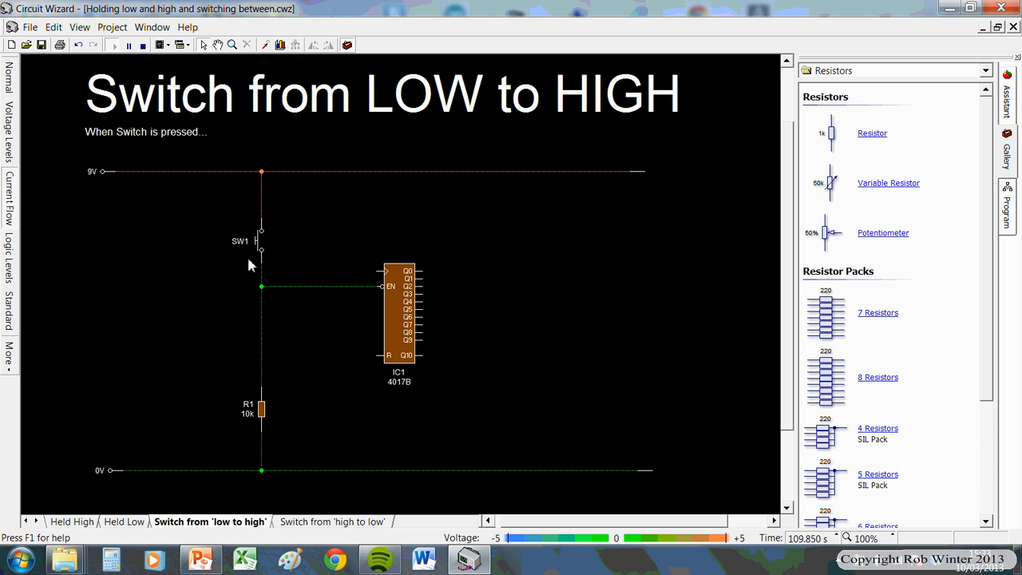
mouse_move(262, 412)
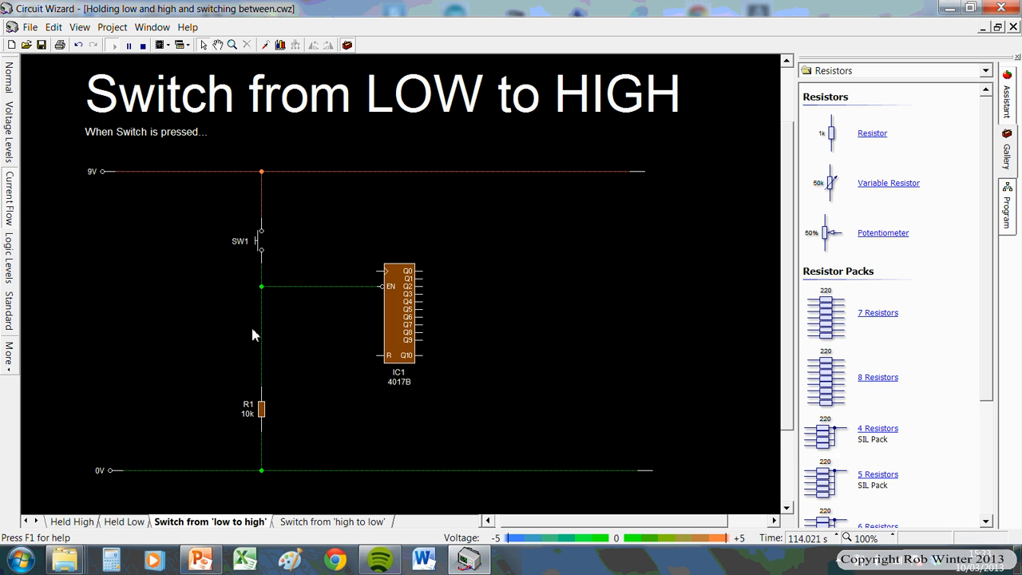
mouse_move(265, 249)
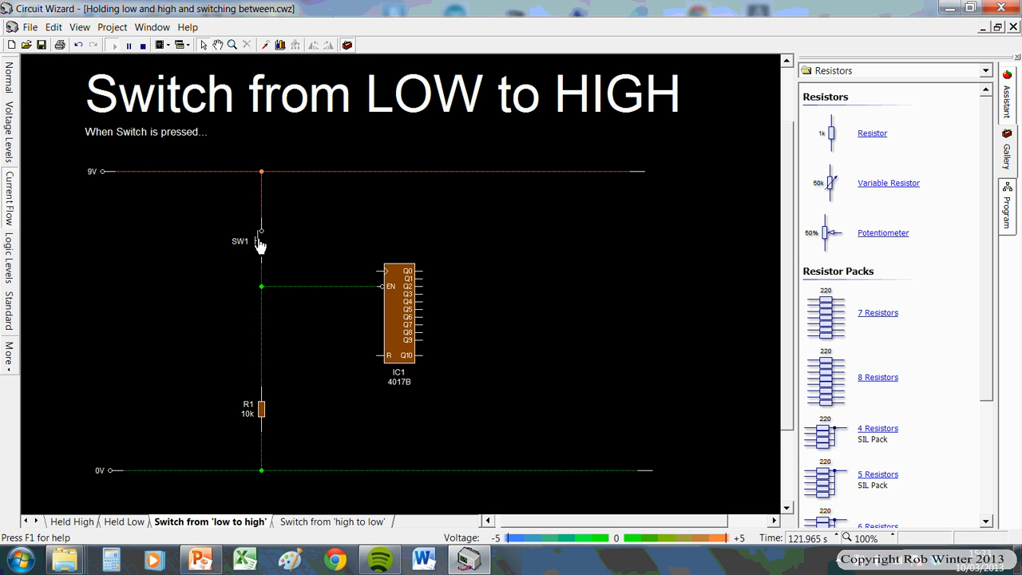
mouse_move(281, 45)
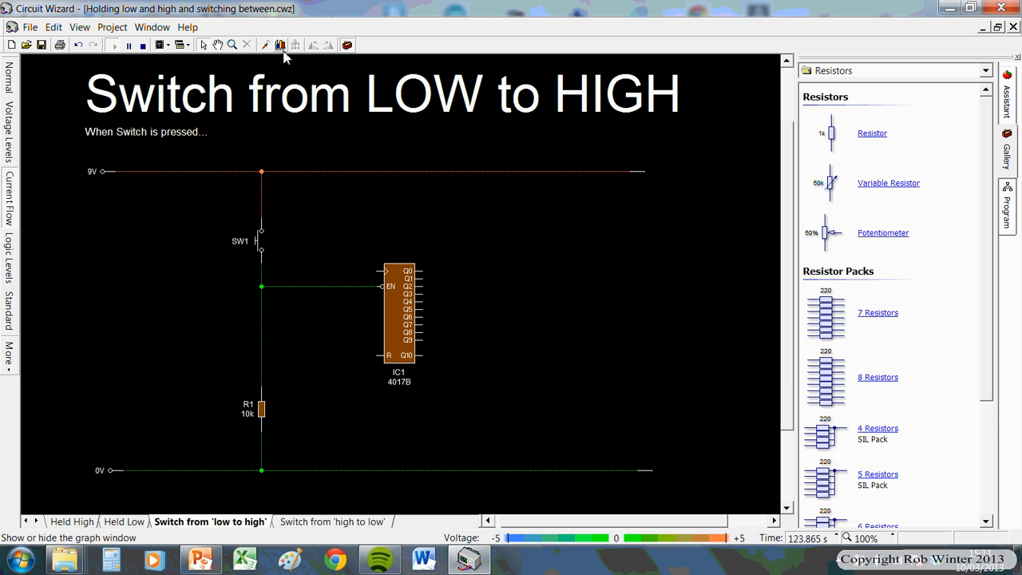
Graph the enable pin voltage, restarting the simulation and pressing SW1 to plot 9 V pulses.
left_click(281, 45)
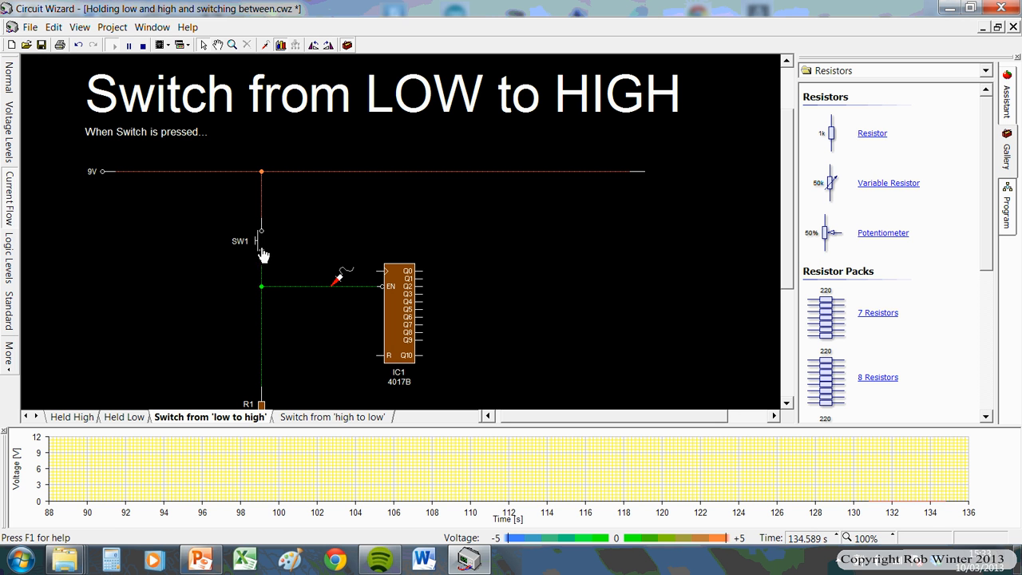
left_click(140, 45)
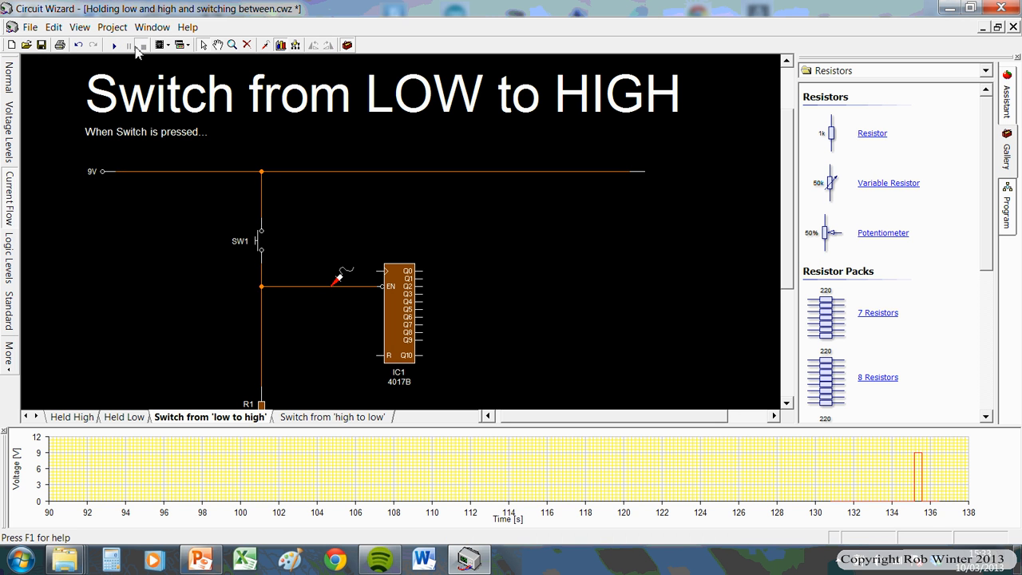
left_click(113, 45)
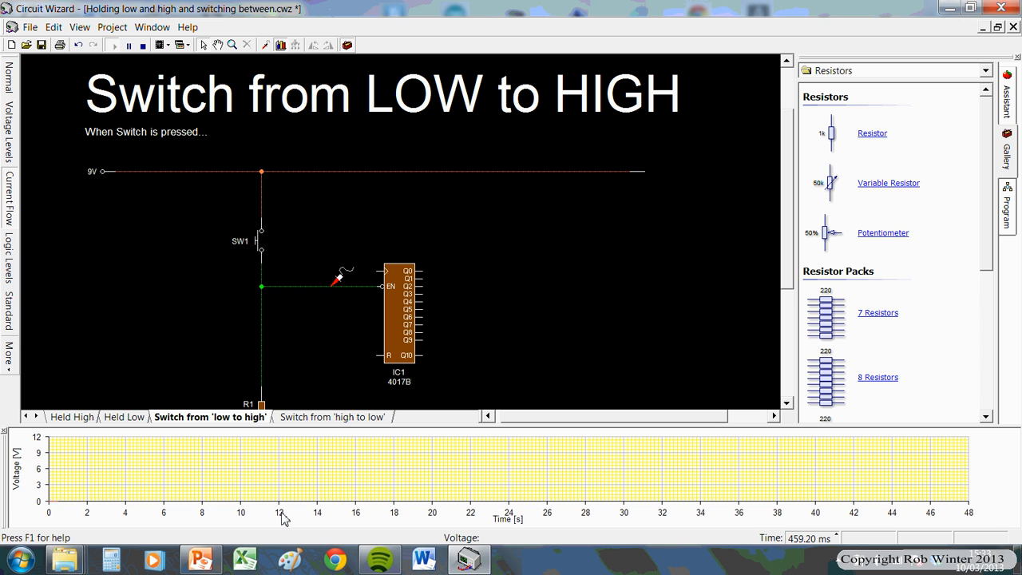
left_click(262, 240)
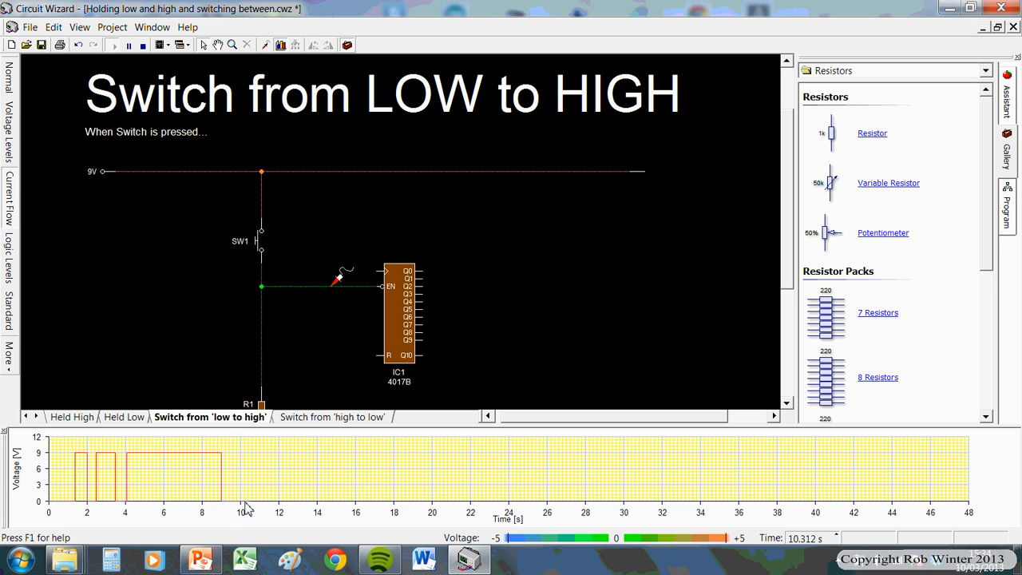
left_click(261, 240)
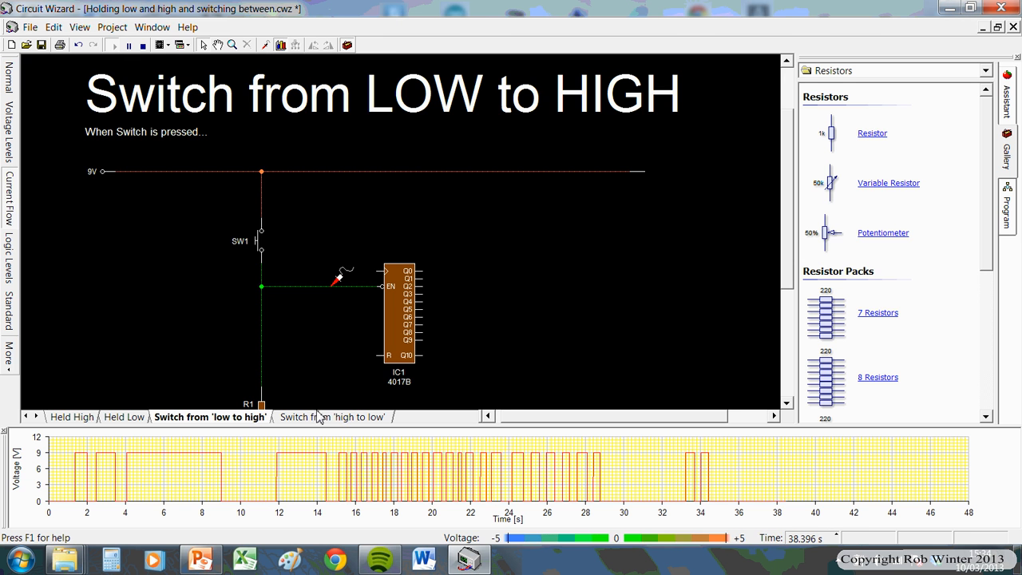
Simulate the 'high to low' sheet, pressing SW1 so the graph drops from 9 V to low.
left_click(332, 415)
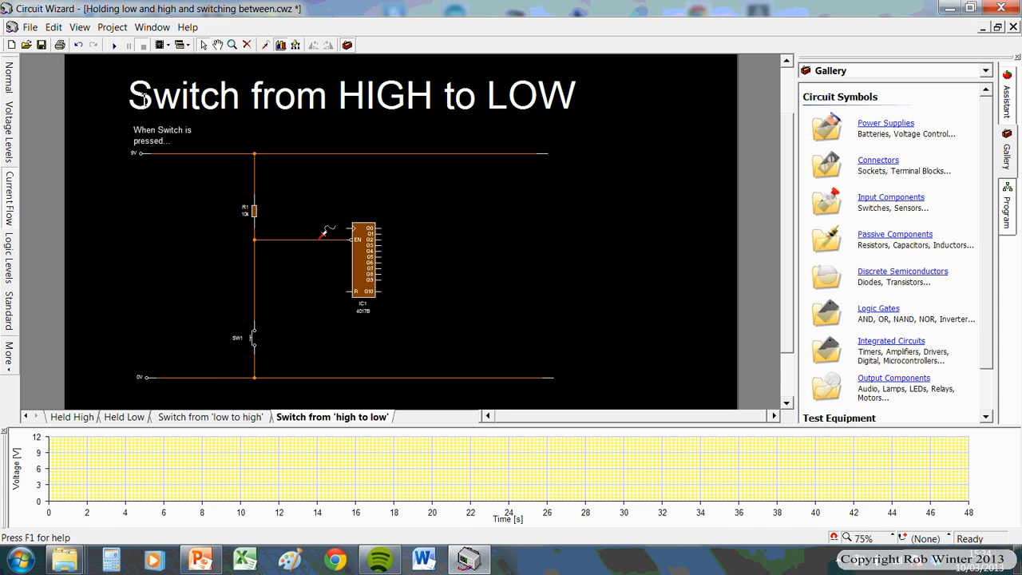
left_click(114, 45)
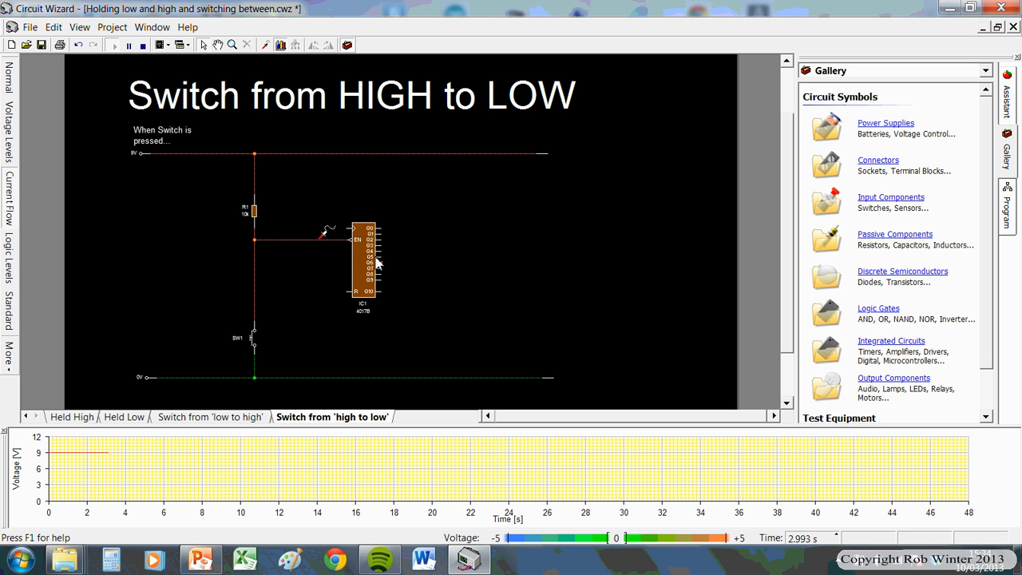
mouse_move(153, 164)
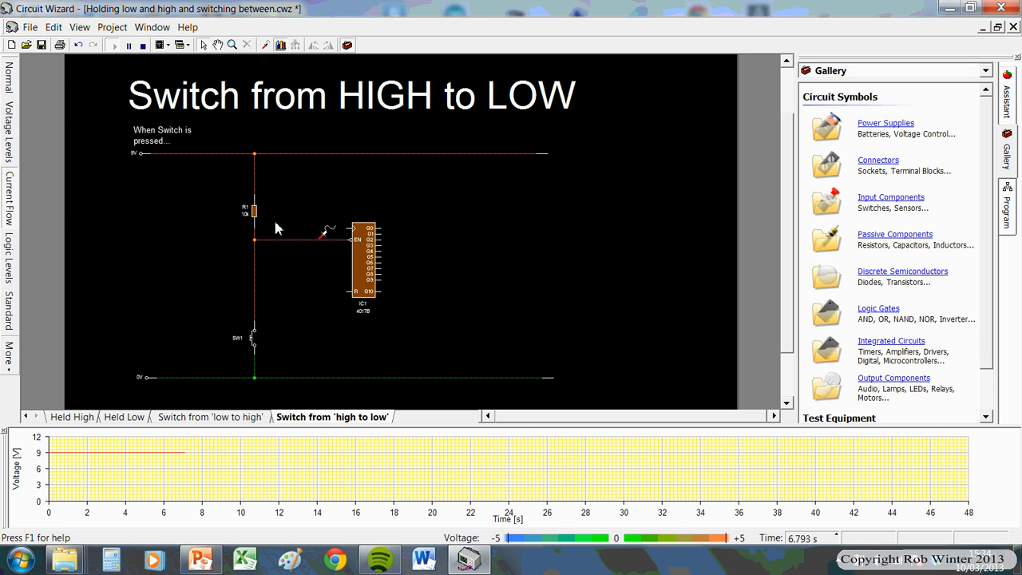
mouse_move(259, 310)
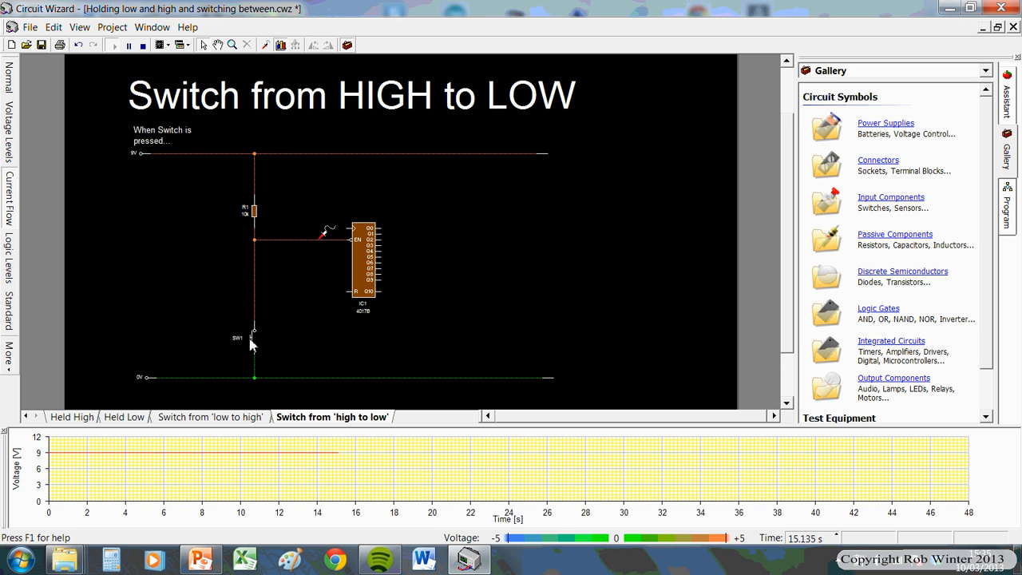
left_click(254, 343)
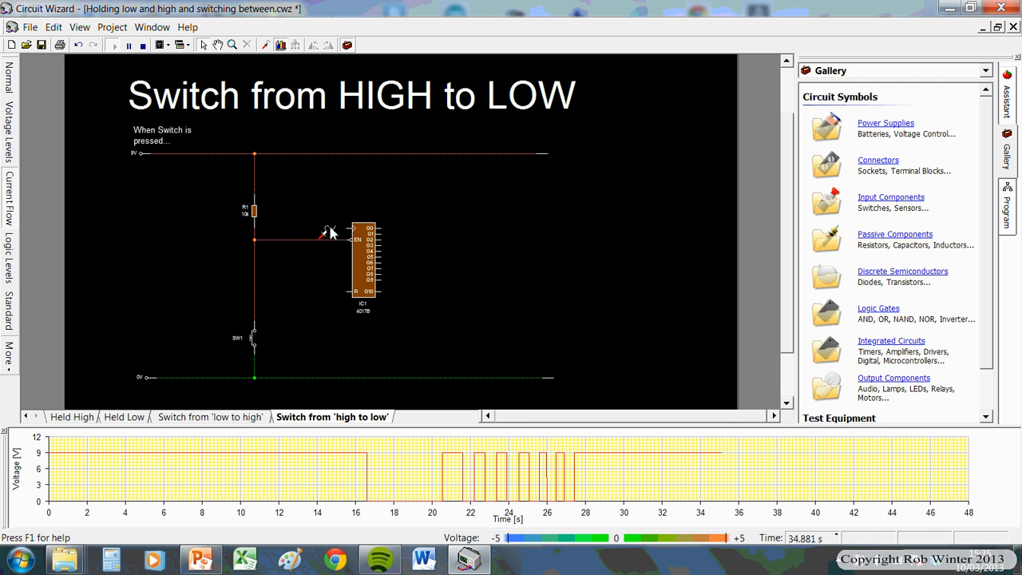
Enlarge the high to low circuit view to 100%.
left_click(210, 417)
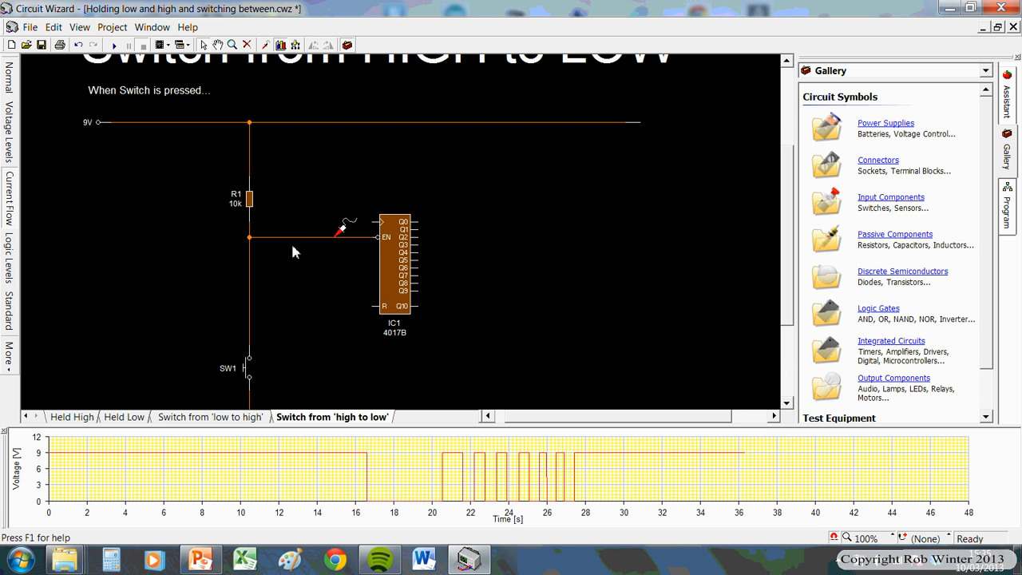
mouse_move(467, 348)
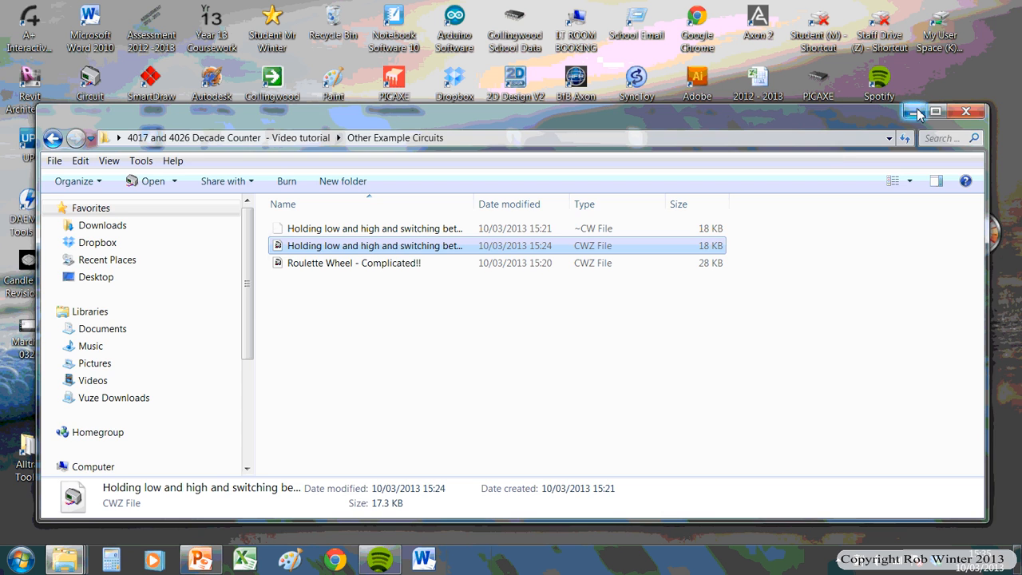
Return to the tutorial folder and reopen the '4017 - Decade counter explanation sheet' circuit.
left_click(53, 138)
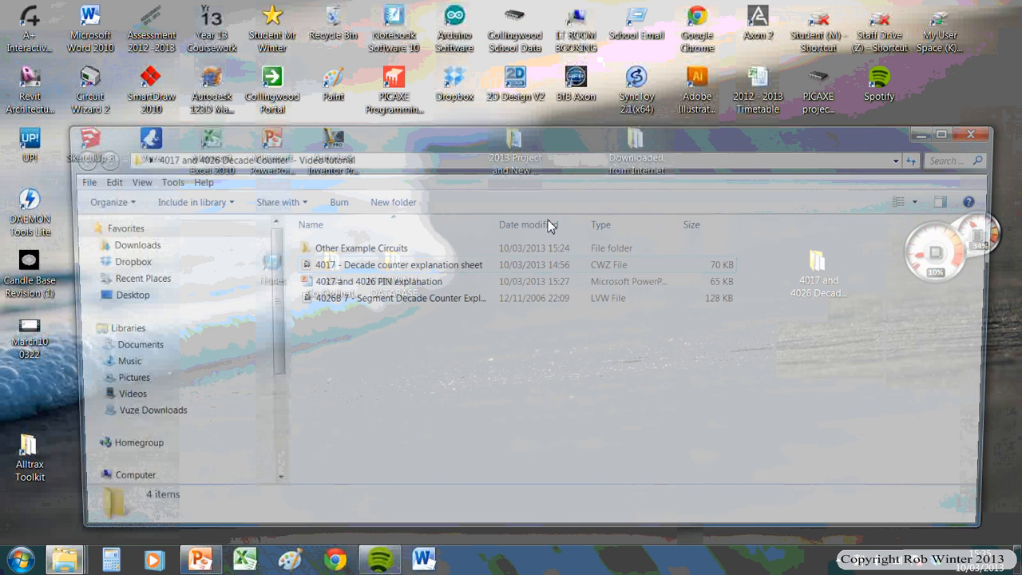
left_click(392, 265)
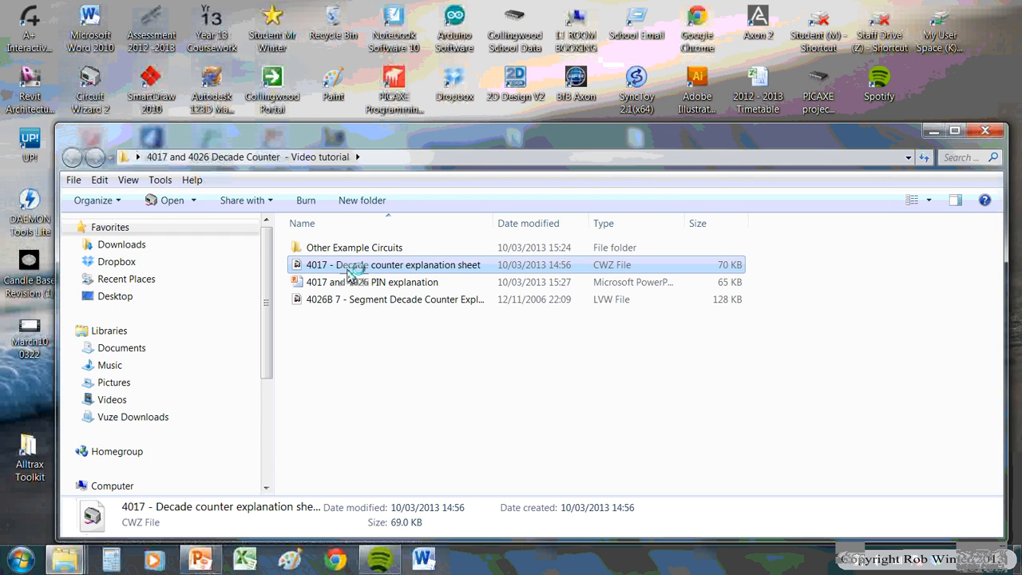
double_click(393, 265)
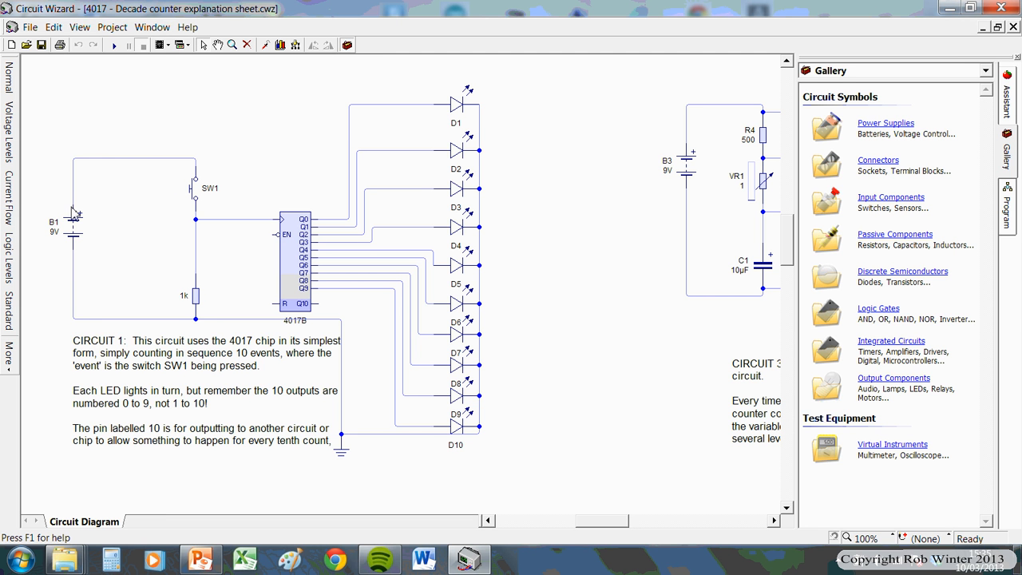
mouse_move(278, 325)
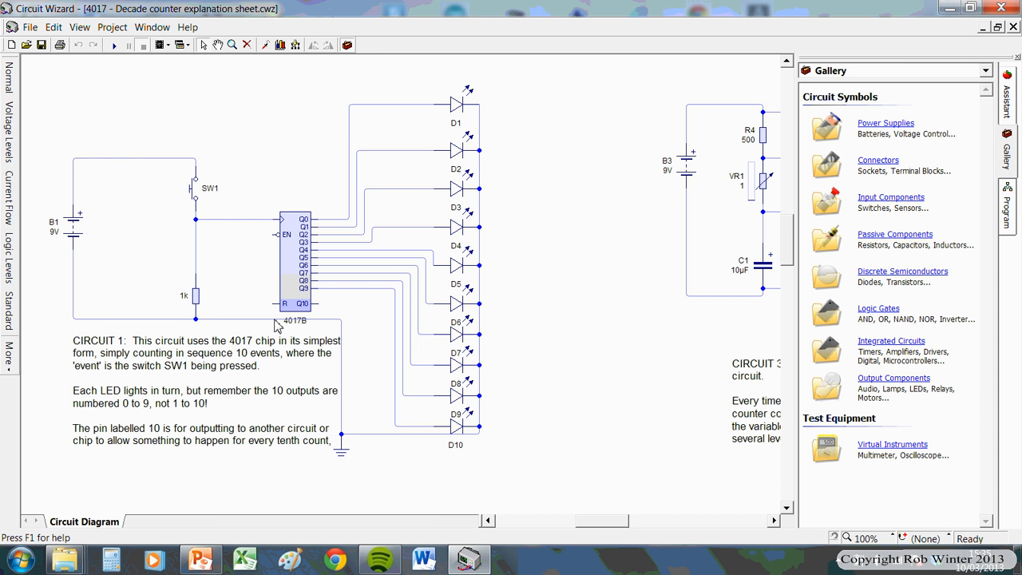
mouse_move(169, 296)
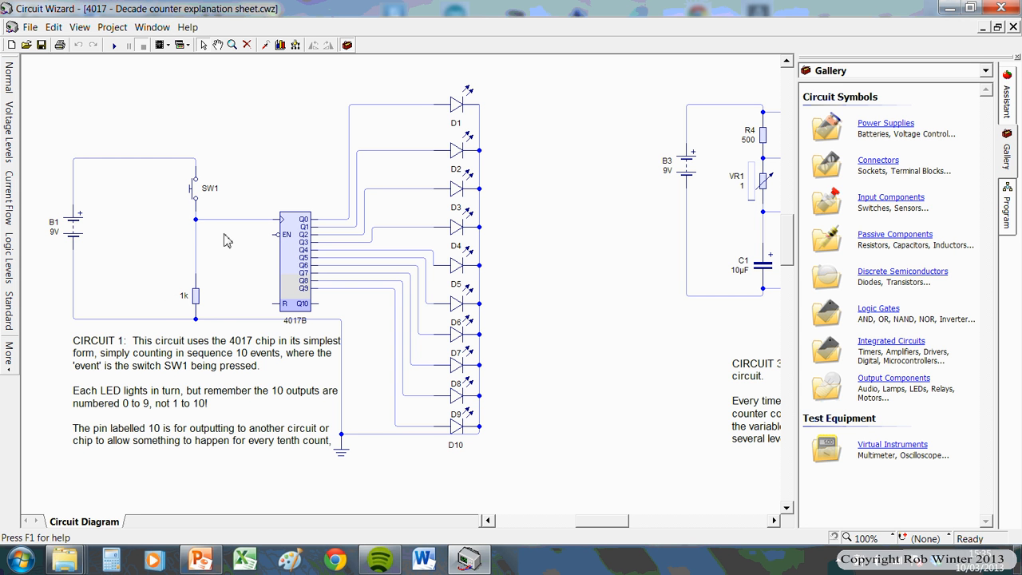
Start the simulation so the graph plots the 4017 enable-pin pulses as SW1 is pressed.
left_click(115, 45)
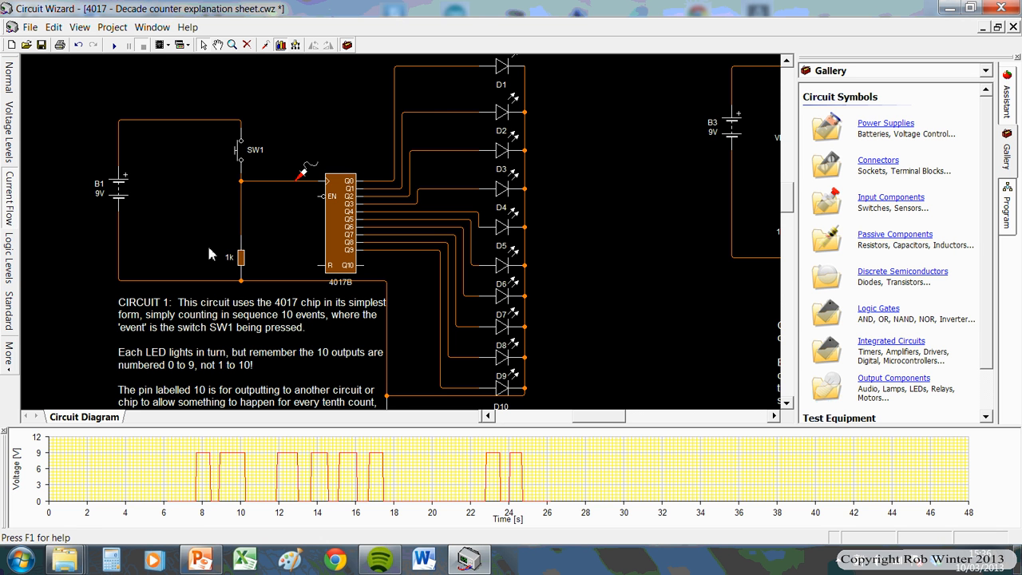
mouse_move(216, 243)
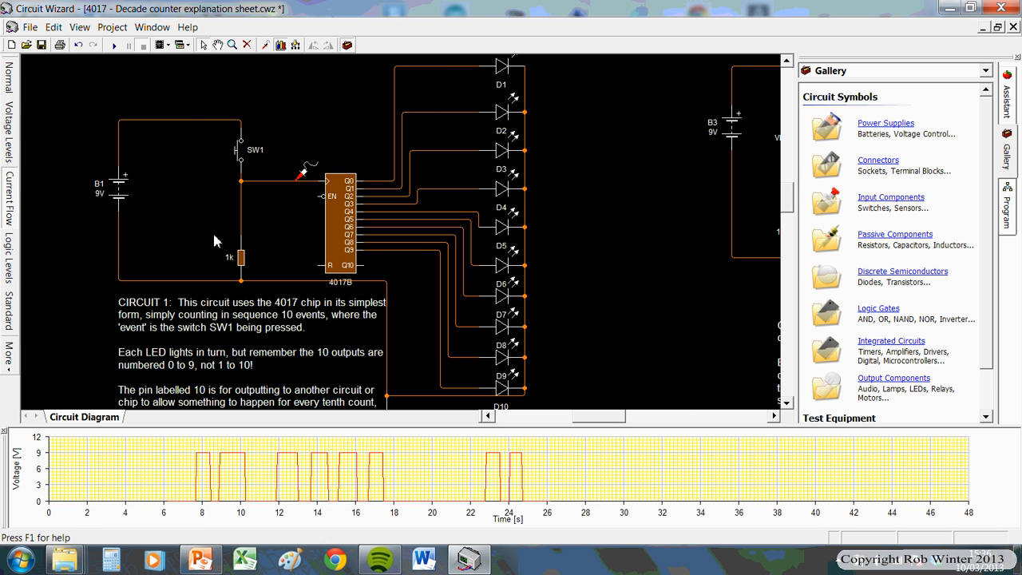
Dismiss the voltage graph so Circuit 1 fills the sheet while still simulating.
left_click(239, 257)
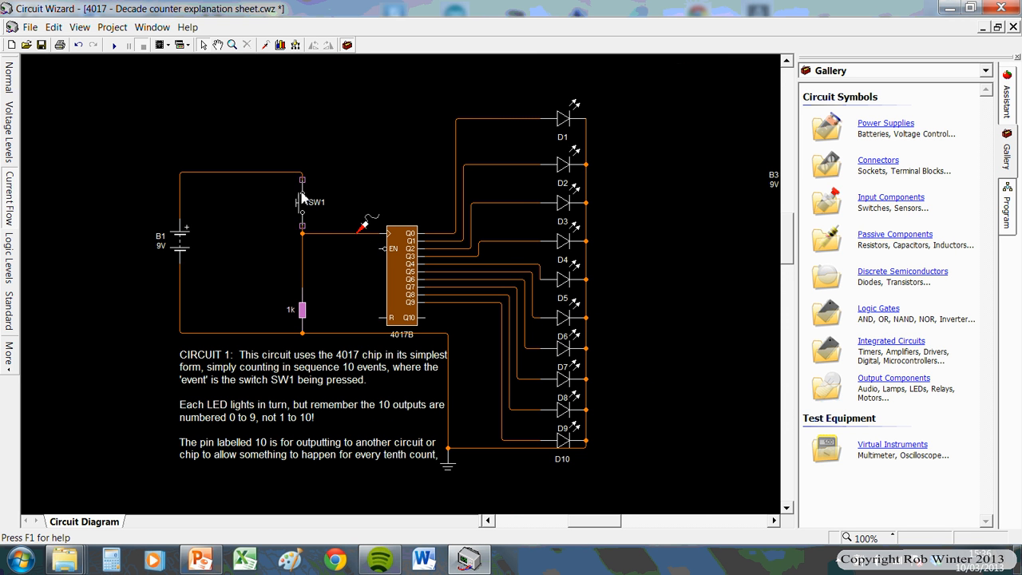
mouse_move(377, 233)
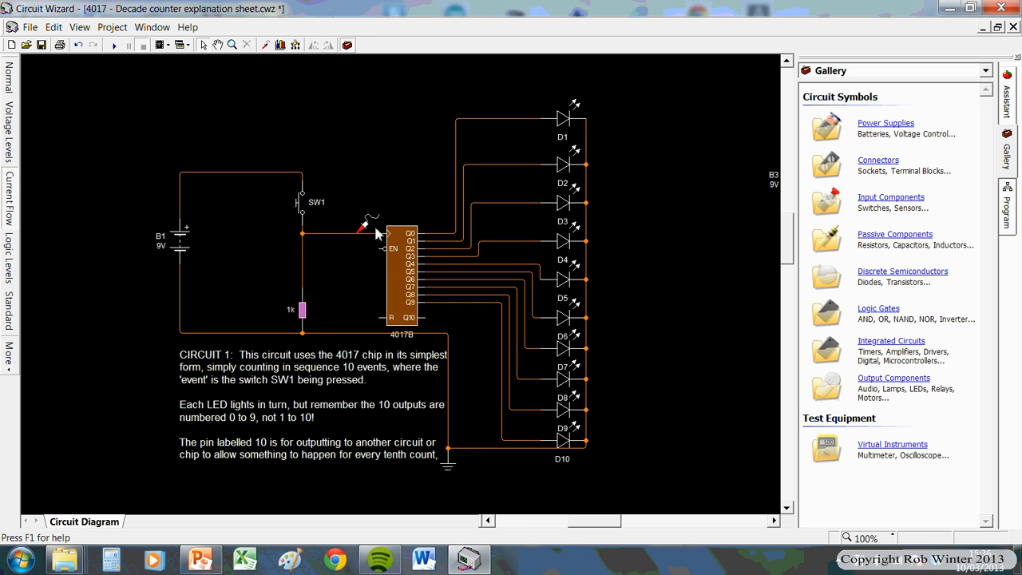
mouse_move(437, 233)
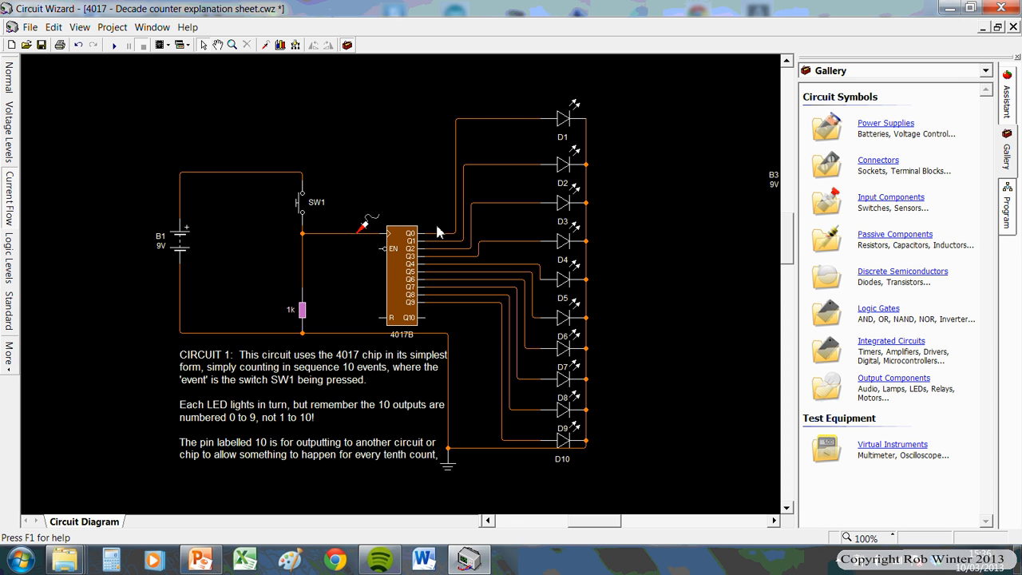
mouse_move(398, 212)
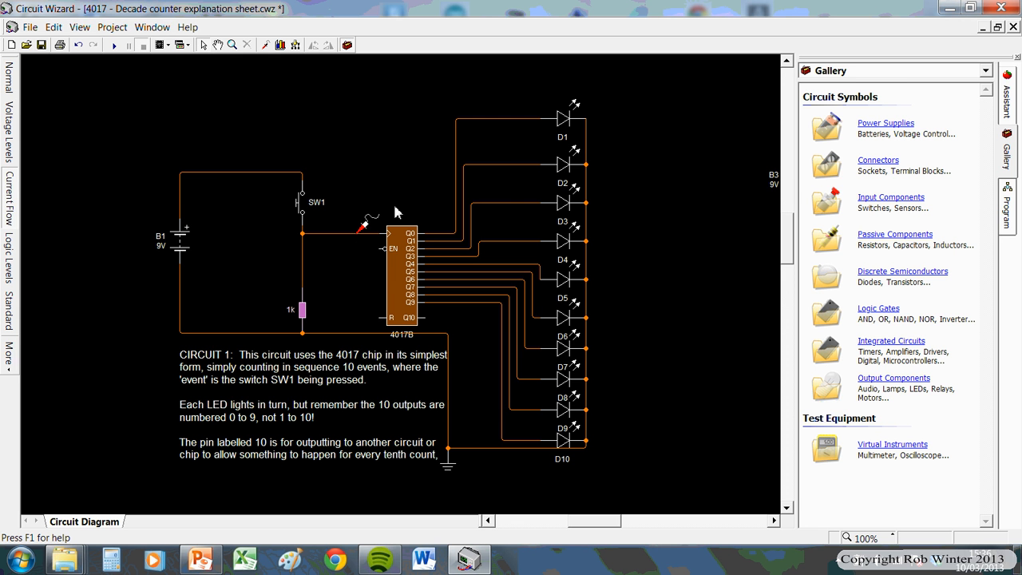
mouse_move(326, 266)
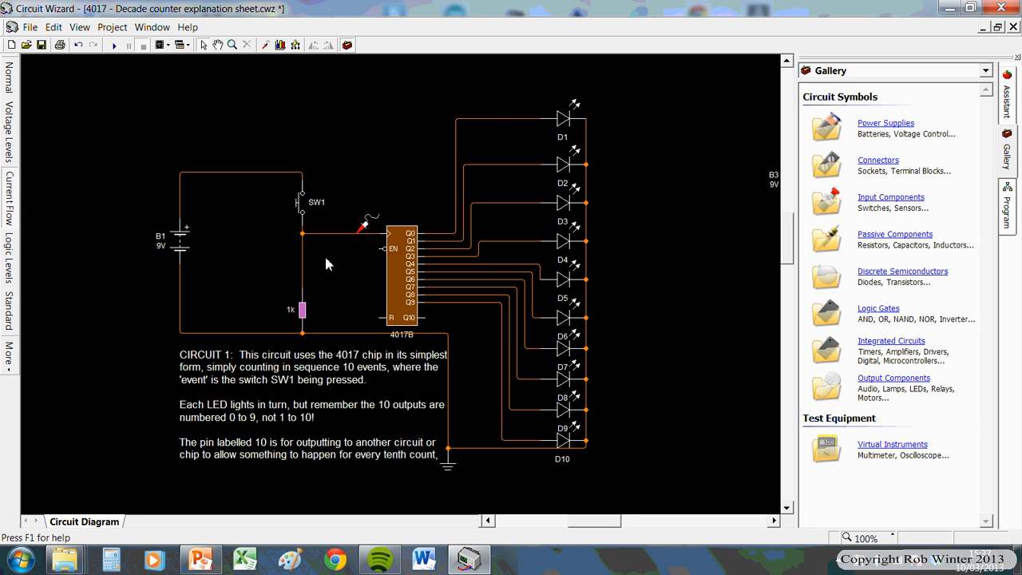
mouse_move(334, 289)
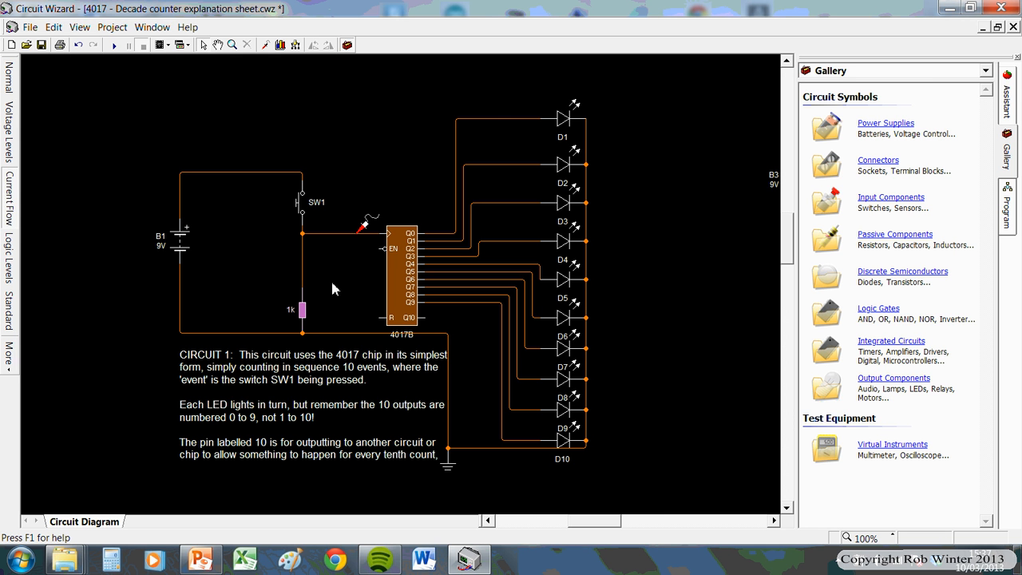
mouse_move(302, 307)
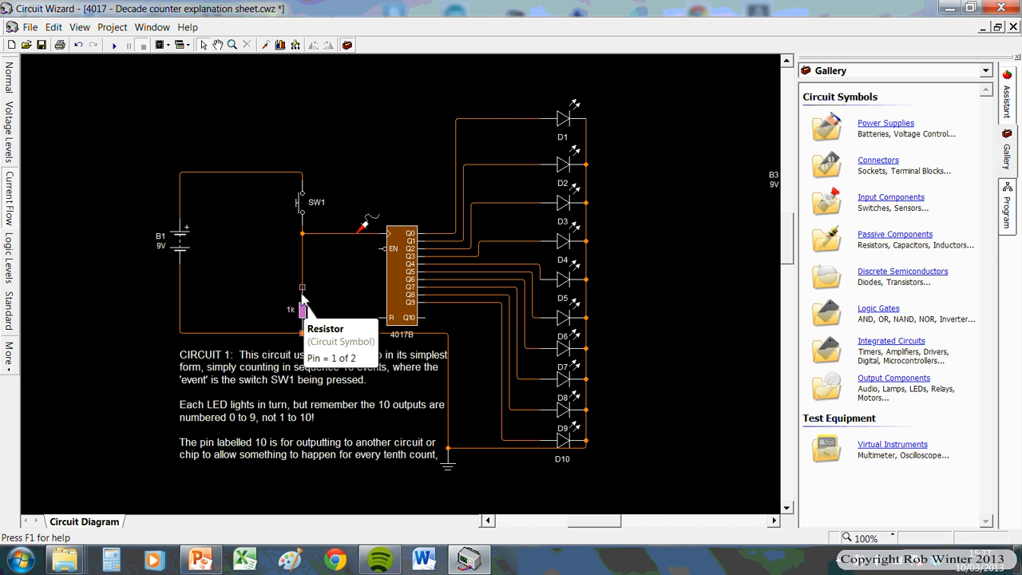
mouse_move(319, 300)
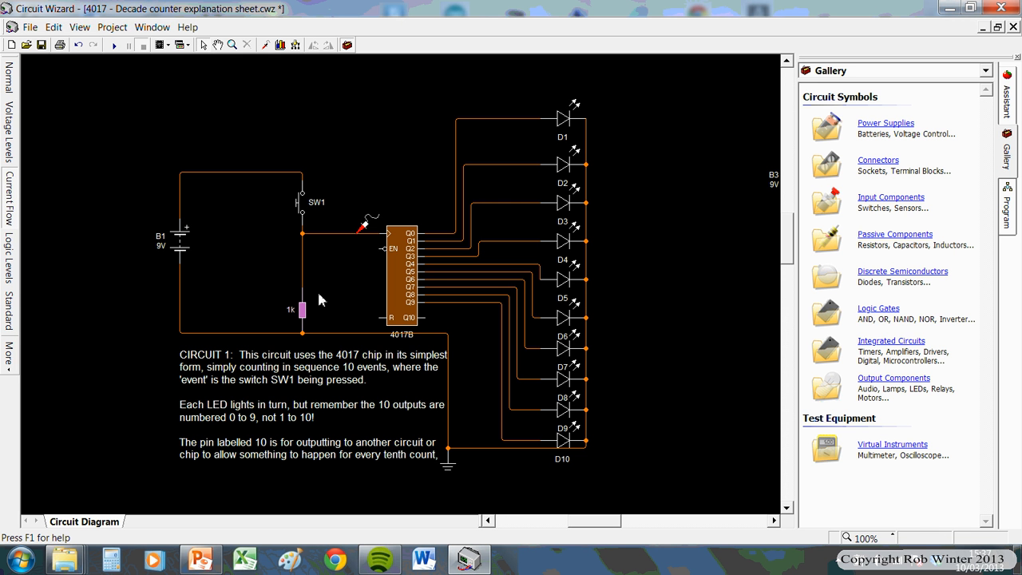
mouse_move(35, 223)
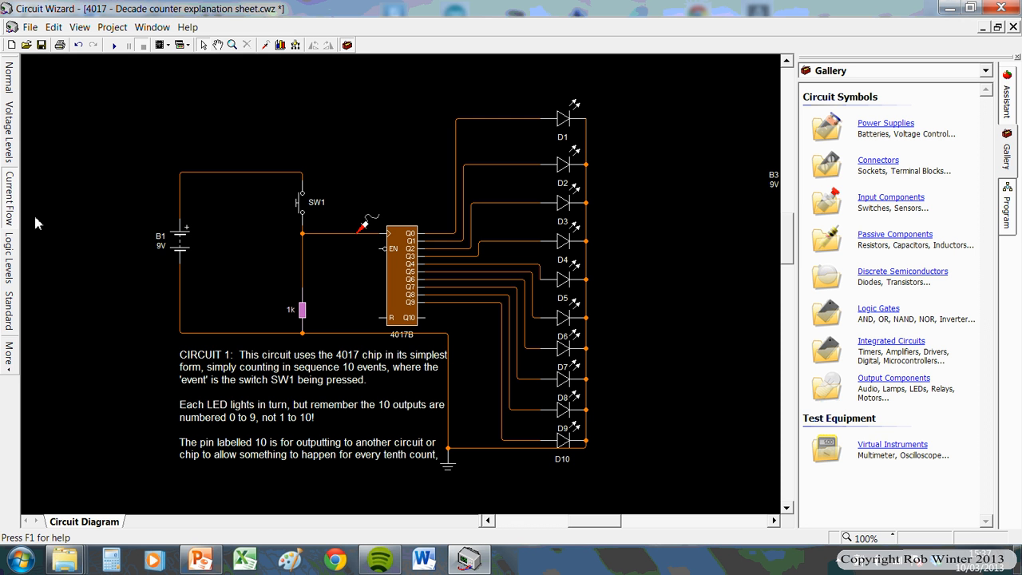
mouse_move(8, 306)
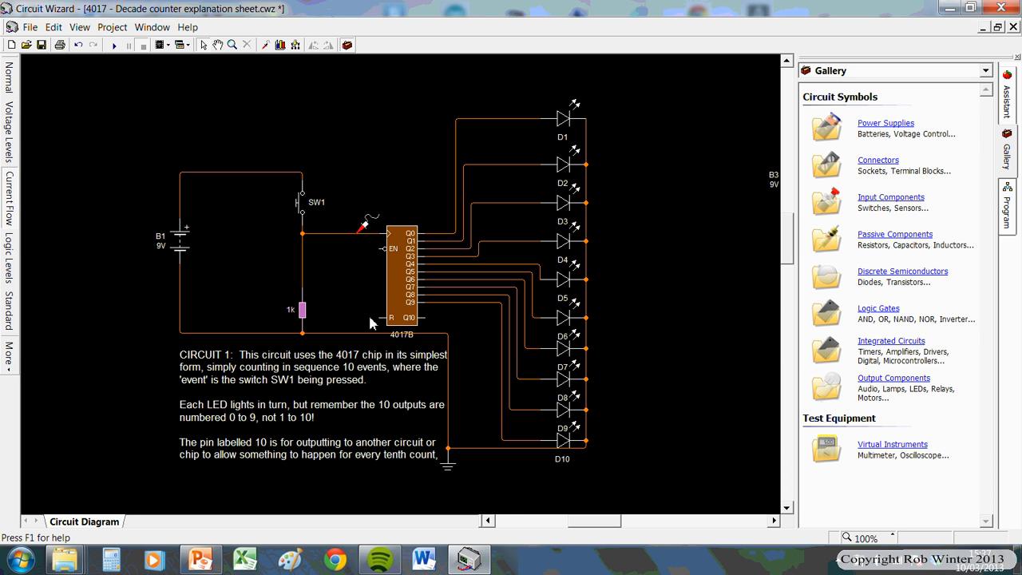
left_click(301, 310)
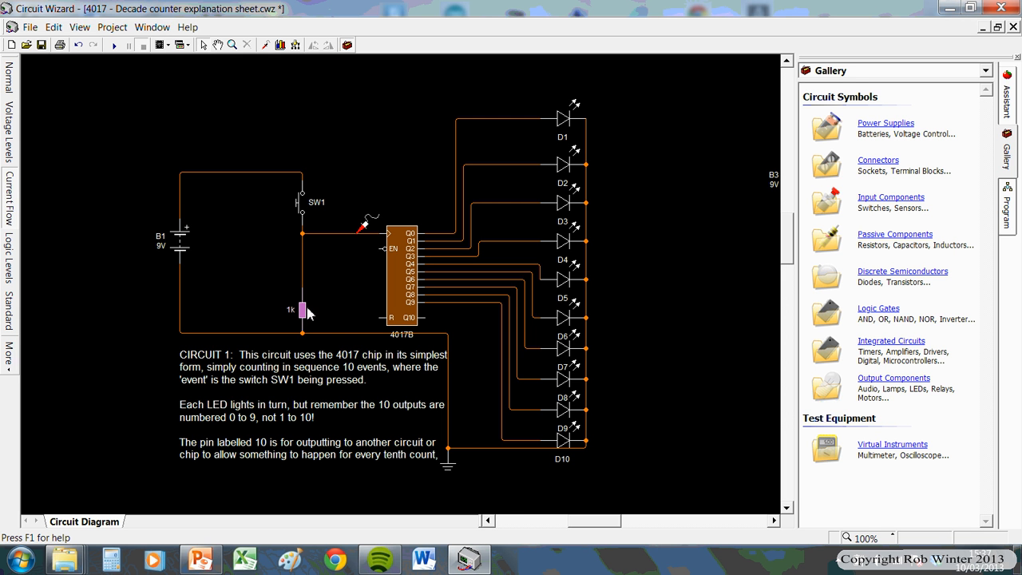
mouse_move(384, 243)
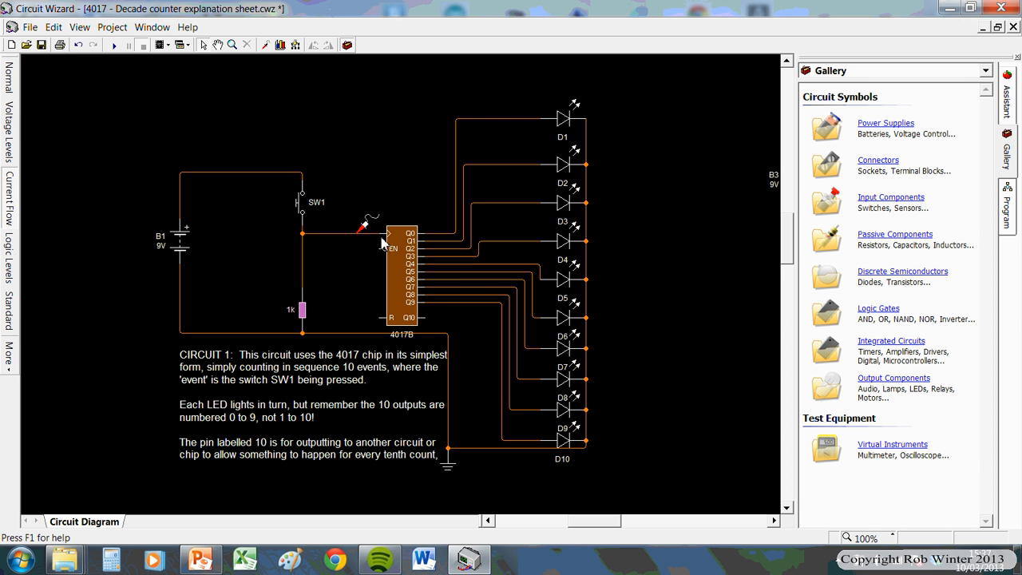
mouse_move(374, 246)
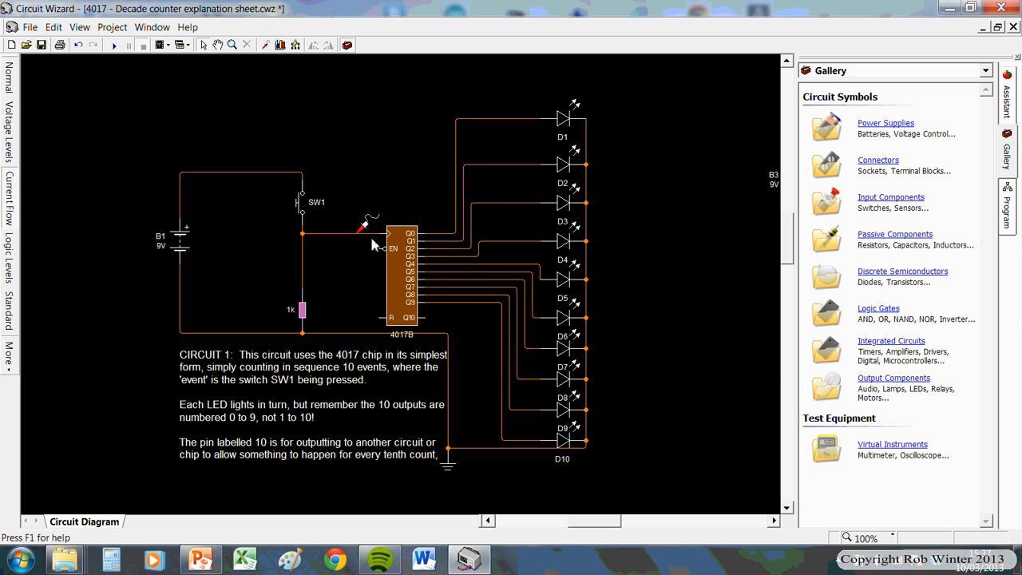
mouse_move(206, 344)
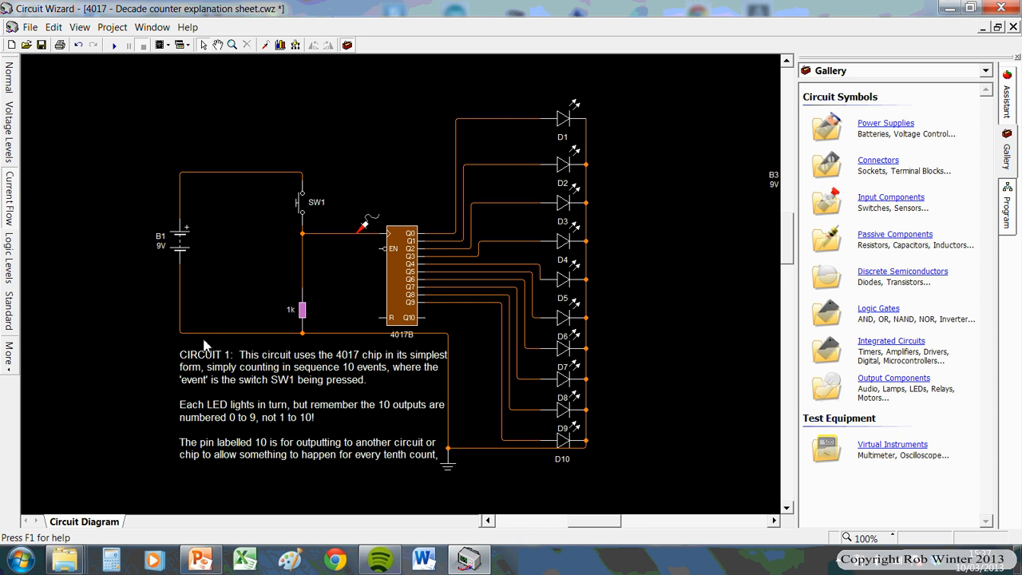
mouse_move(338, 265)
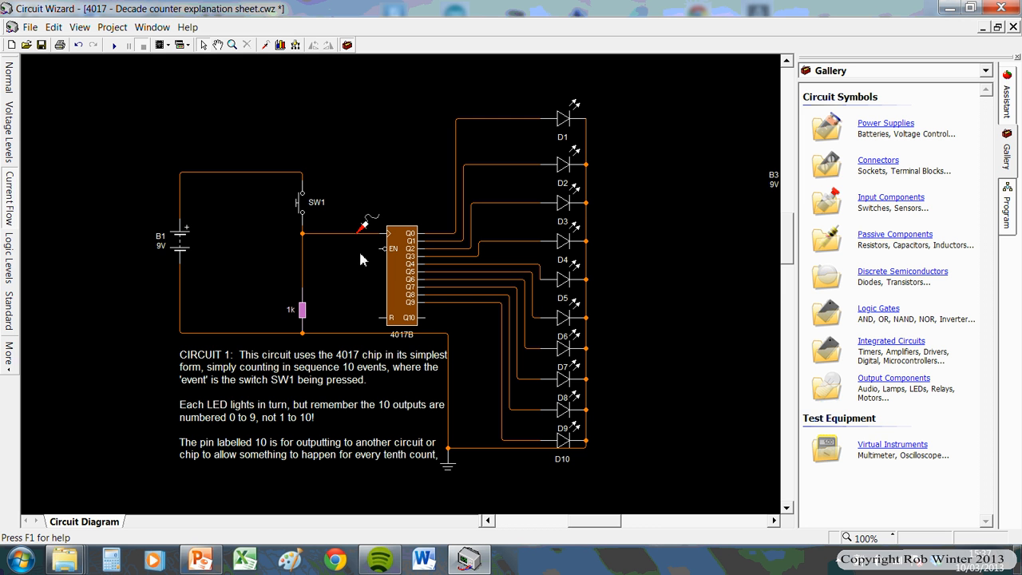
mouse_move(387, 270)
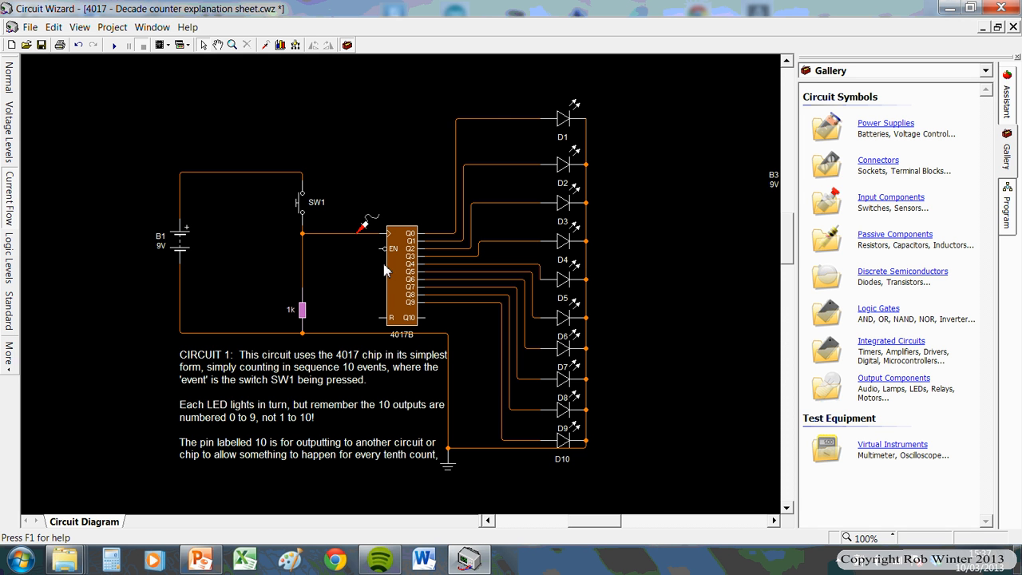
mouse_move(391, 258)
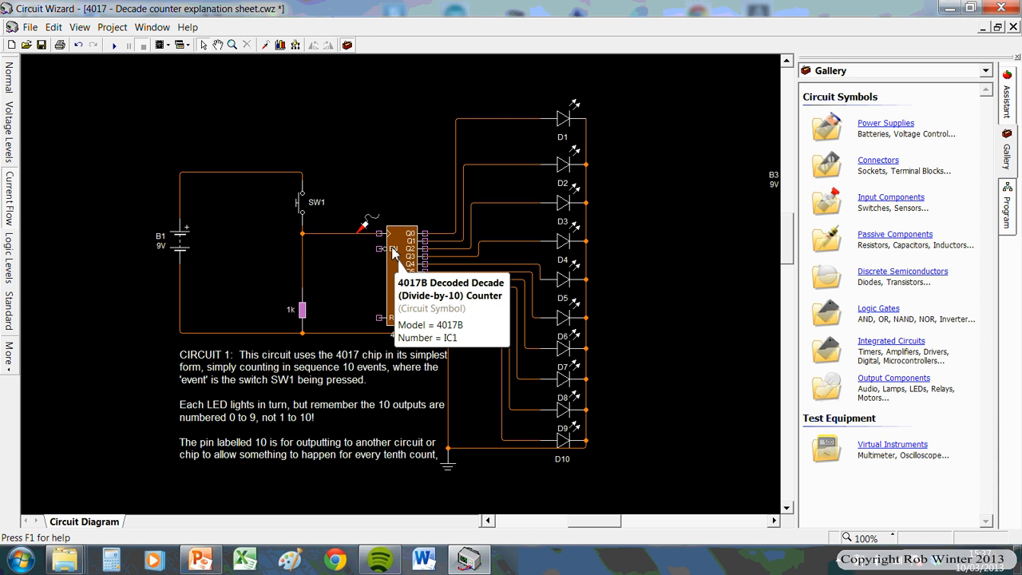
mouse_move(360, 242)
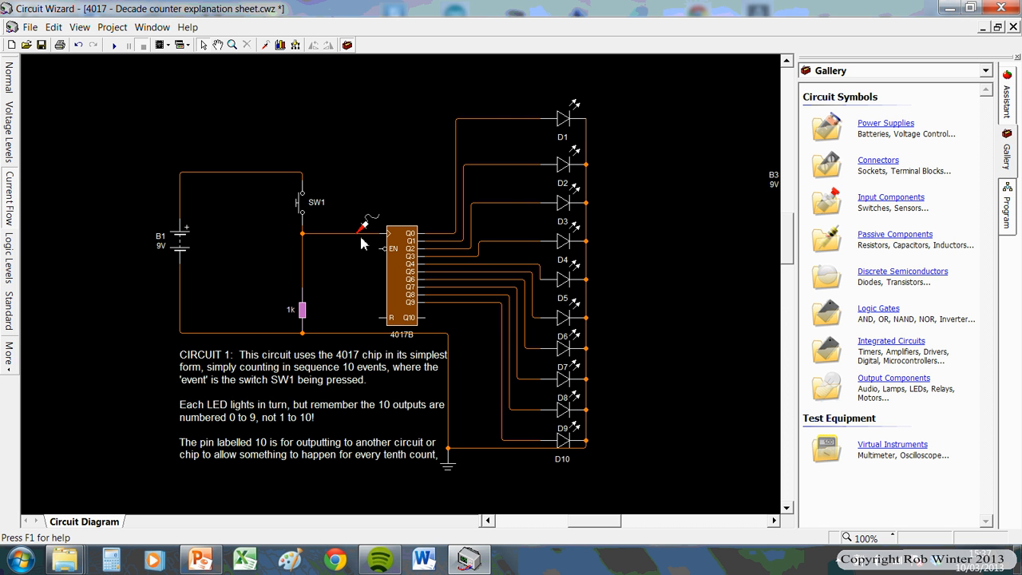
mouse_move(307, 275)
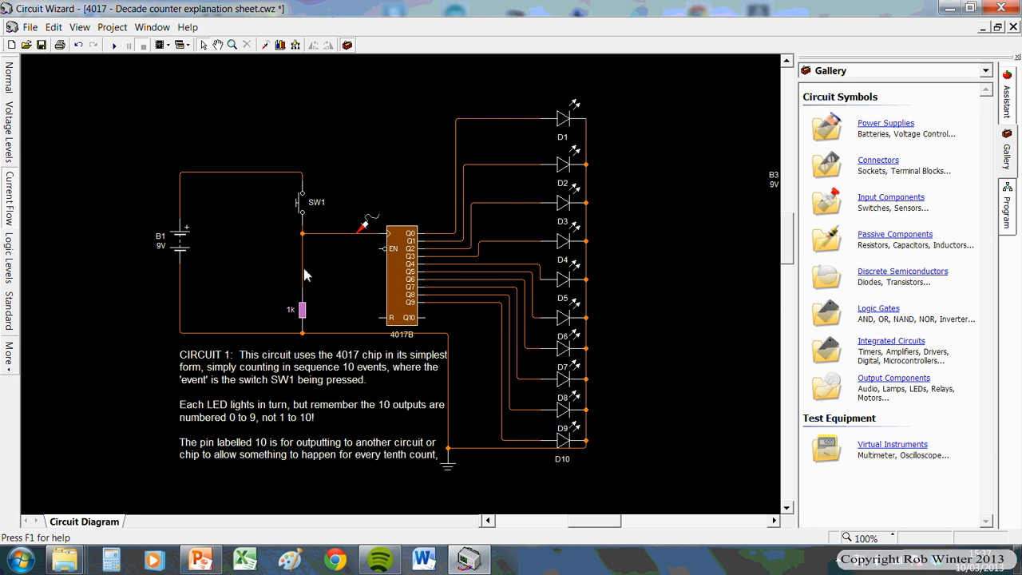
mouse_move(307, 258)
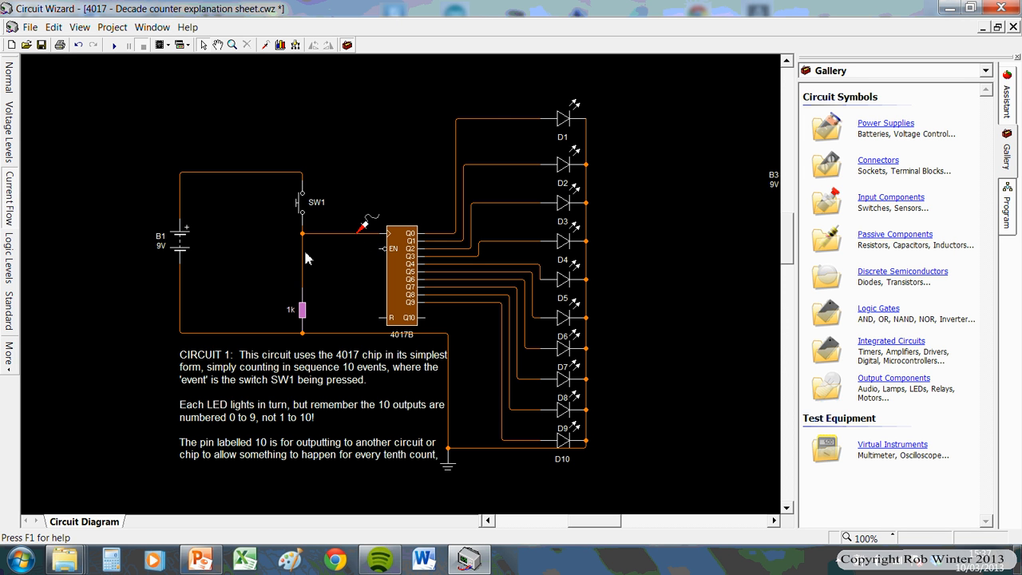
mouse_move(380, 233)
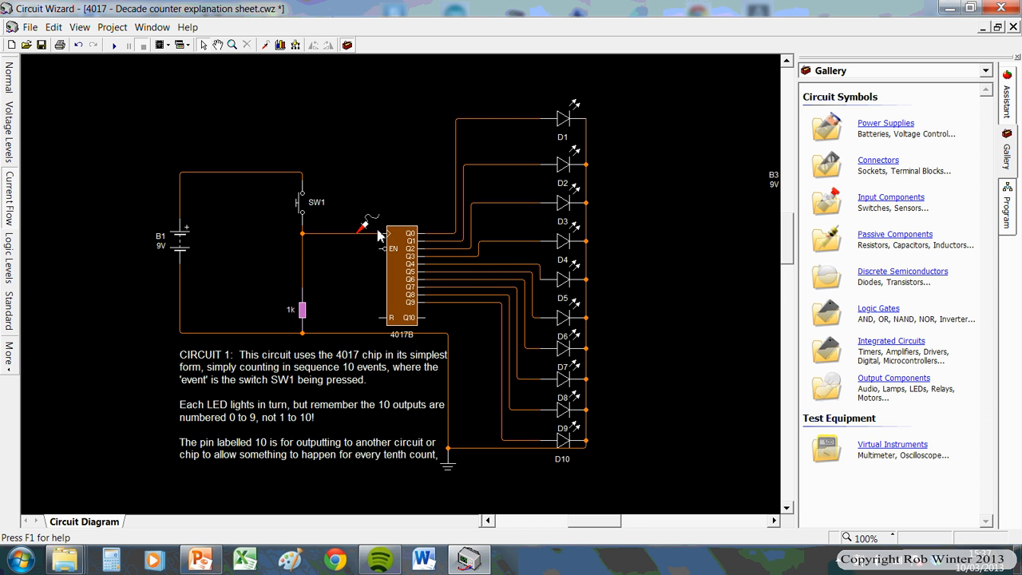
mouse_move(326, 105)
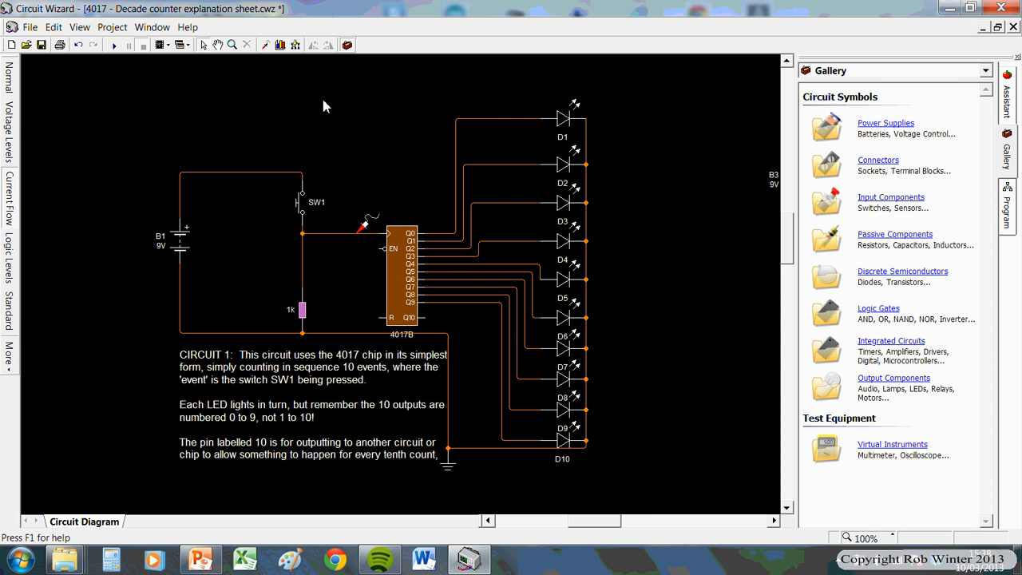
mouse_move(302, 211)
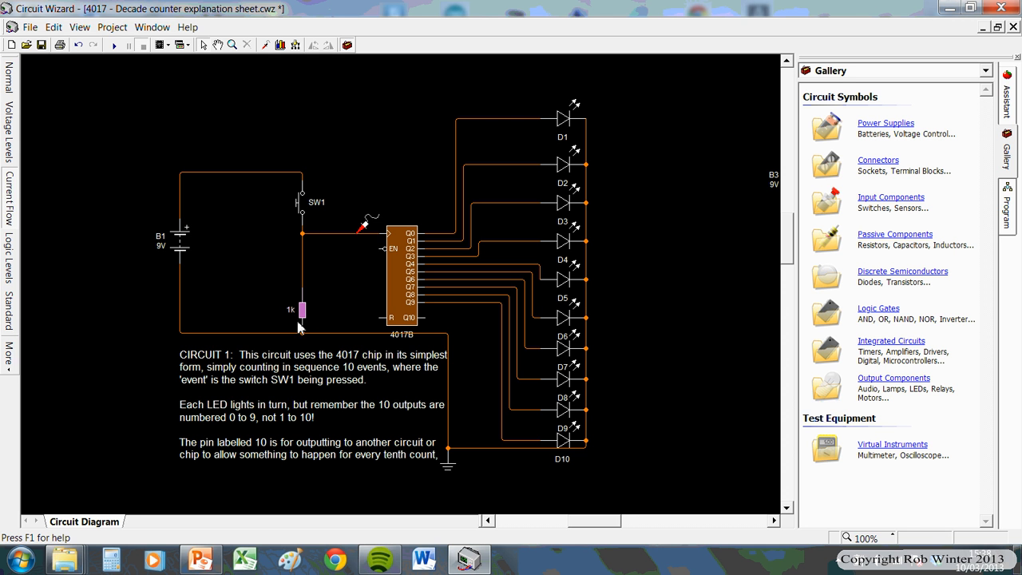
mouse_move(211, 375)
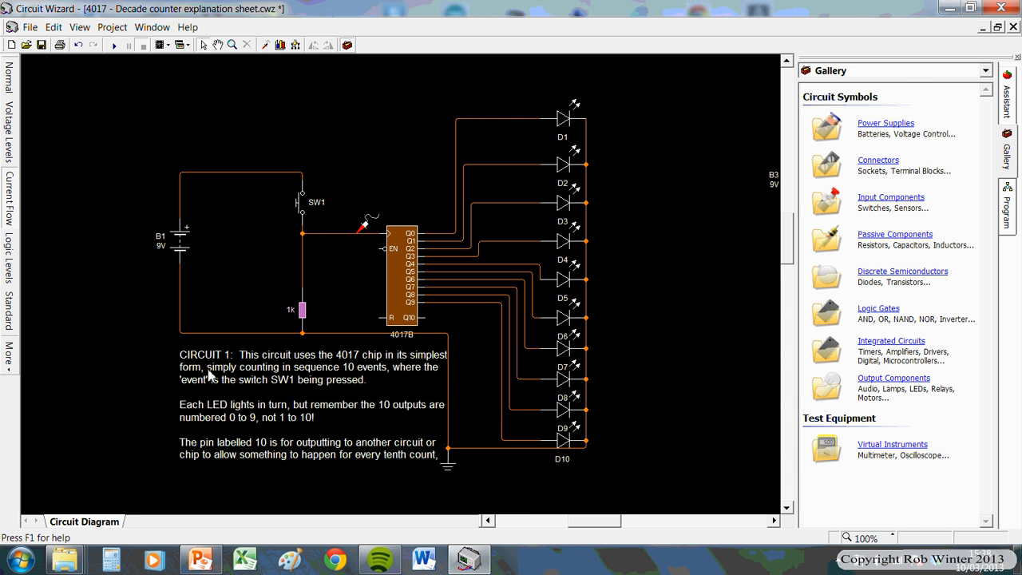